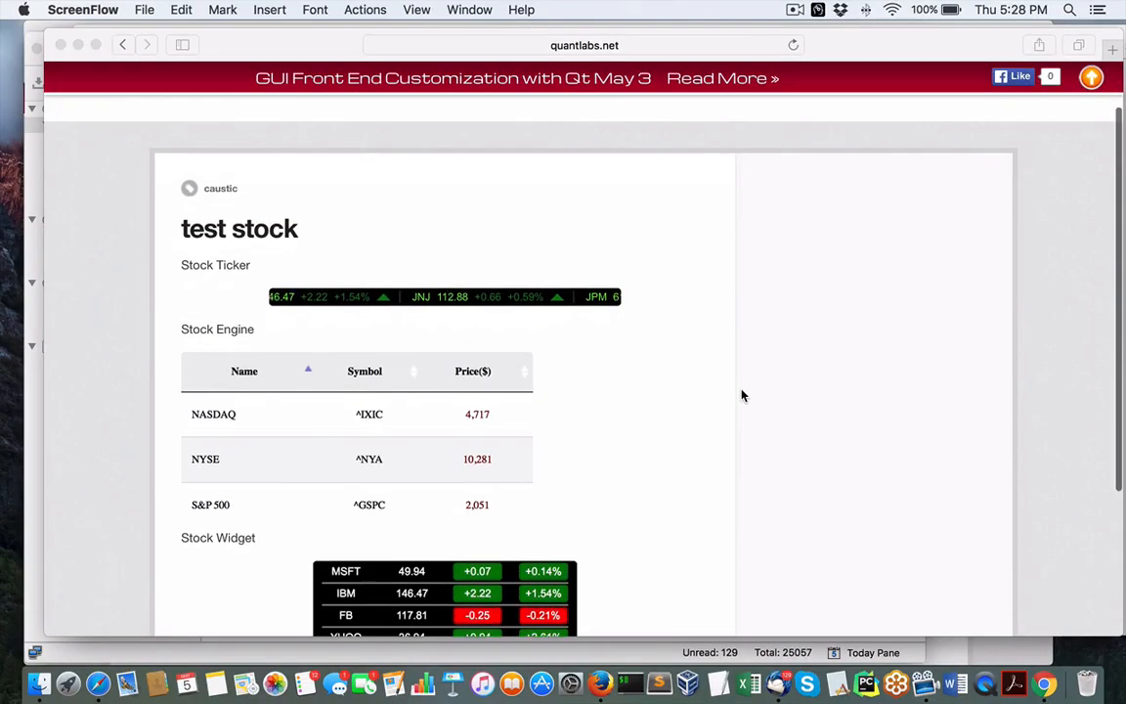
Scroll the finished test stock page before moving to Relevad's WordPress plugins catalogue.
scroll(down, 3)
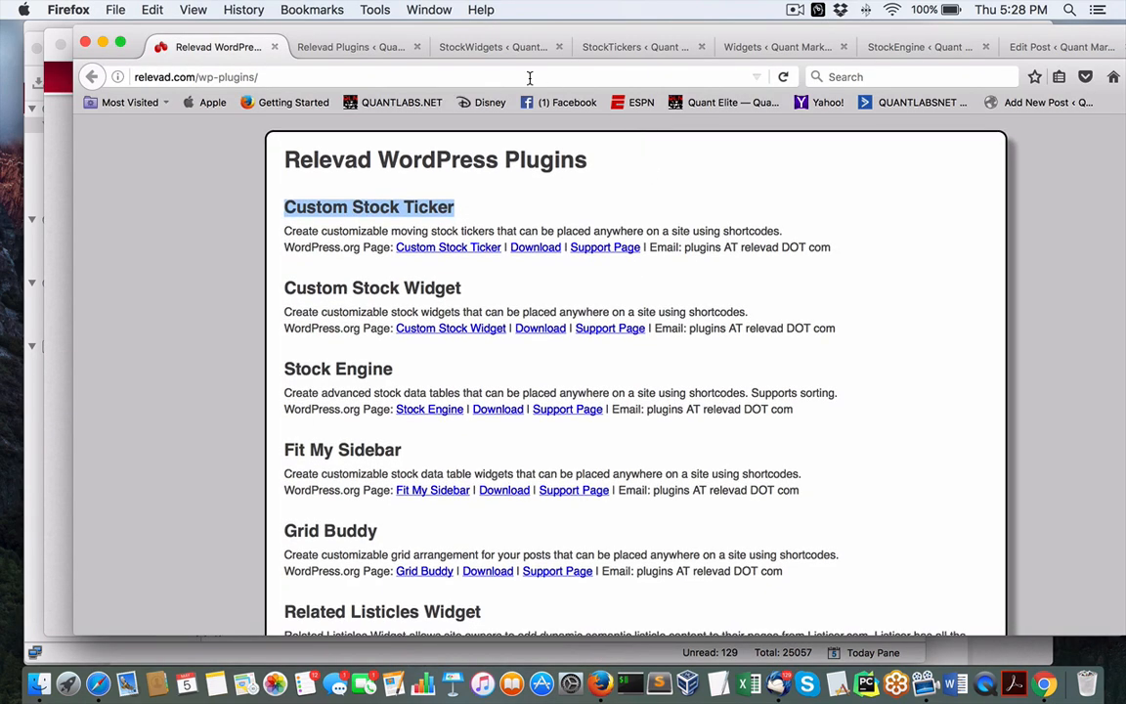
click(634, 47)
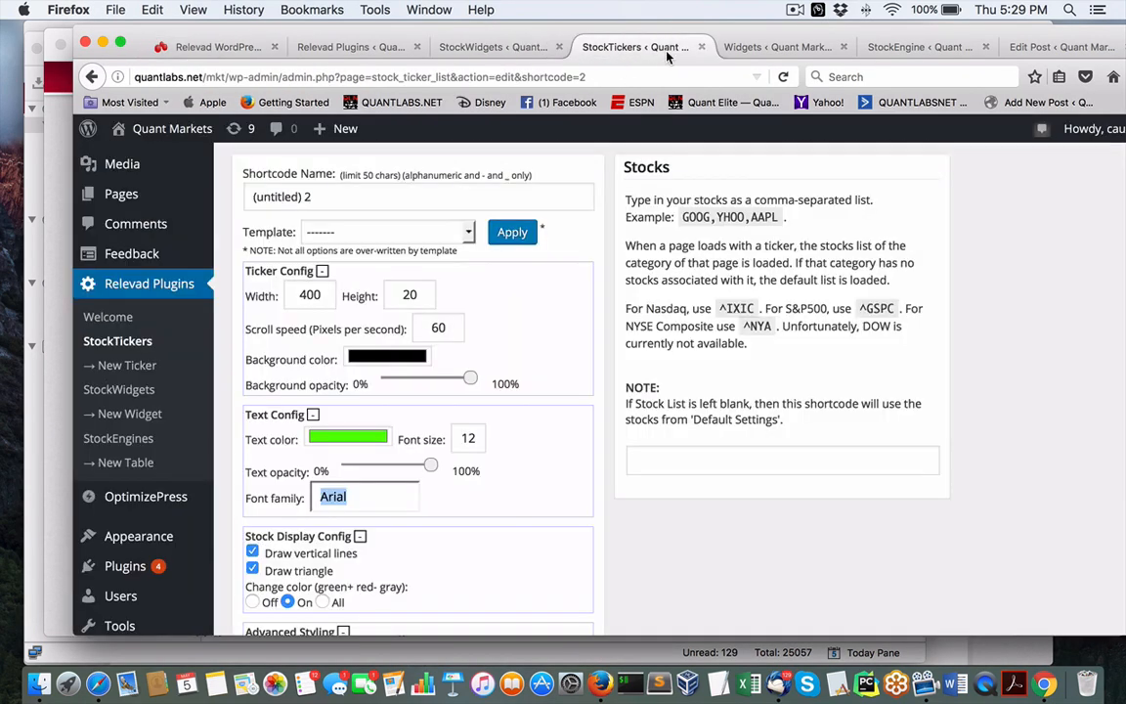
click(489, 47)
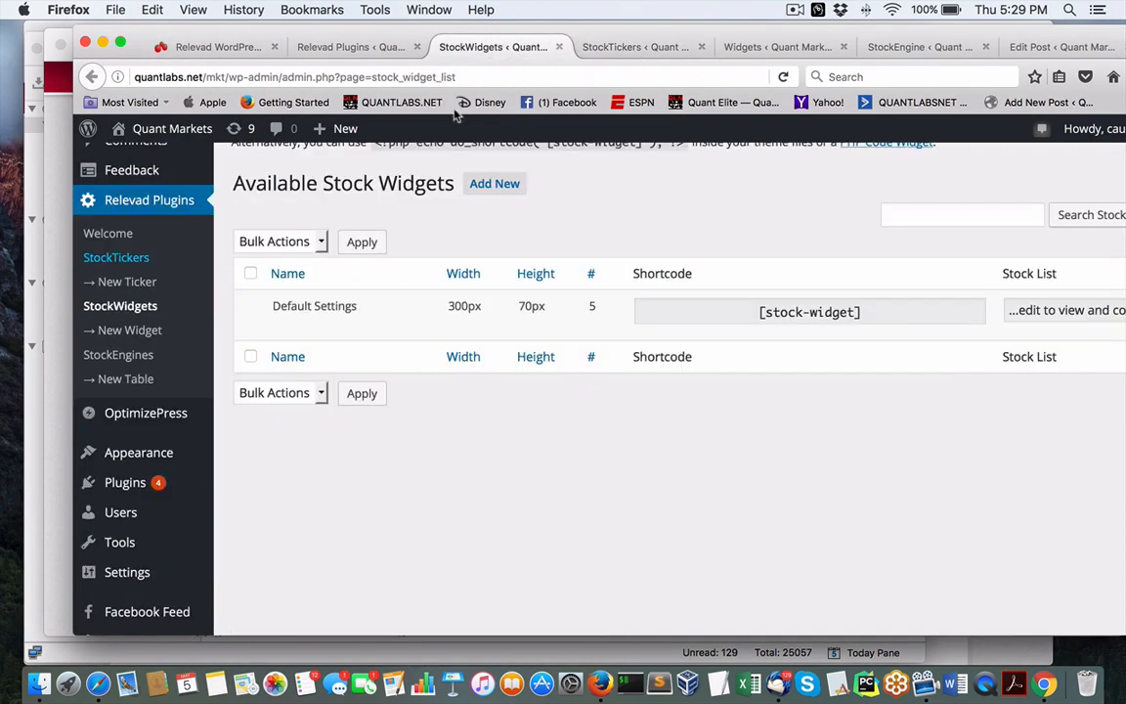
click(360, 46)
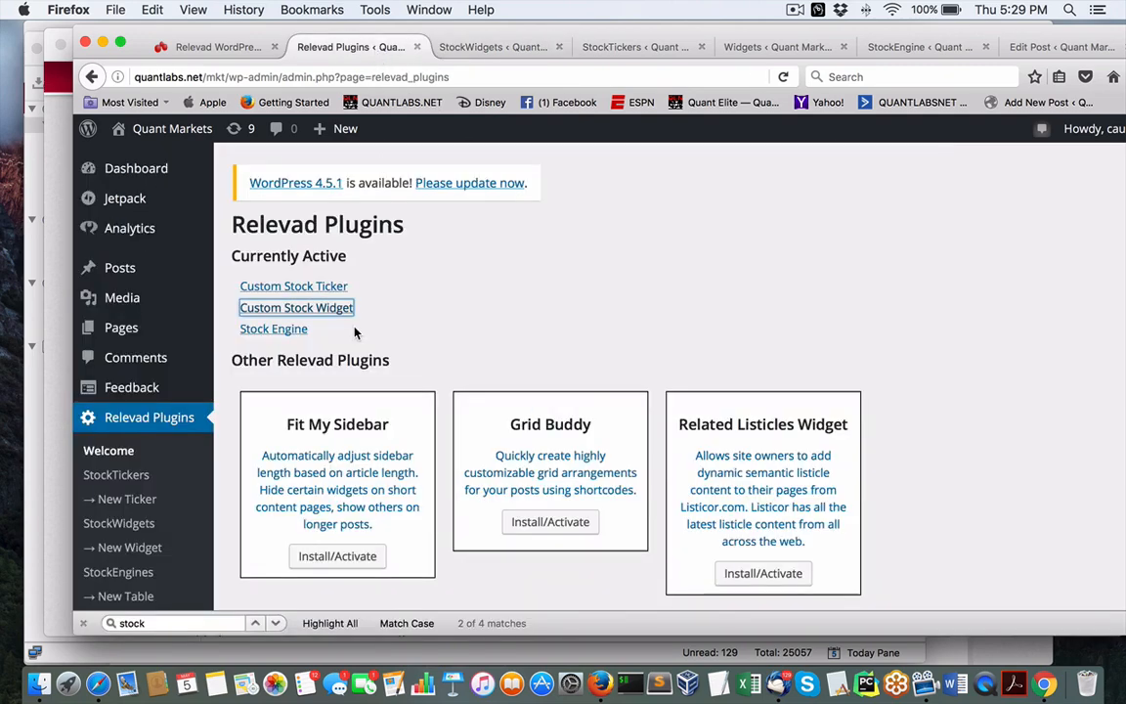
mouse_move(223, 47)
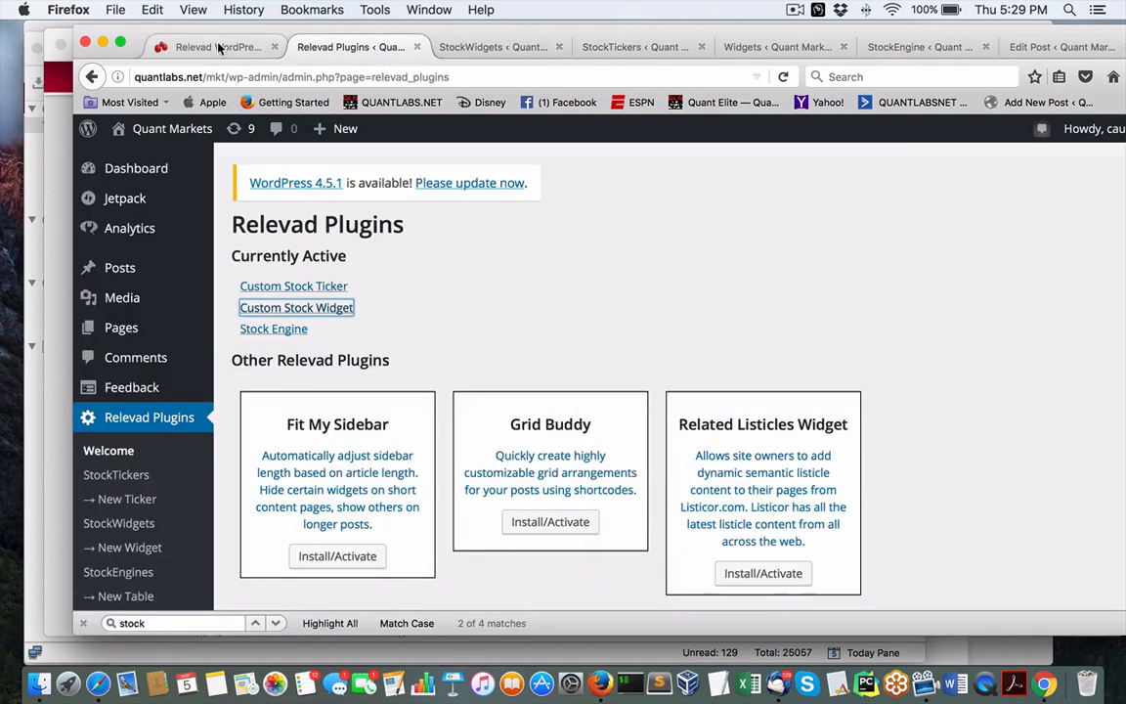
click(211, 47)
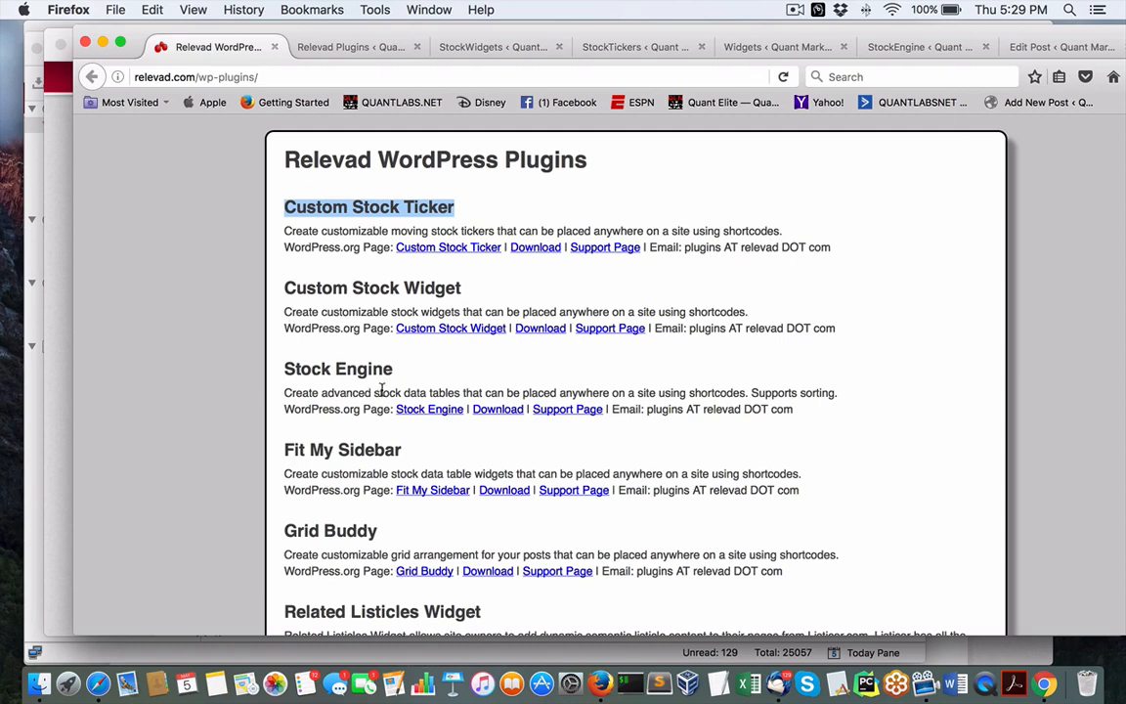
mouse_move(363, 246)
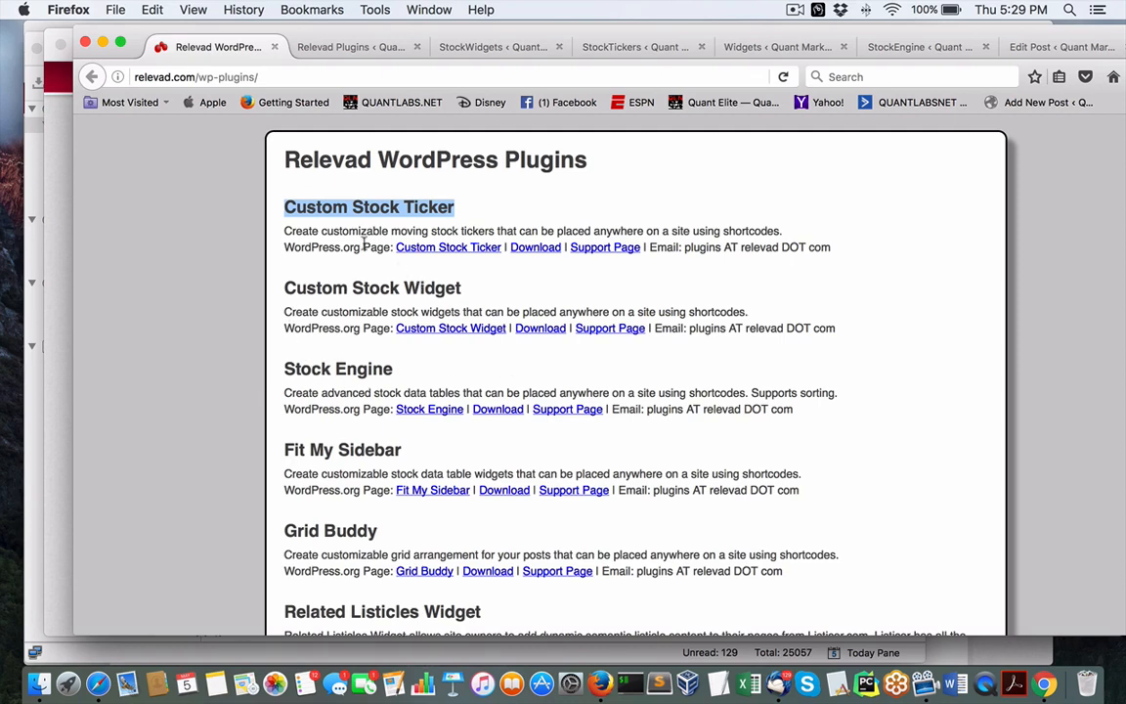
mouse_move(438, 223)
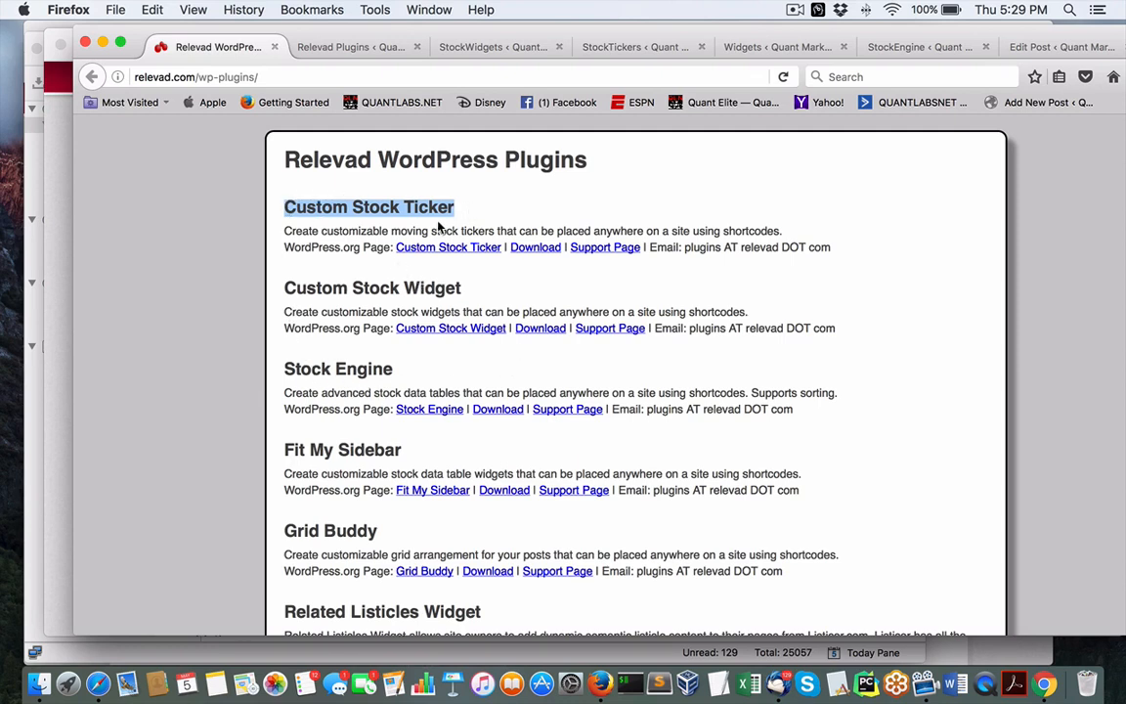
mouse_move(277, 207)
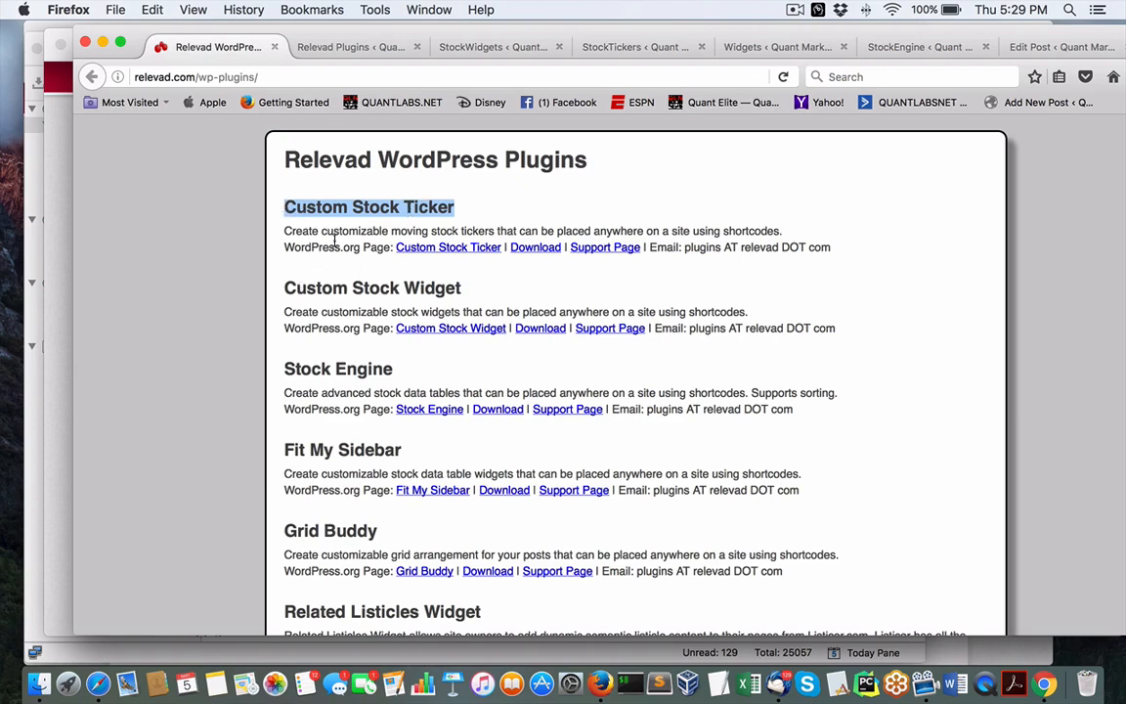
mouse_move(487, 287)
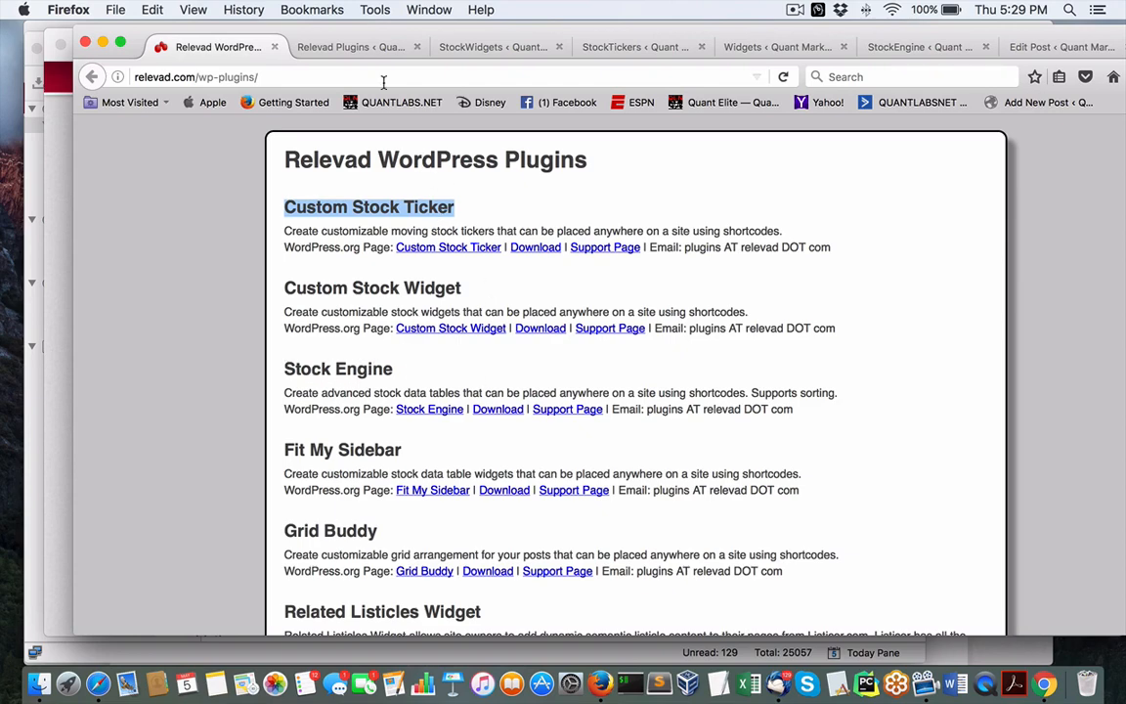
click(352, 47)
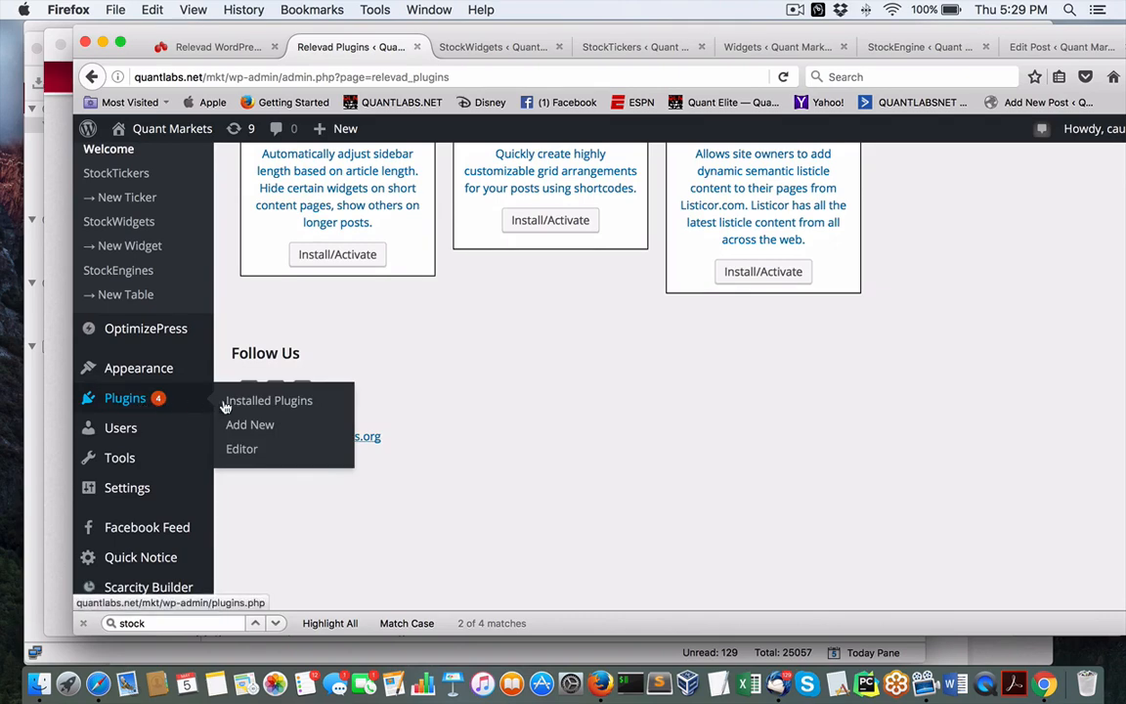
mouse_move(371, 239)
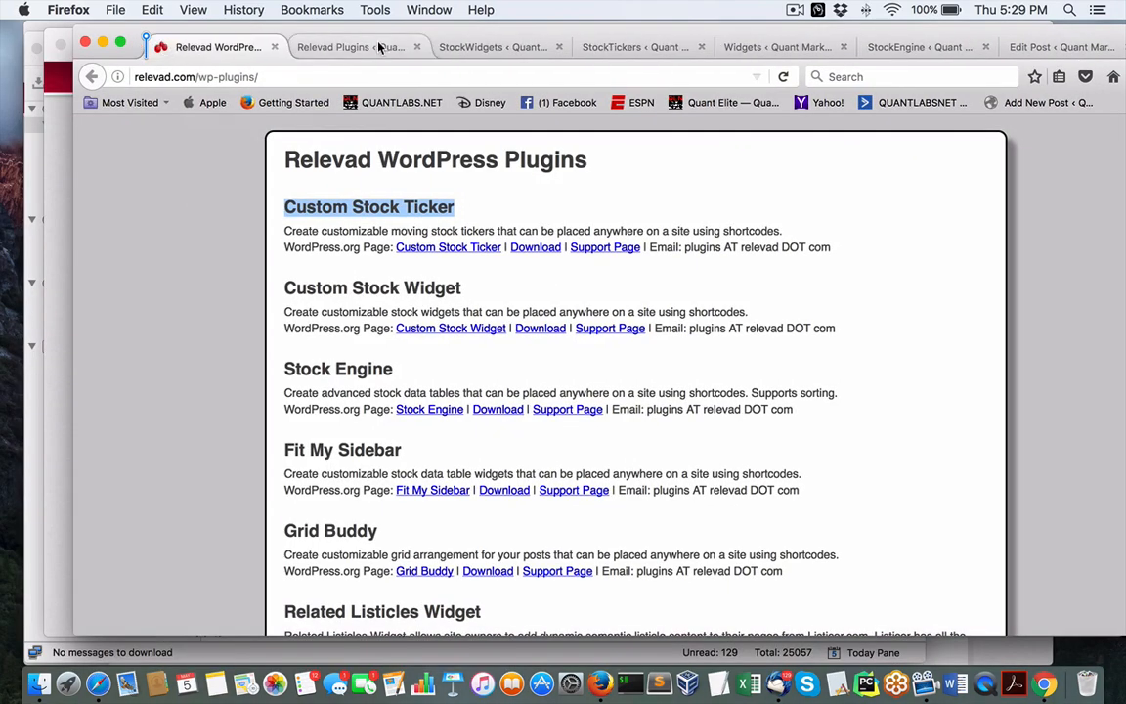
Show the installed plugins list with Custom Stock Ticker, Custom Stock Widget and Stock Engine active.
click(347, 47)
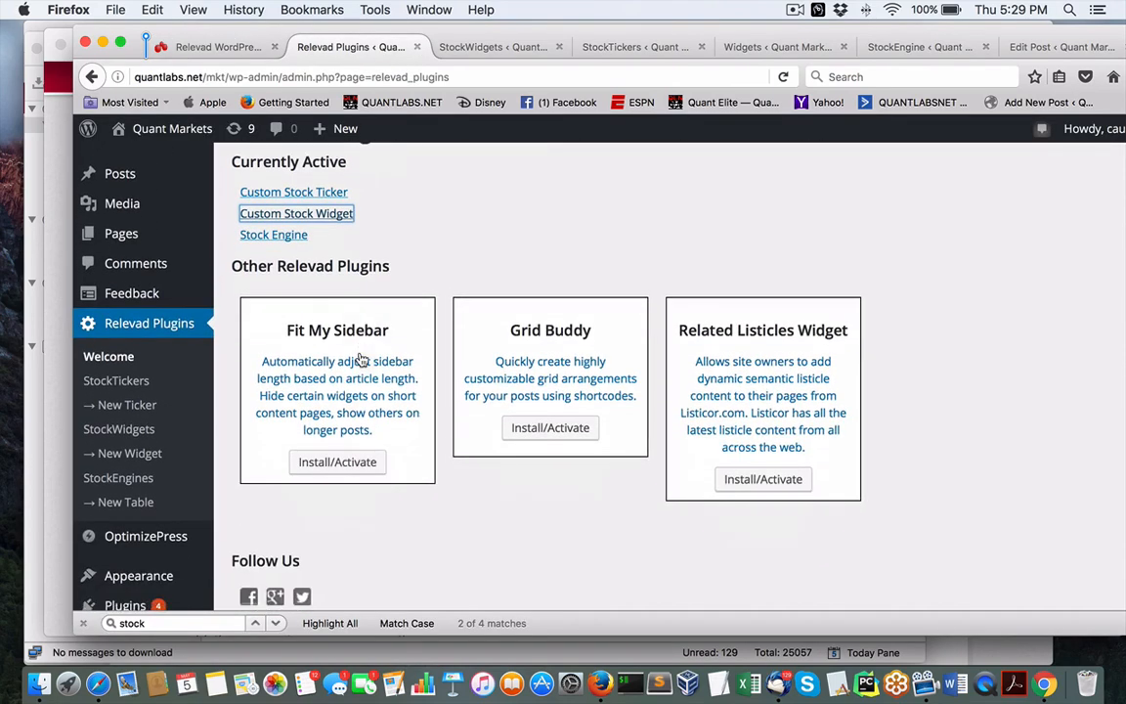
scroll(down, 3)
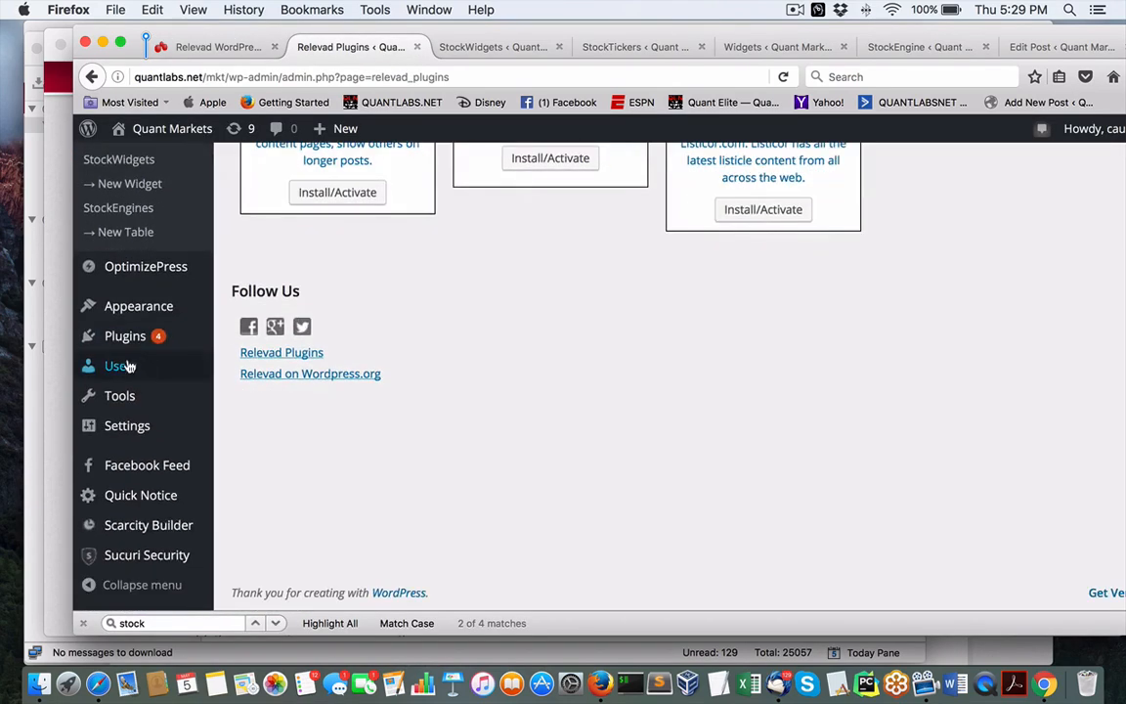
mouse_move(125, 336)
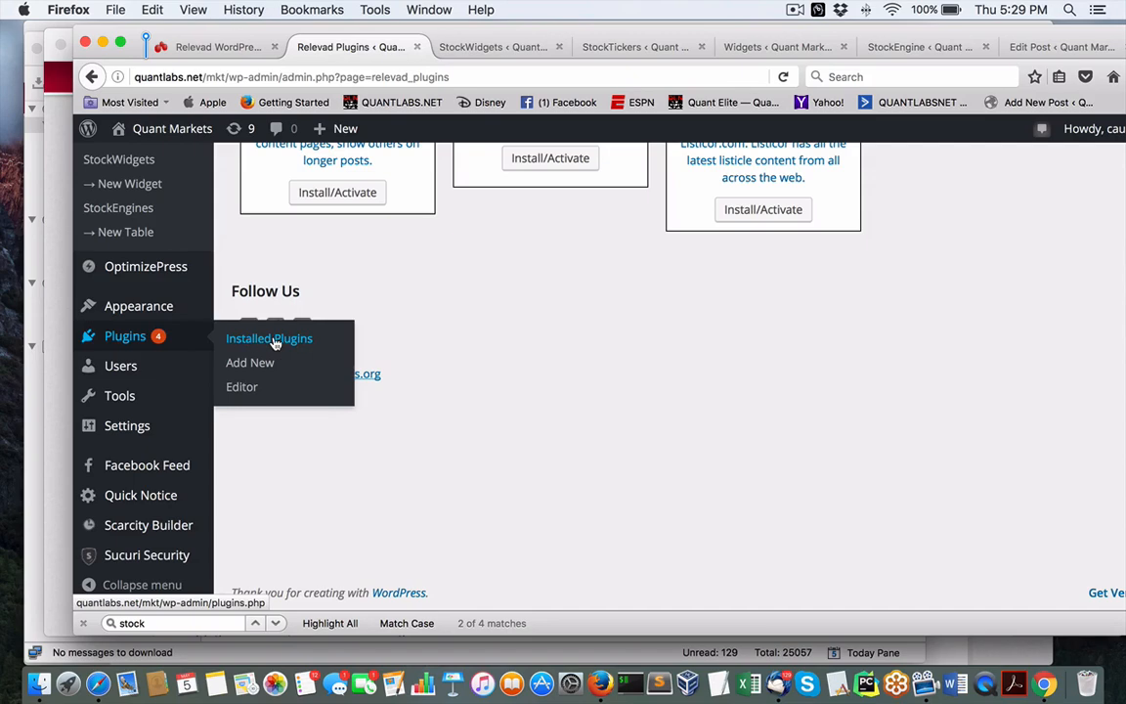
click(270, 338)
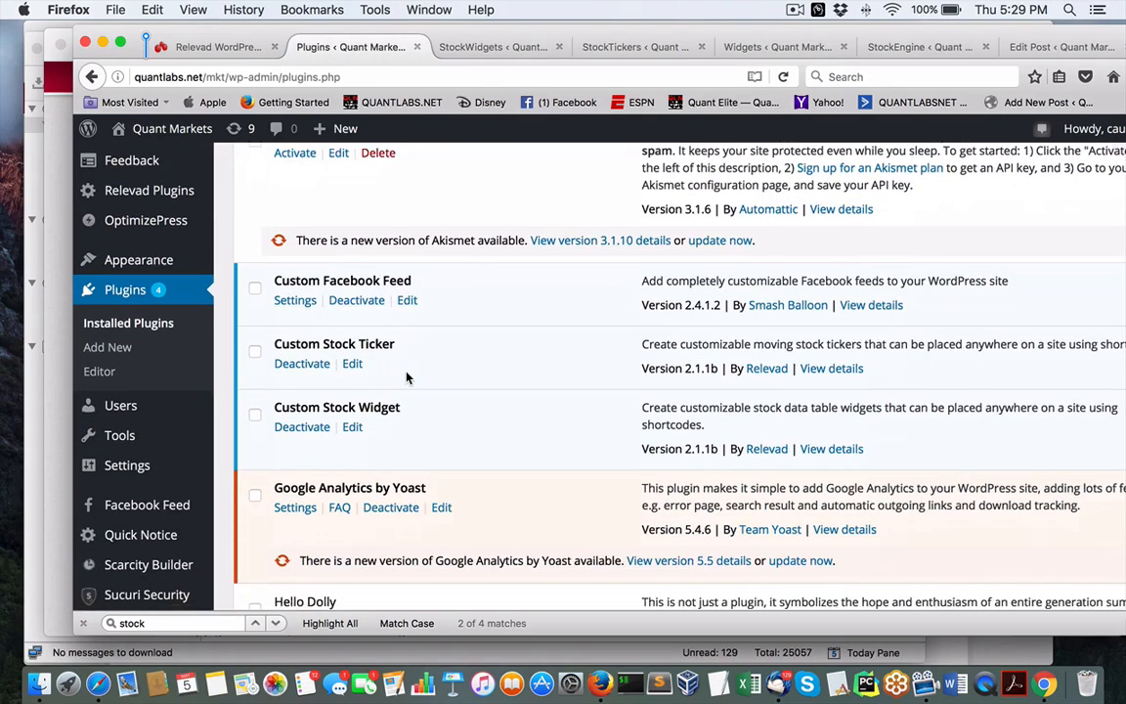
scroll(down, 3)
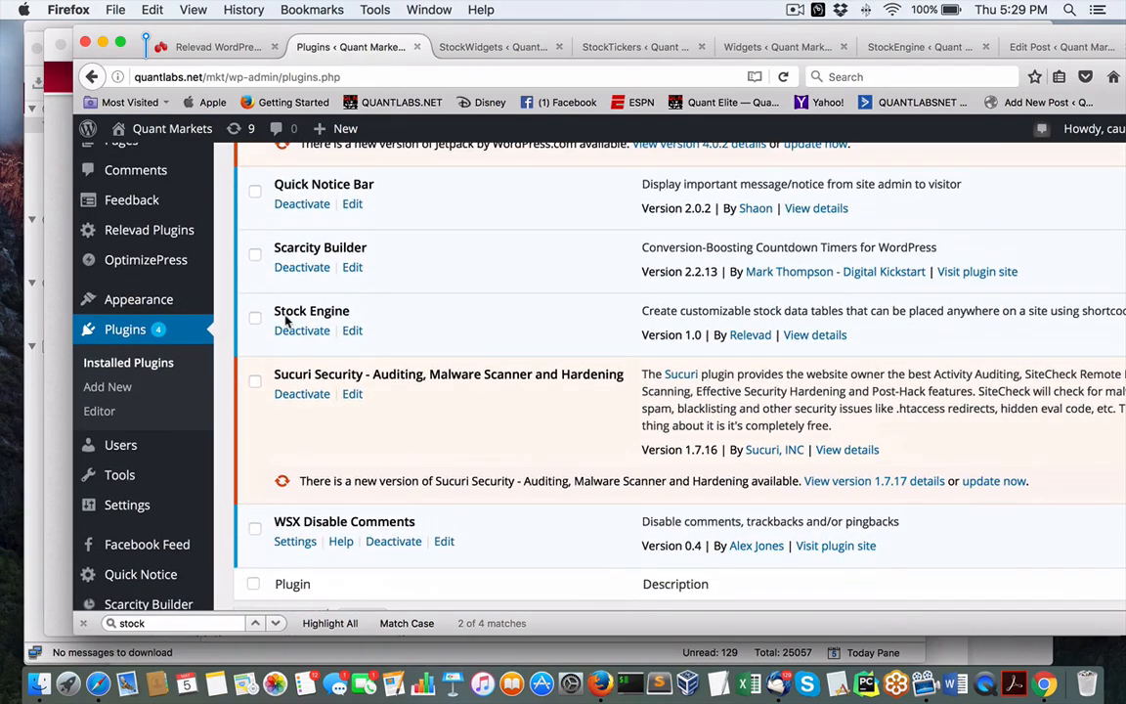
mouse_move(352, 330)
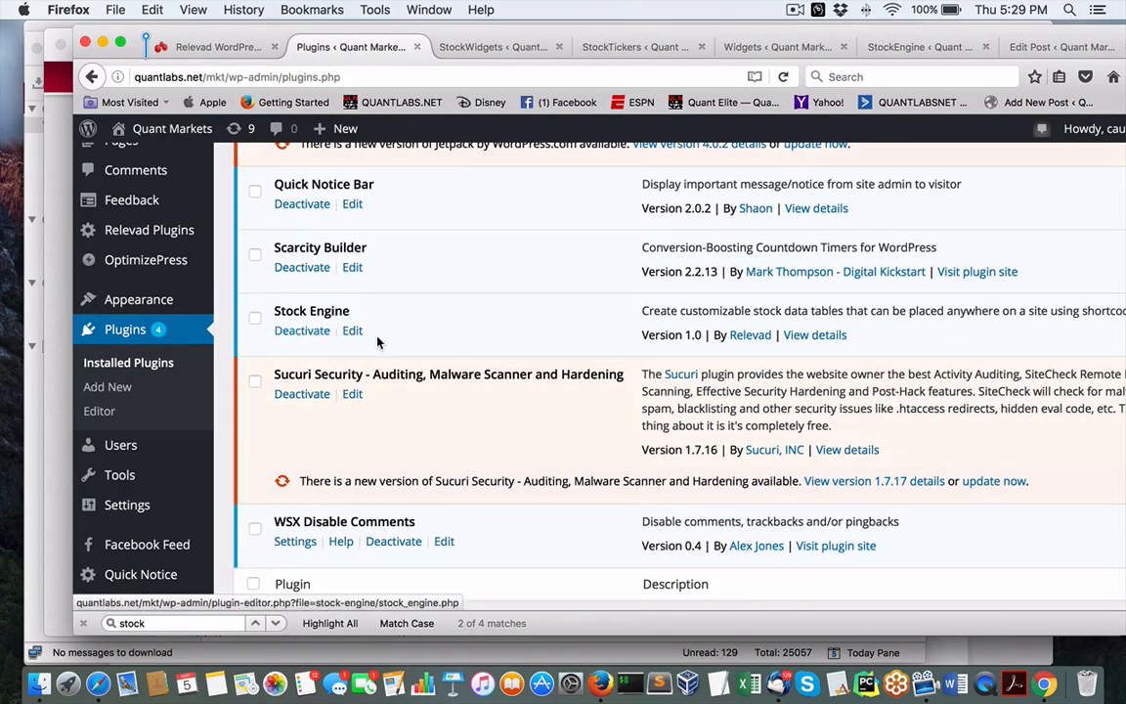
scroll(up, 3)
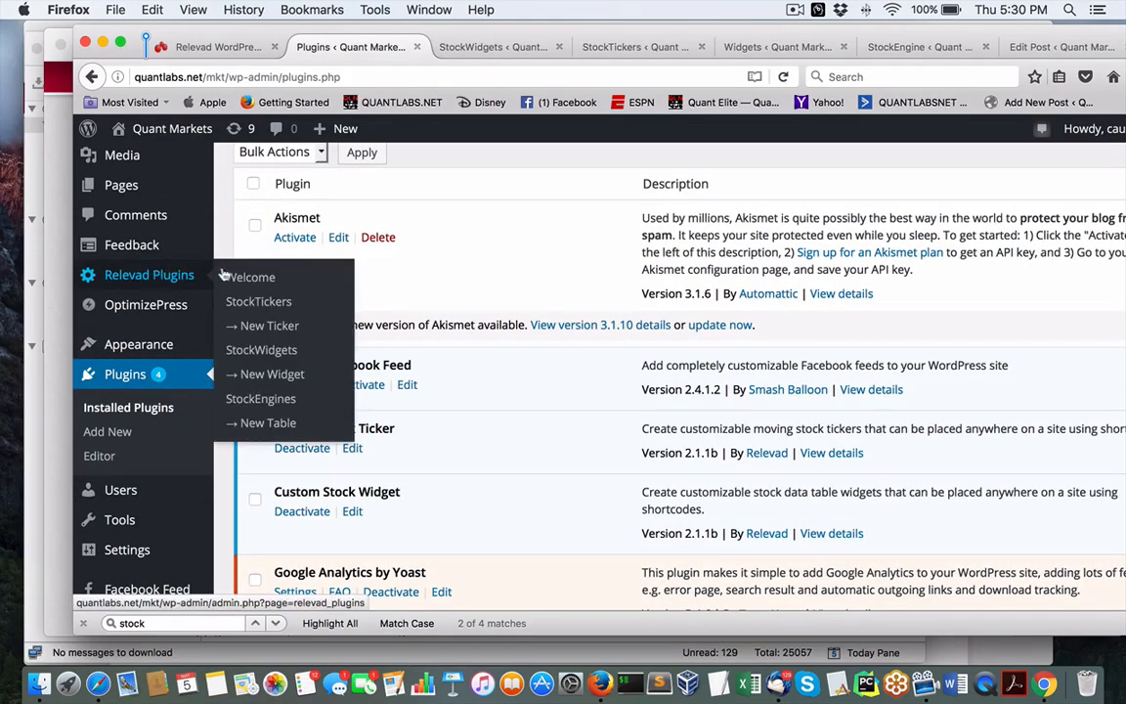
mouse_move(481, 293)
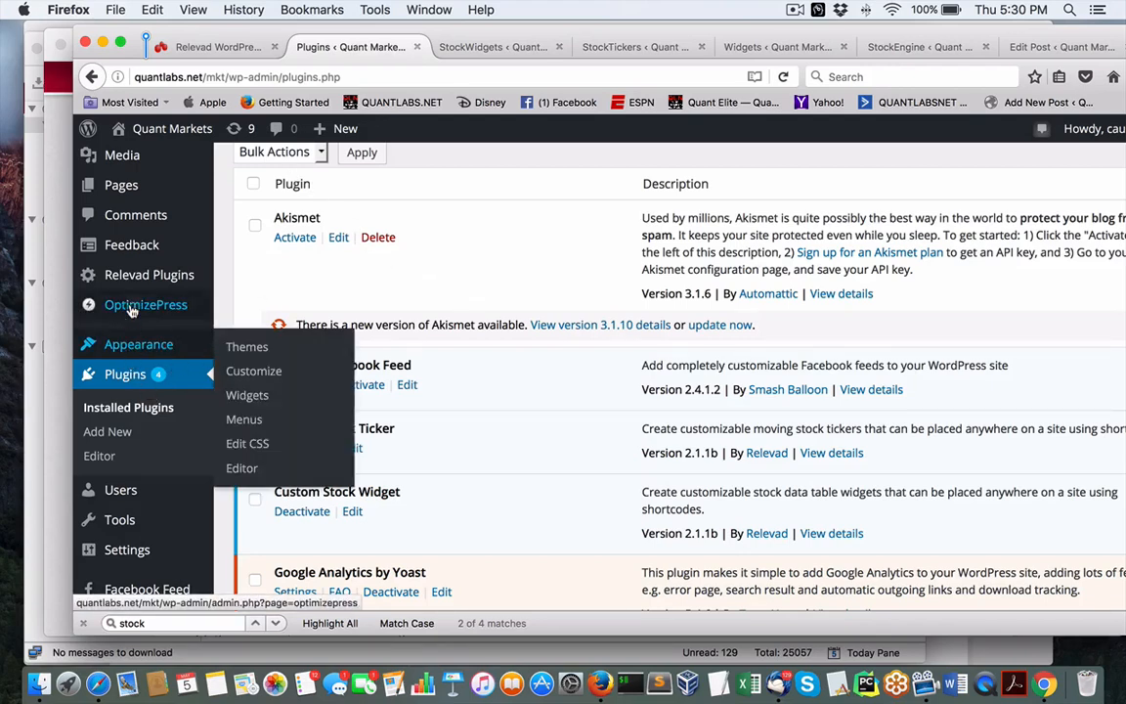
click(149, 274)
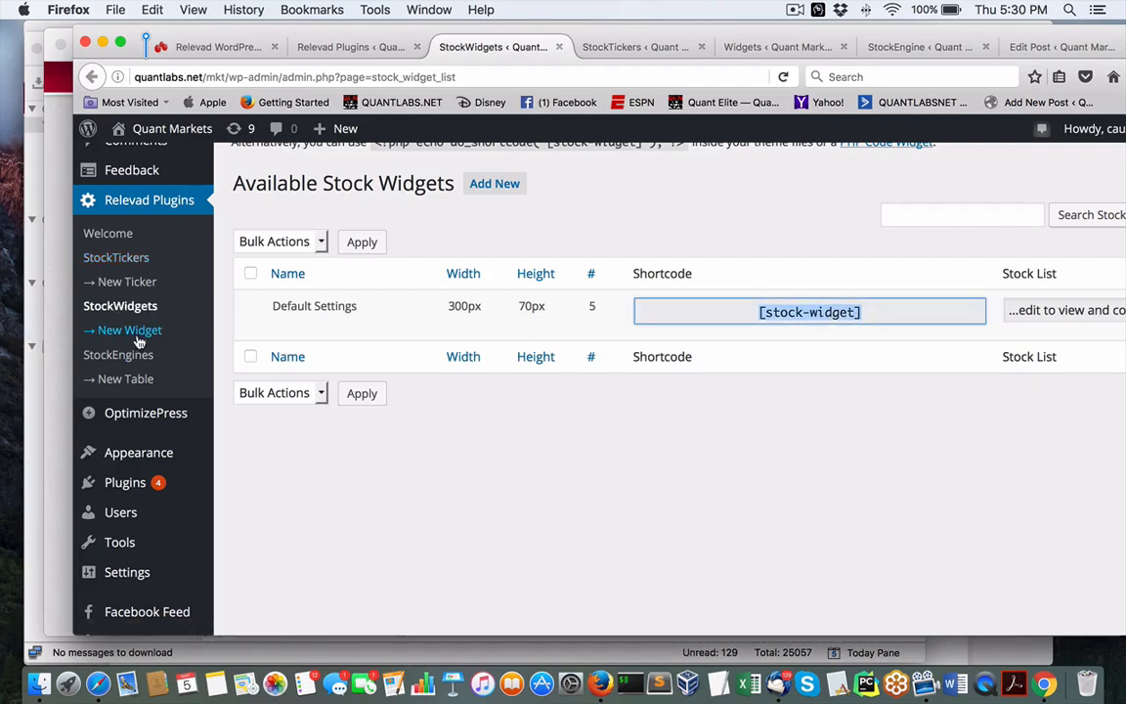
mouse_move(320, 330)
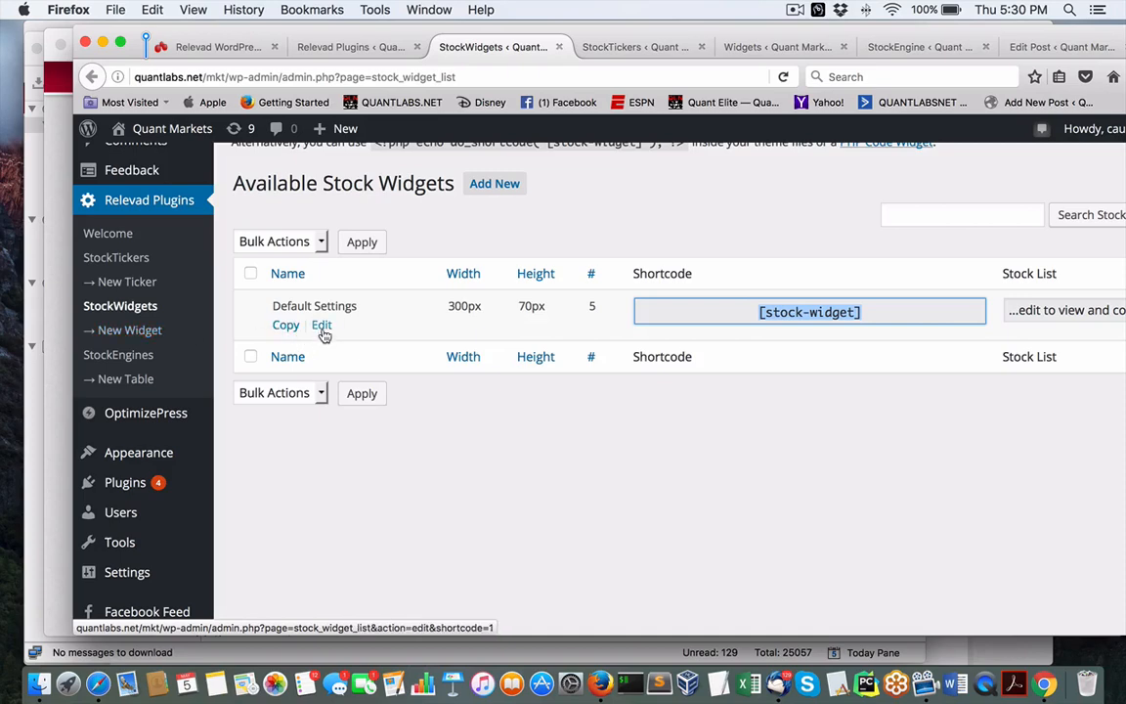
click(321, 324)
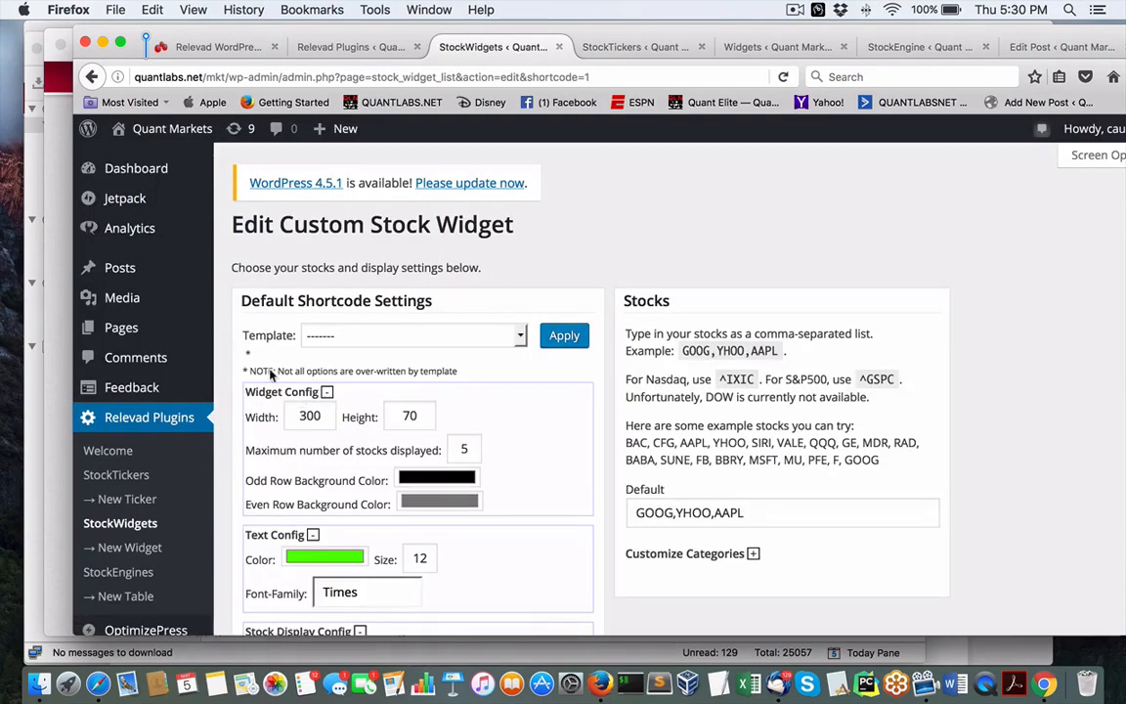
click(411, 336)
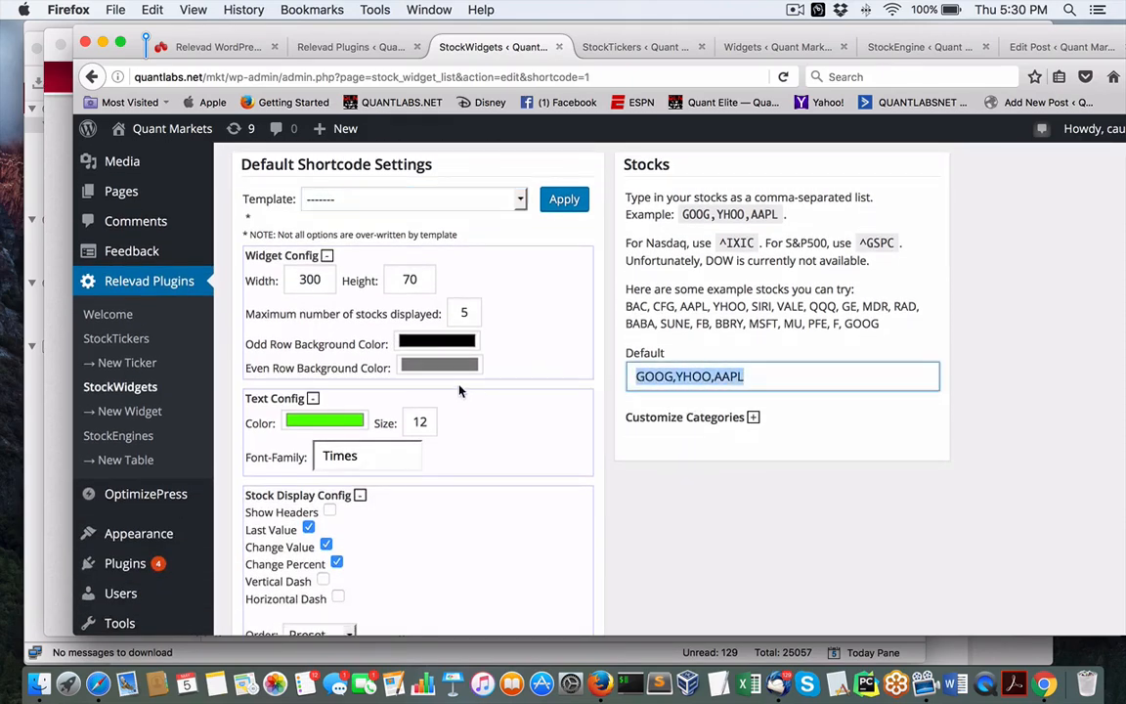
click(828, 375)
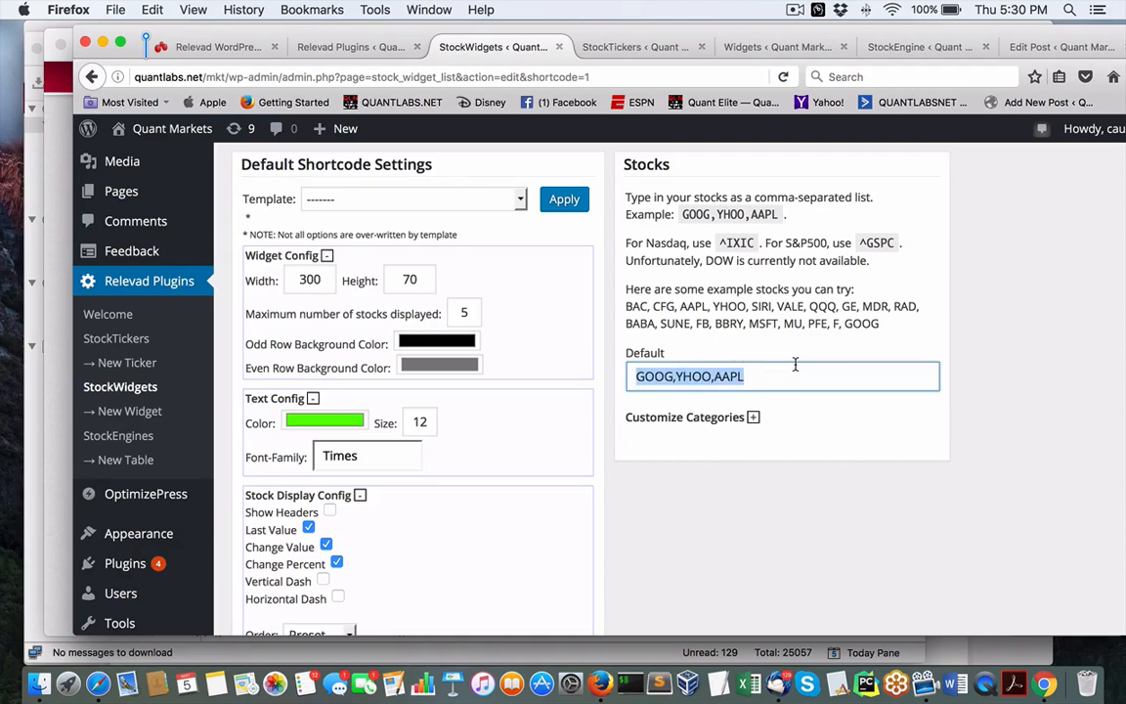
click(774, 375)
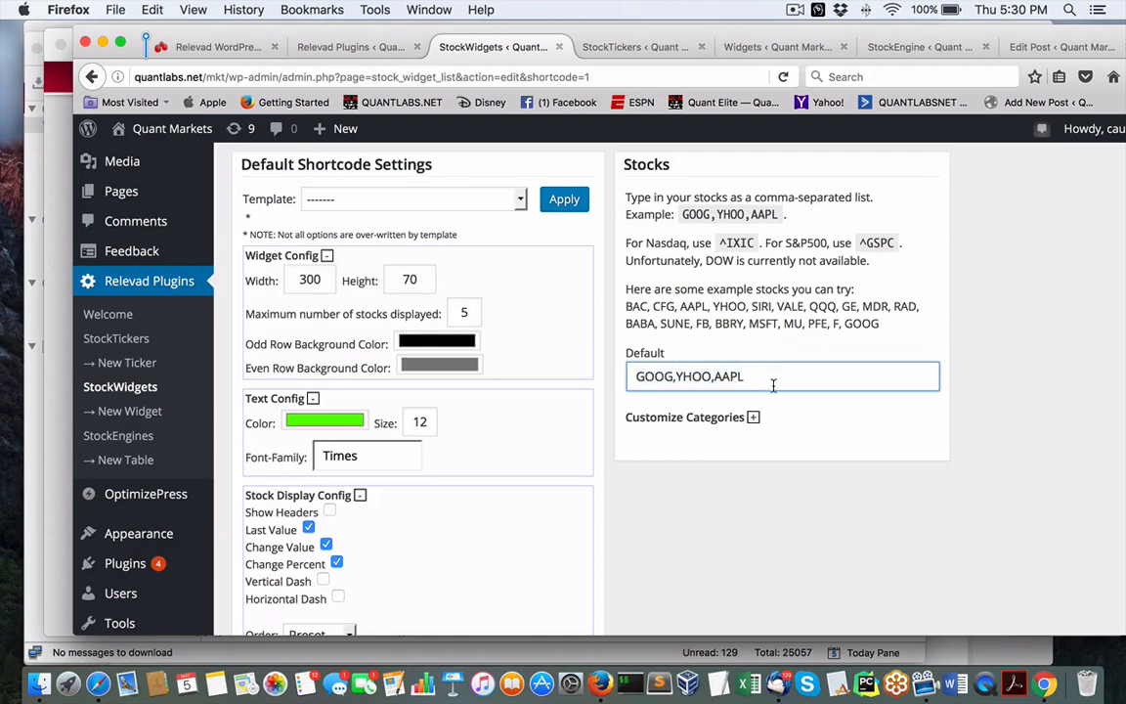
click(753, 418)
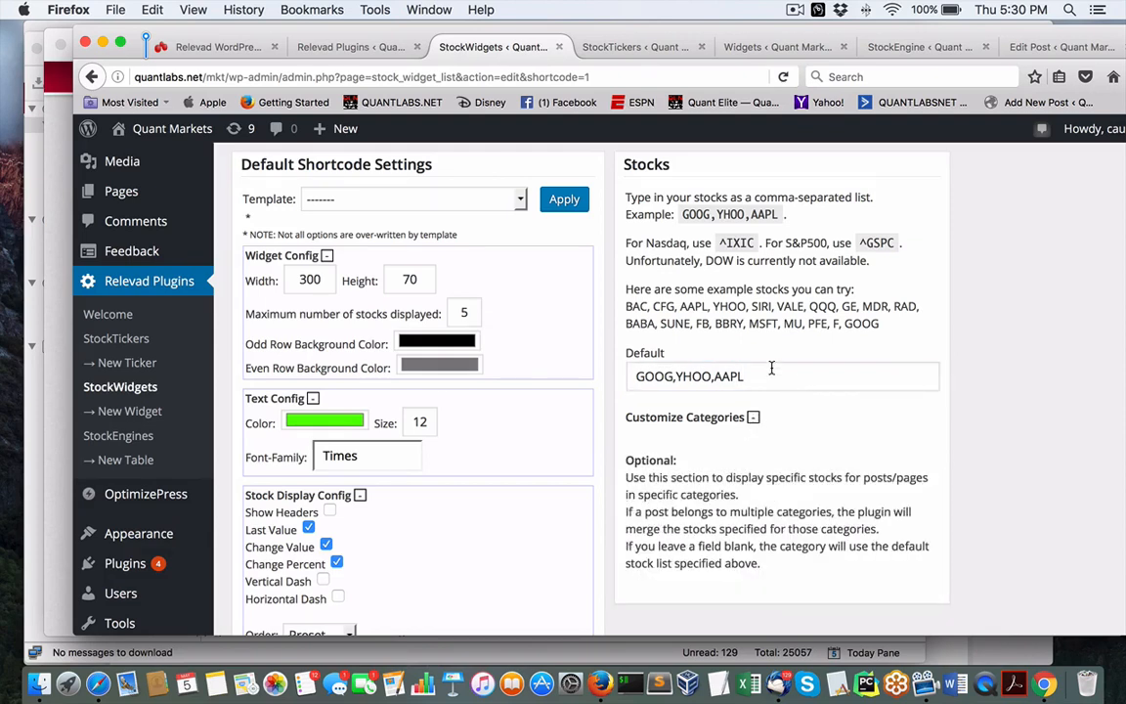
mouse_move(664, 295)
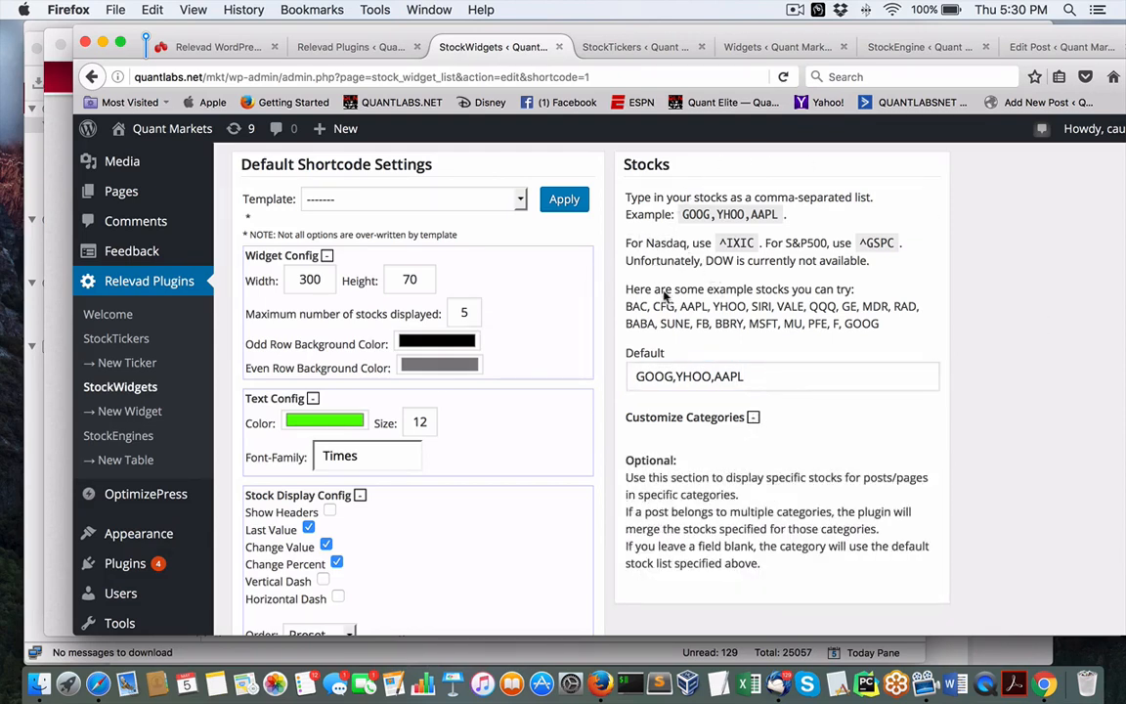
mouse_move(608, 344)
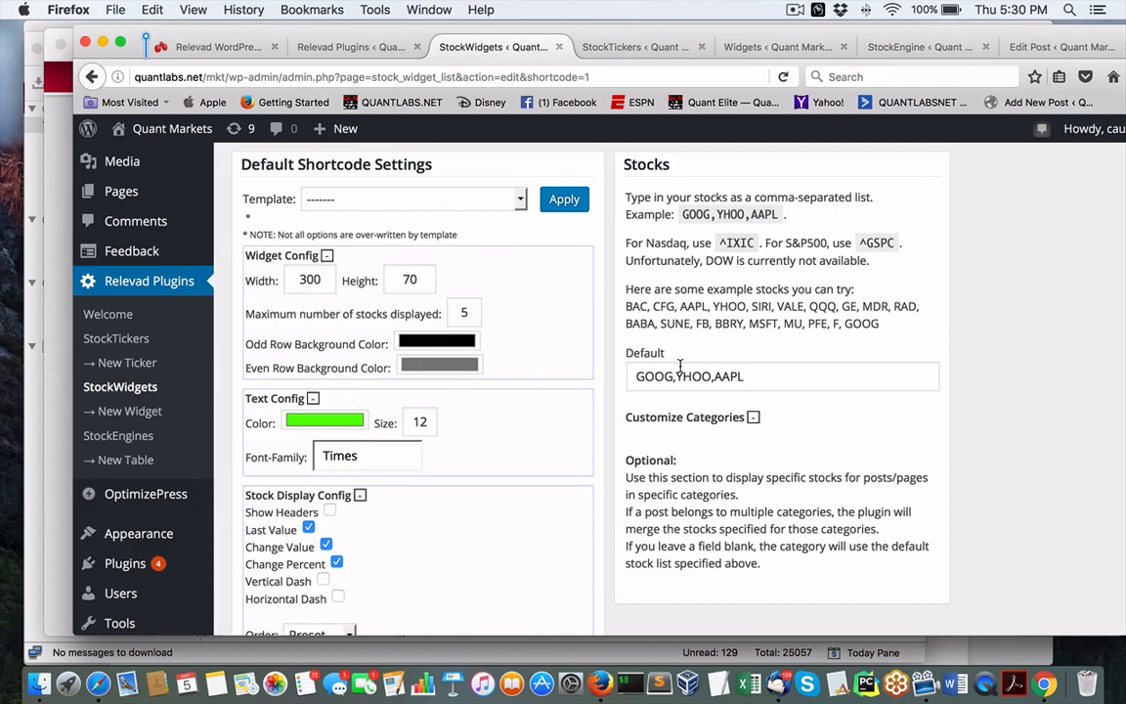
mouse_move(571, 373)
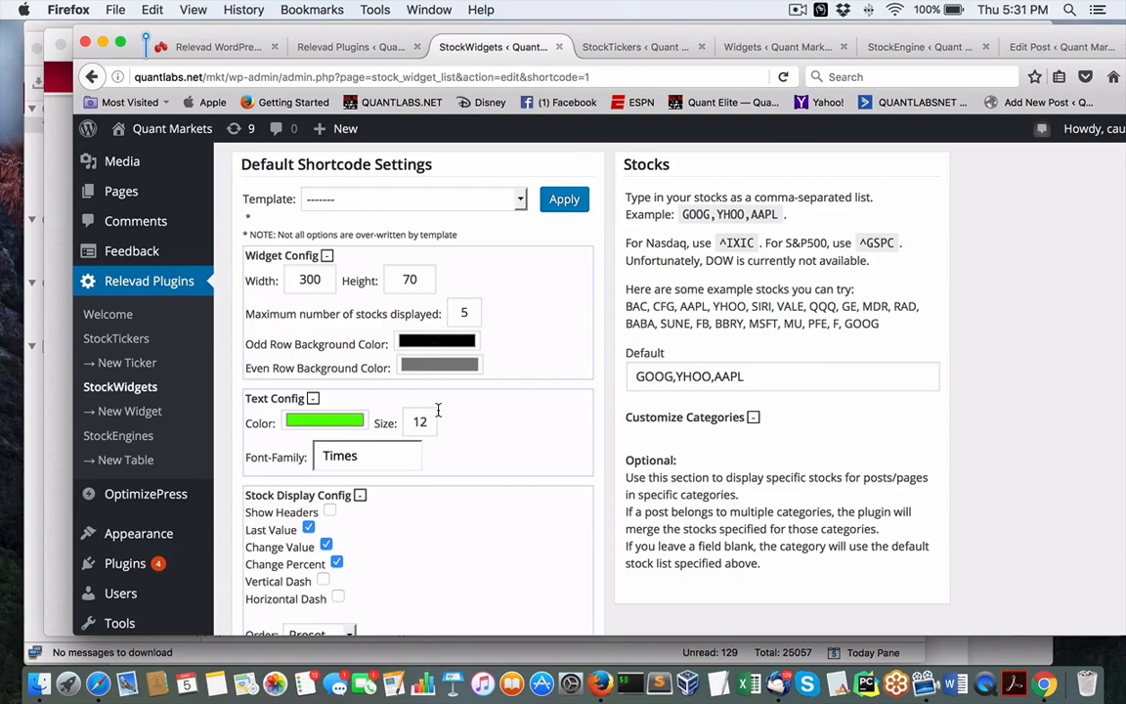
scroll(down, 3)
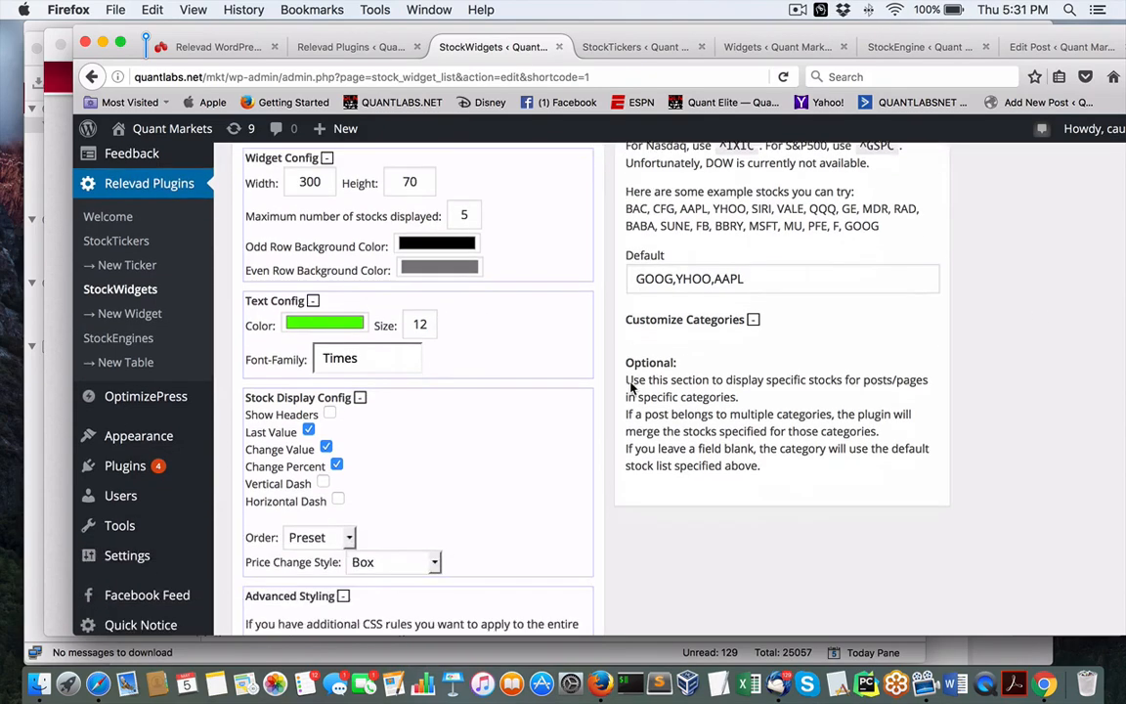
scroll(down, 3)
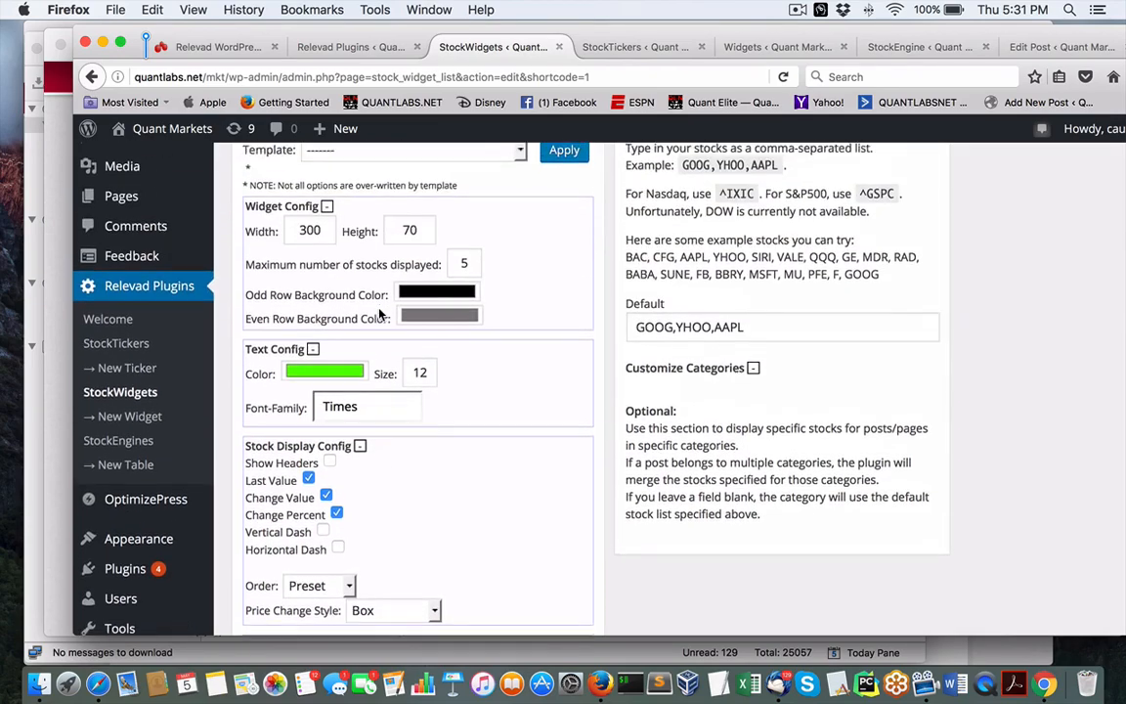
scroll(down, 3)
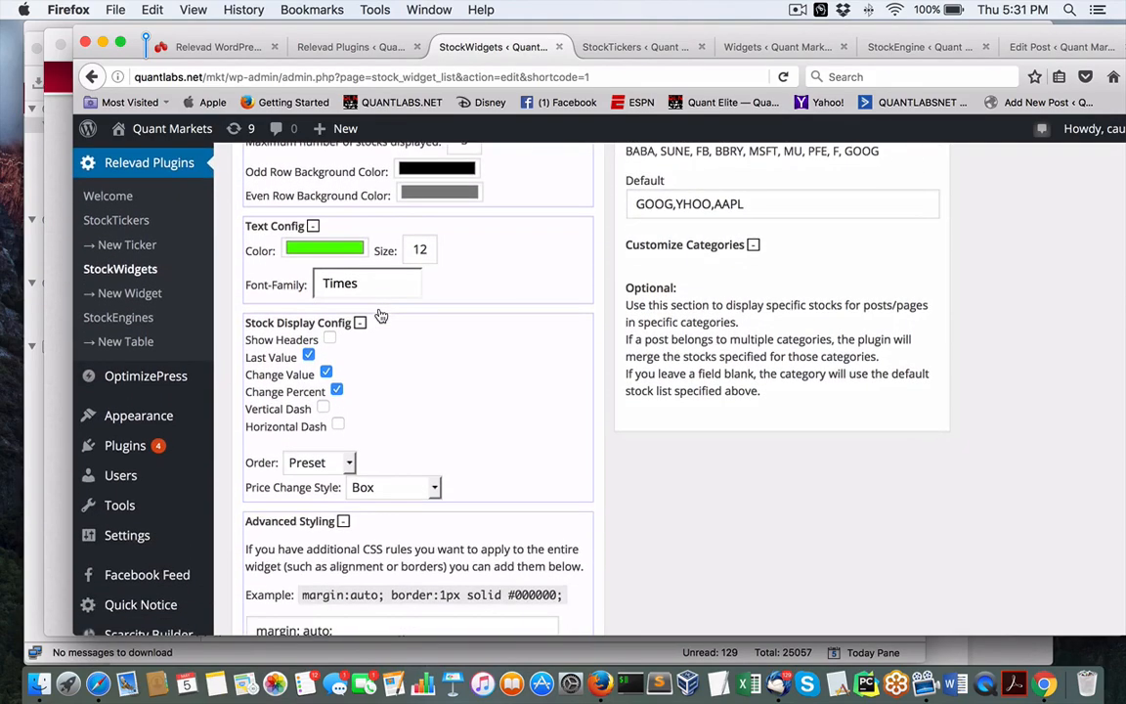
scroll(down, 3)
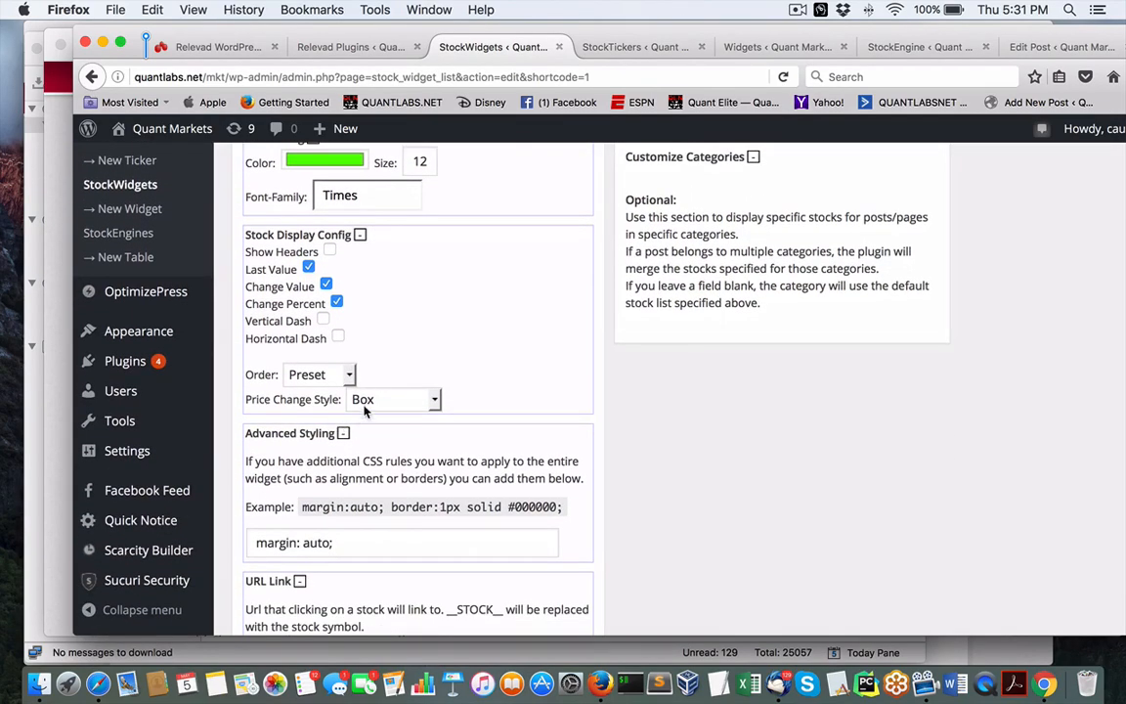
scroll(down, 3)
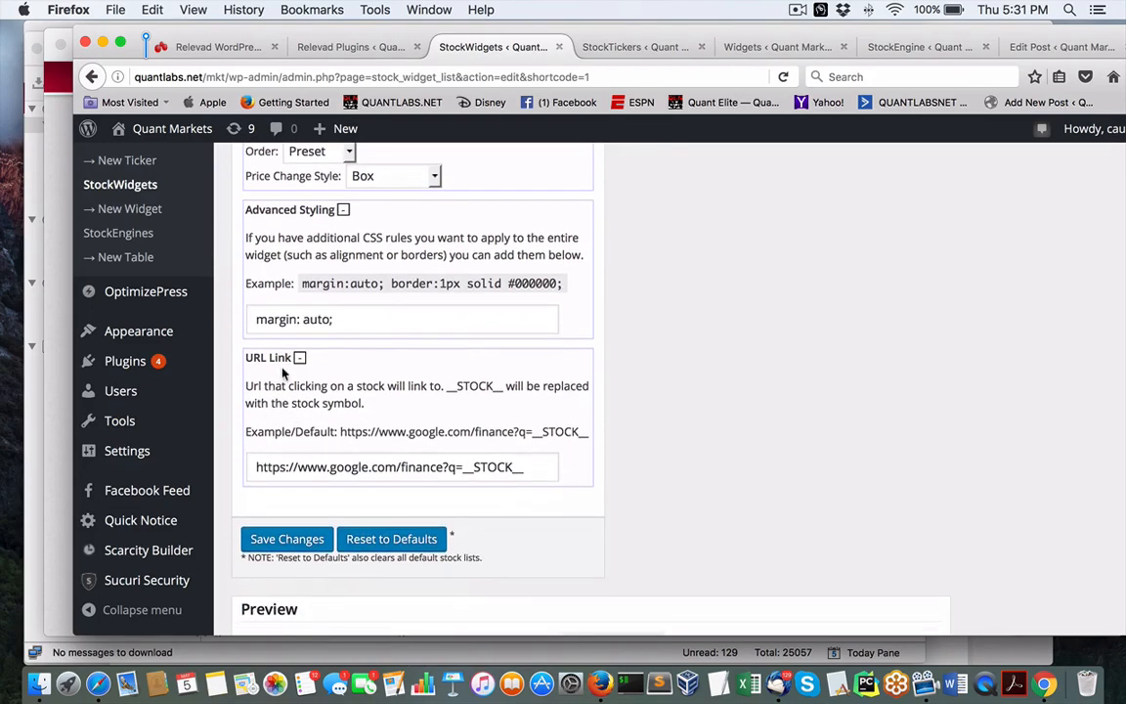
mouse_move(285, 492)
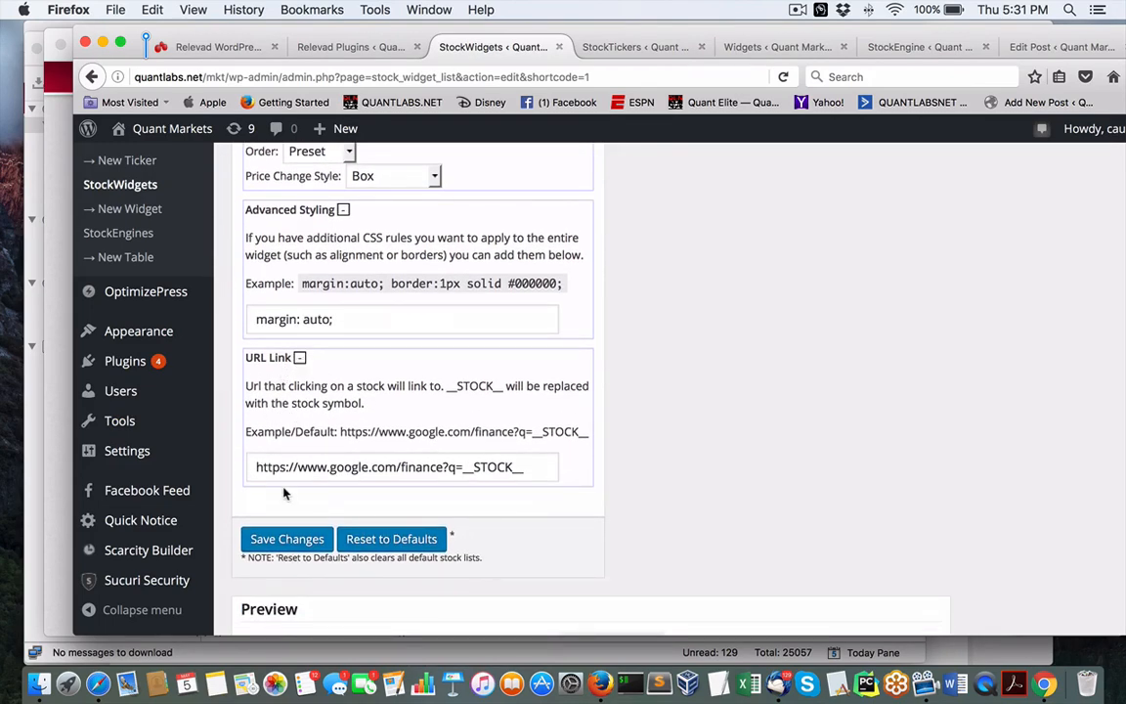
mouse_move(441, 508)
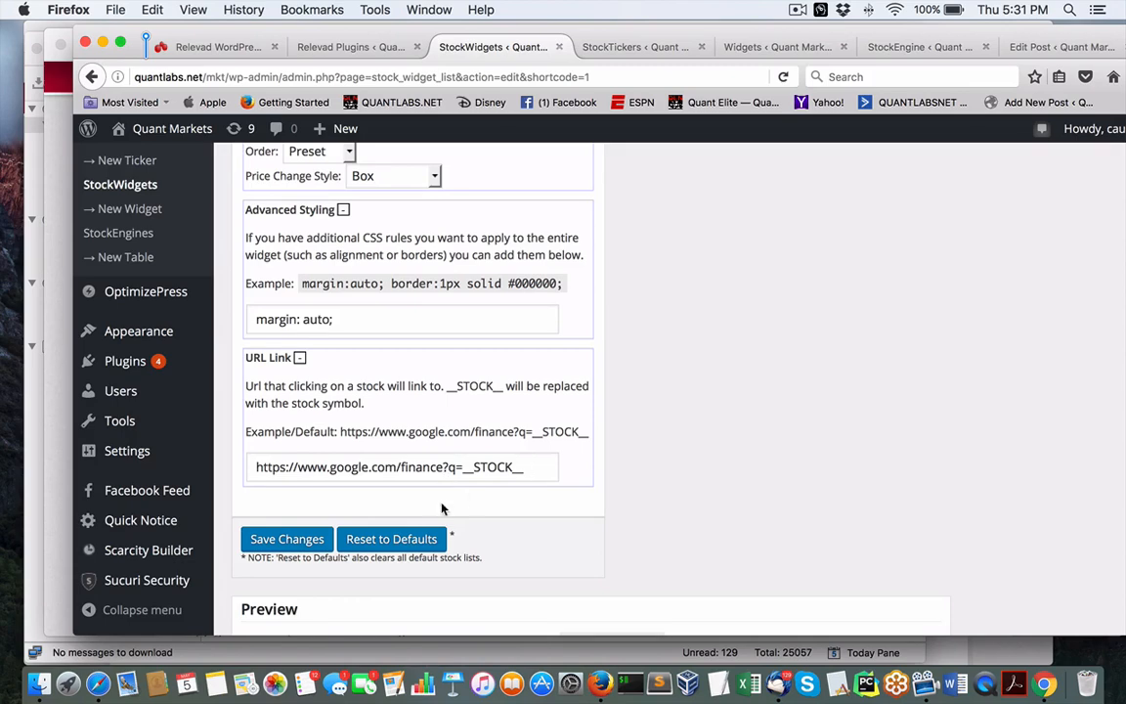
scroll(down, 3)
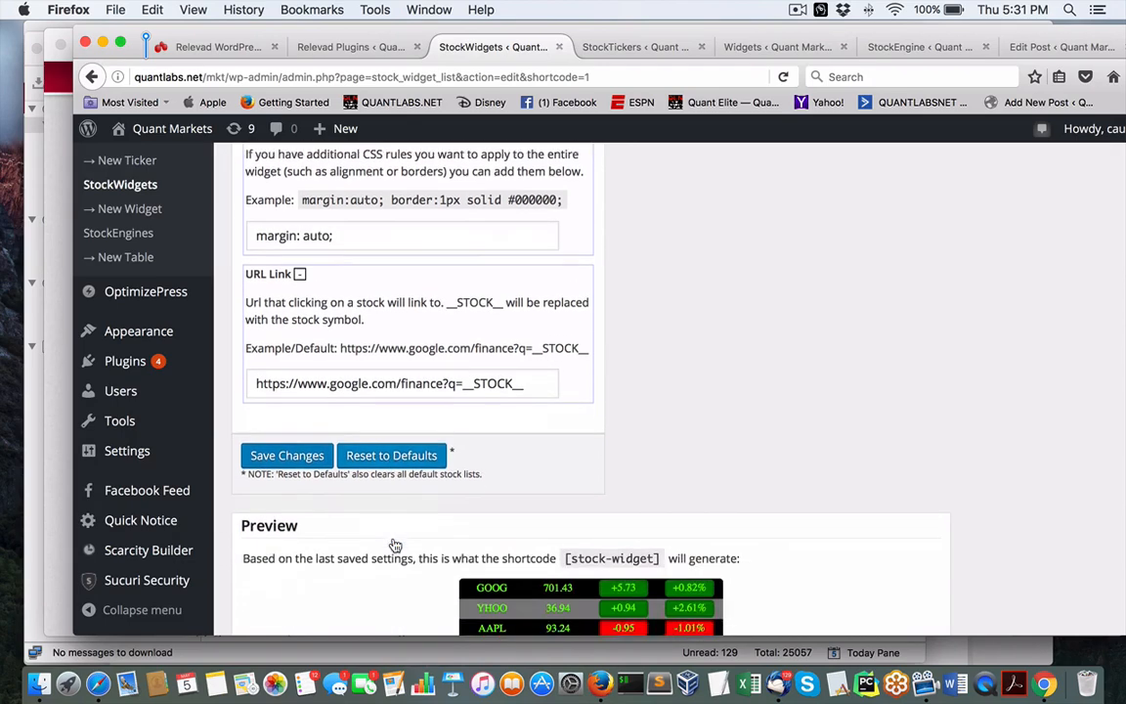
Scroll the page around the stock link leading to the MSFT Google Finance quote.
scroll(down, 3)
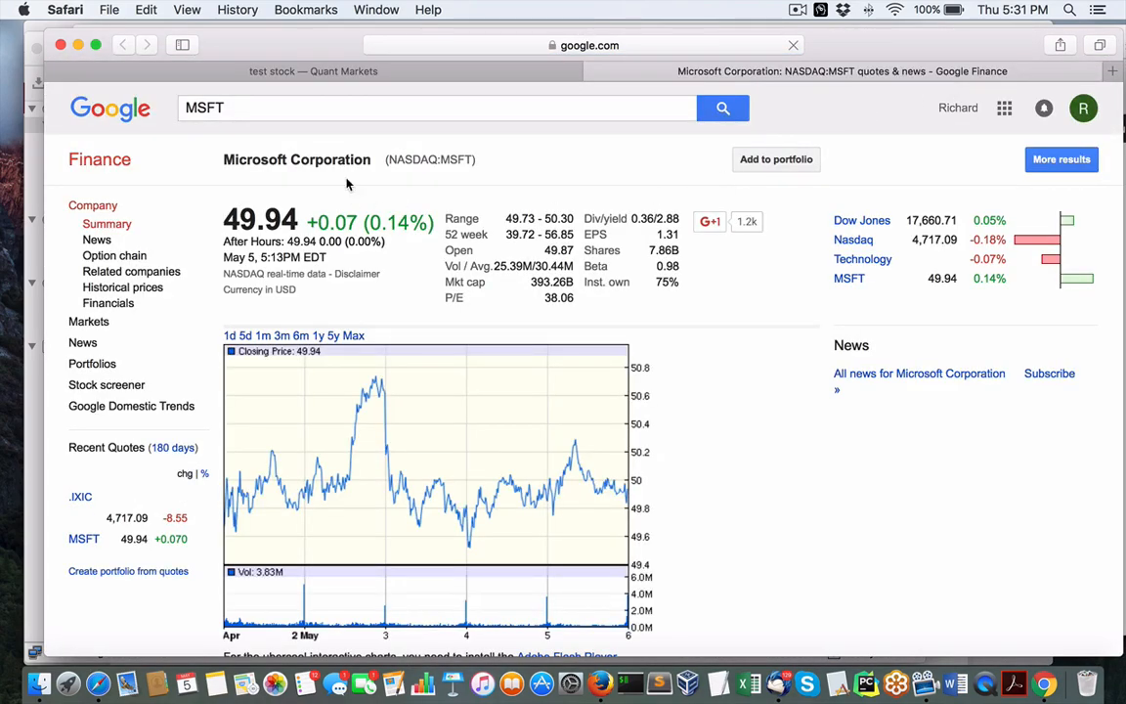
Return to the test stock page and scroll through its ticker, engine table and widget.
click(305, 70)
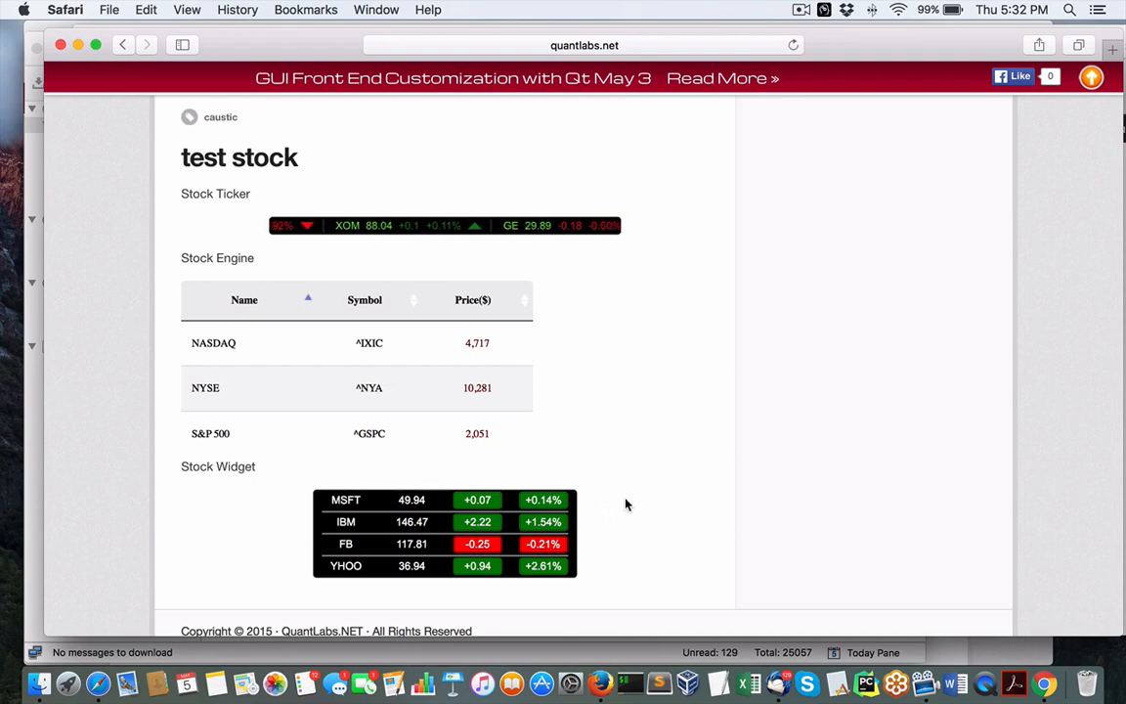
mouse_move(602, 508)
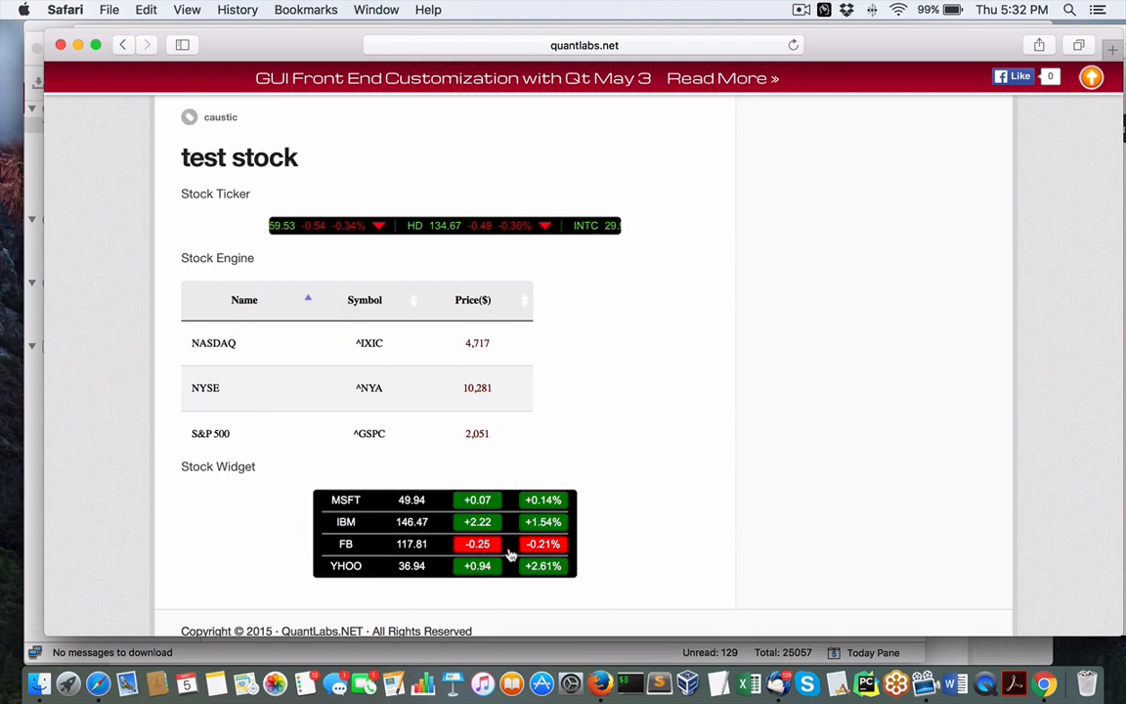
scroll(down, 3)
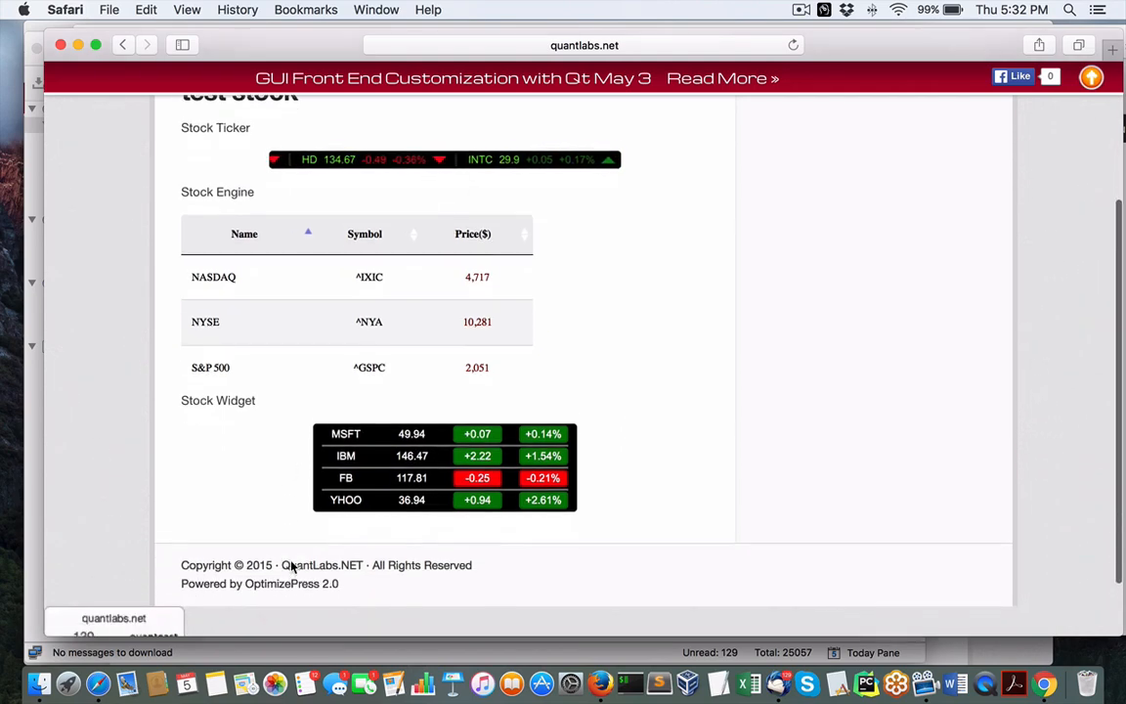
scroll(up, 3)
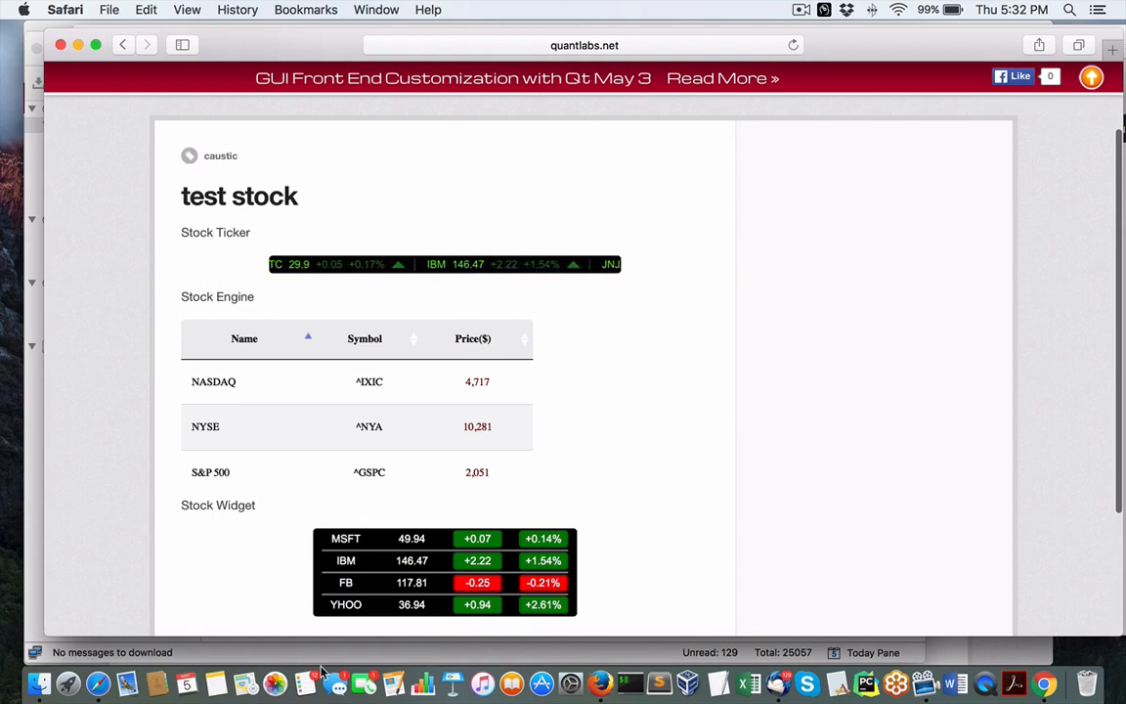
mouse_move(547, 678)
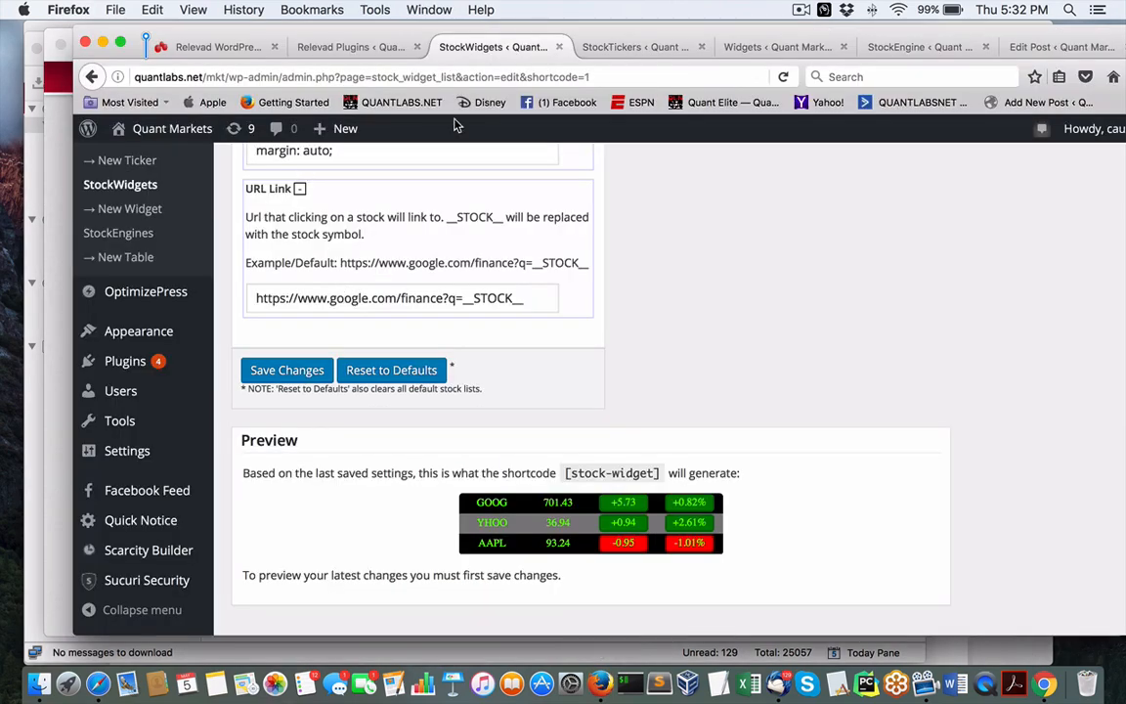
Review the untitled custom stock ticker's dimensions, colours, fonts and preview settings.
click(641, 47)
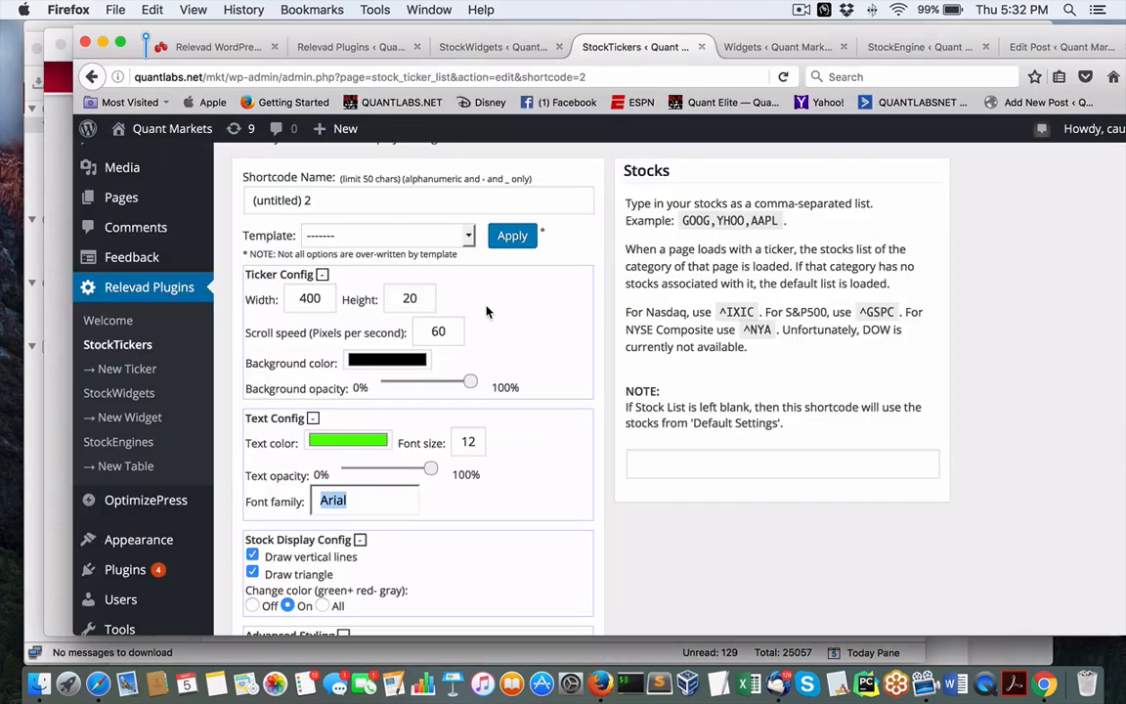
click(387, 285)
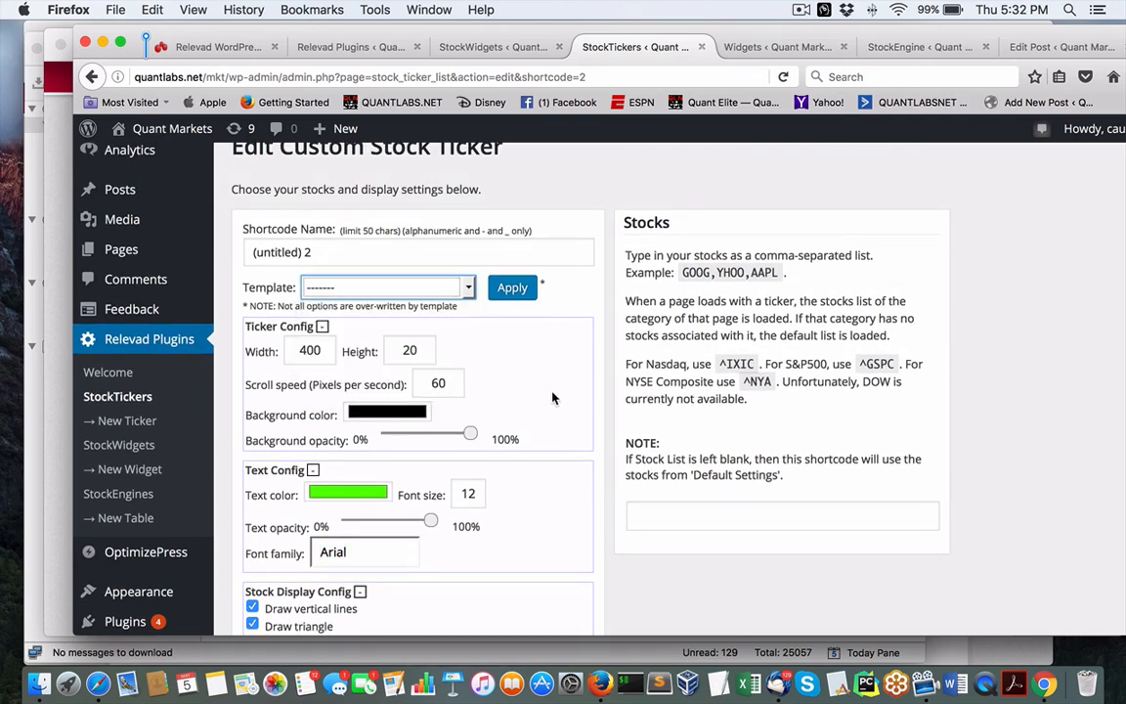
scroll(down, 3)
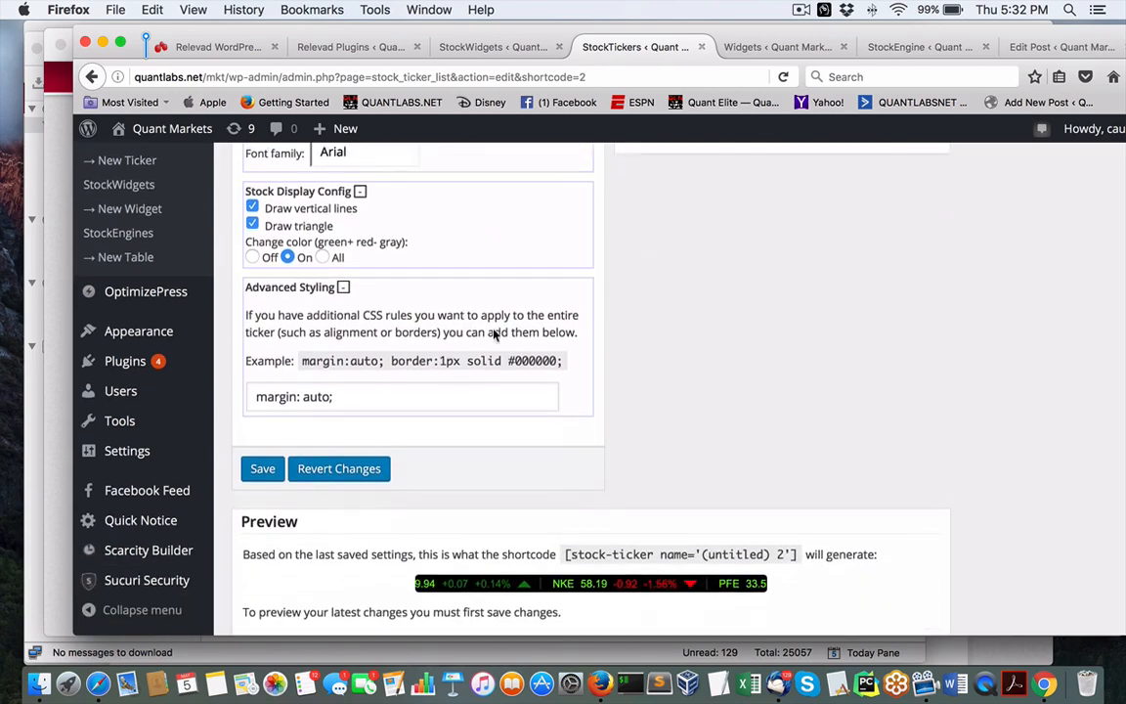
scroll(down, 3)
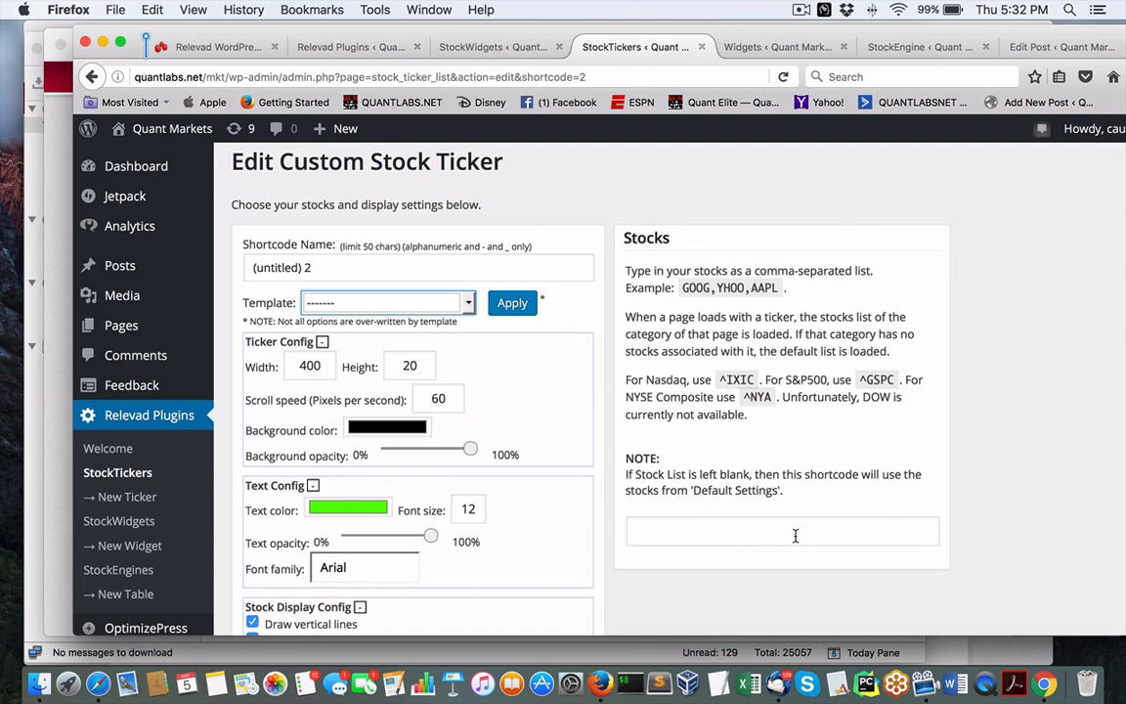
scroll(down, 3)
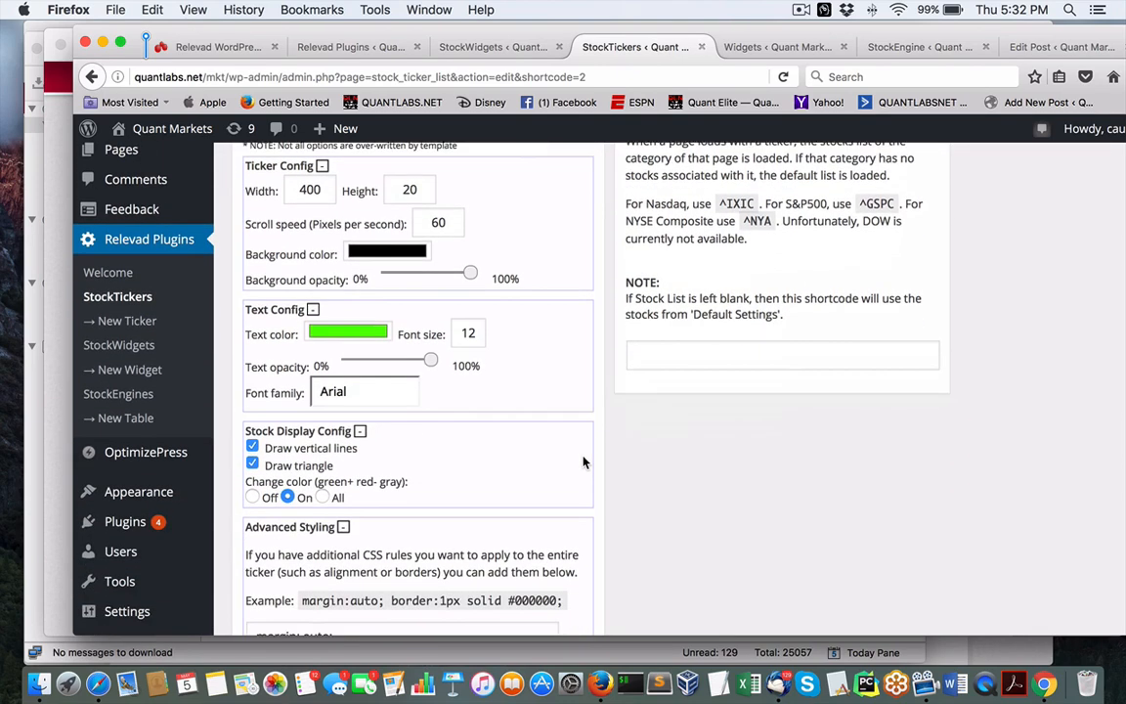
scroll(down, 3)
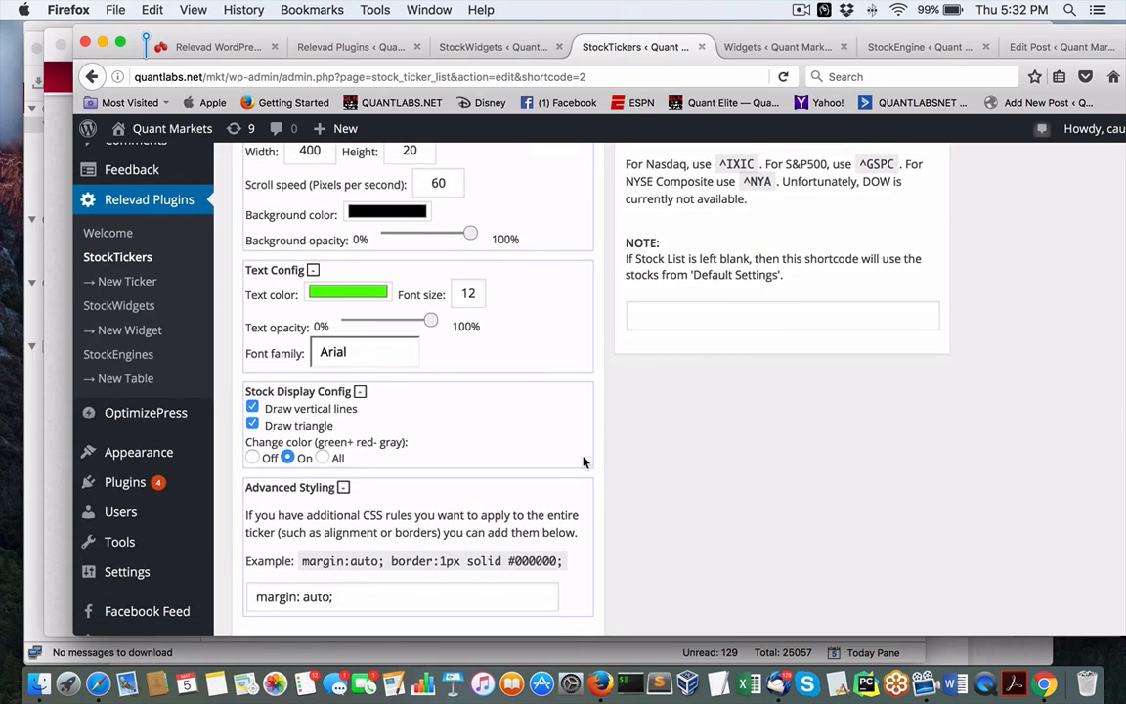
mouse_move(363, 643)
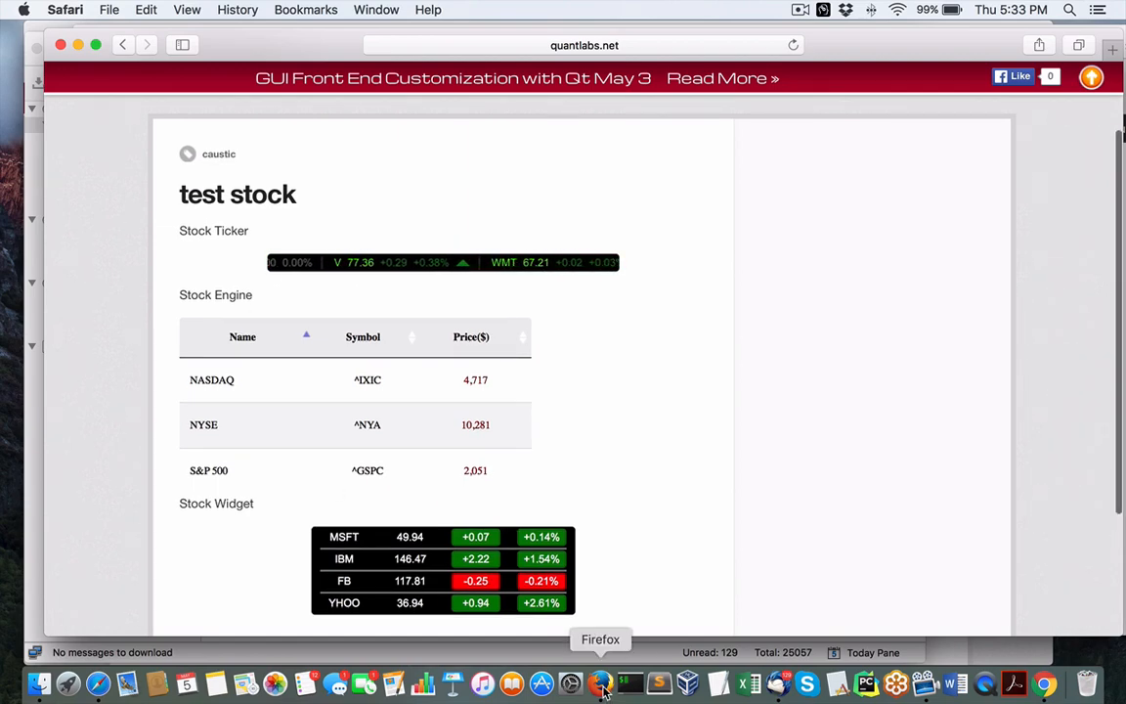
Browse the stock engine settings down to the Data & Display section.
click(602, 678)
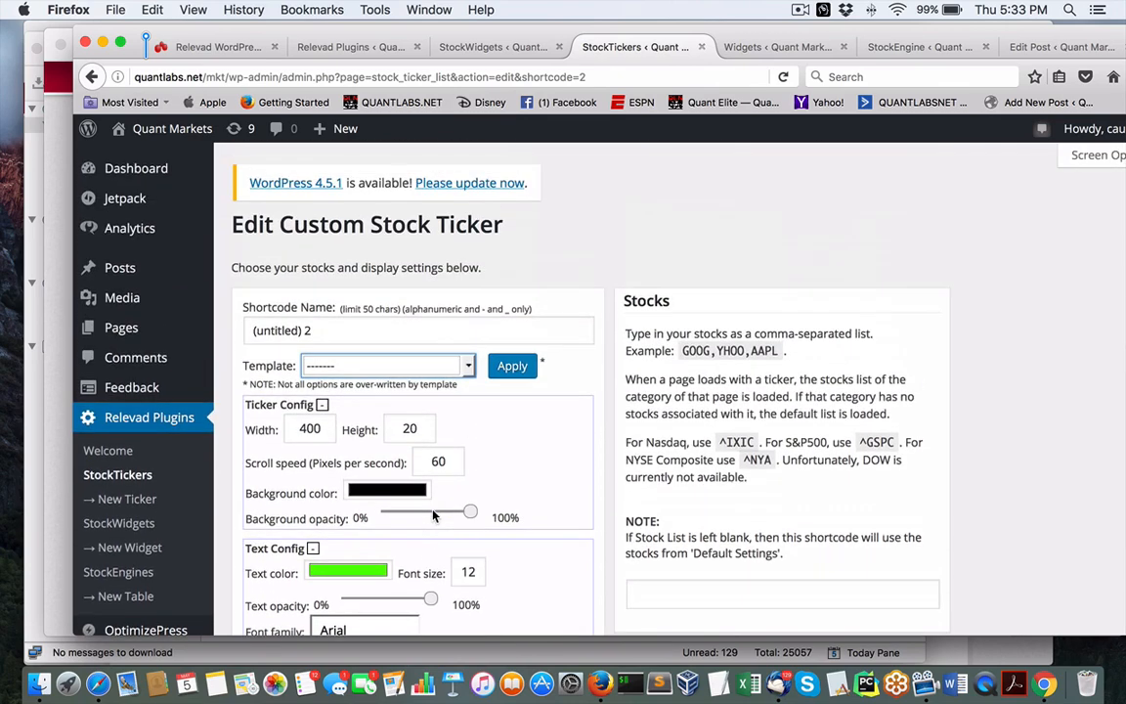
mouse_move(129, 547)
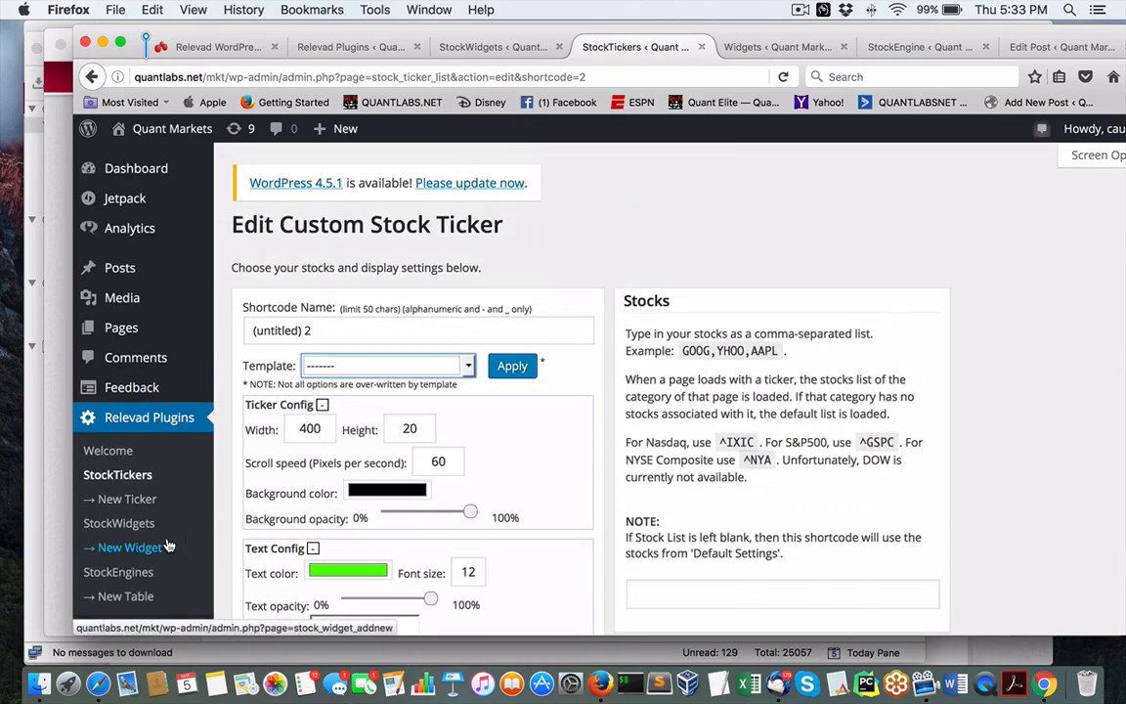
scroll(down, 3)
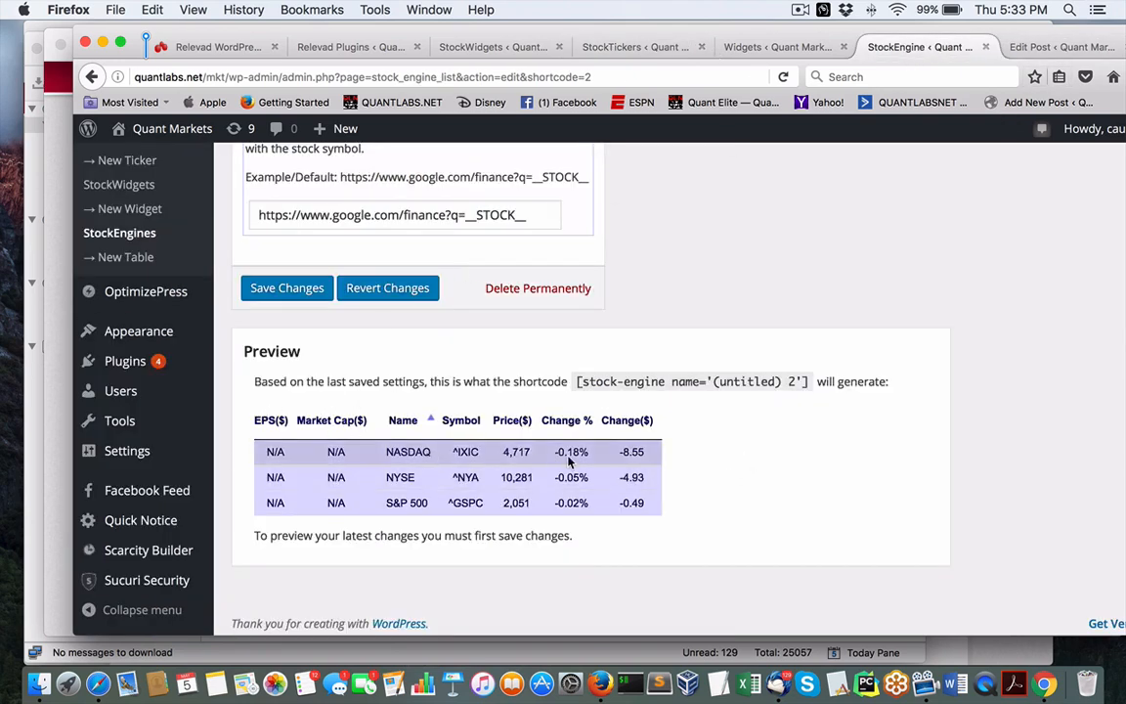
mouse_move(735, 411)
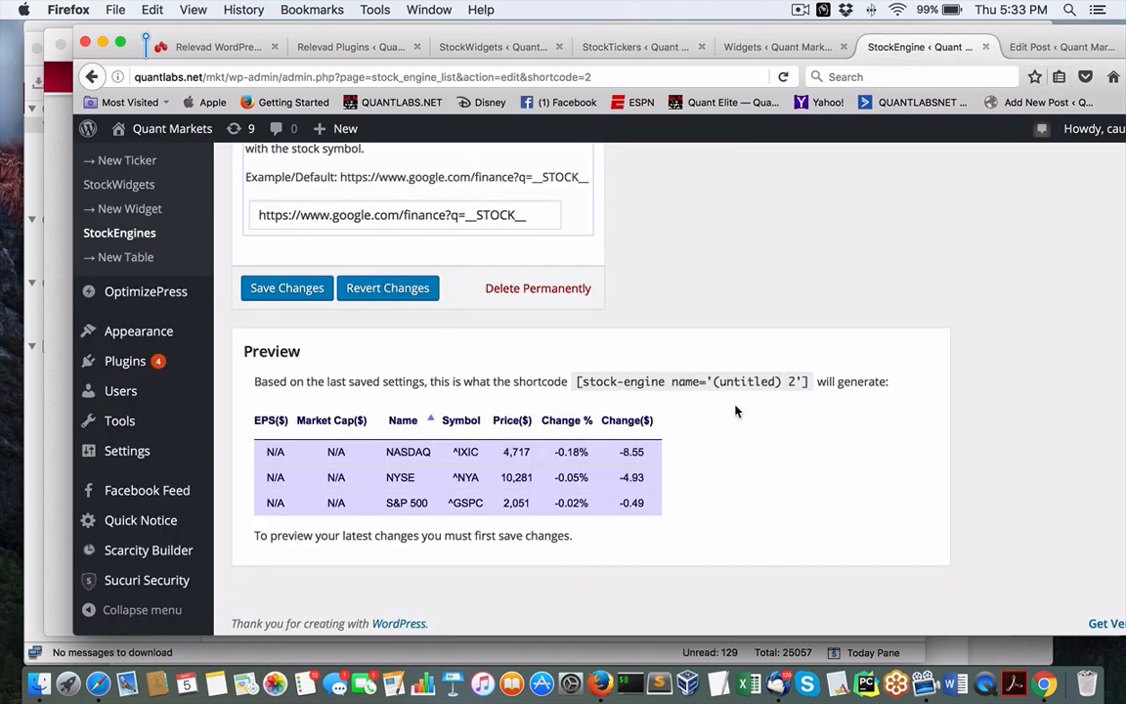
scroll(down, 3)
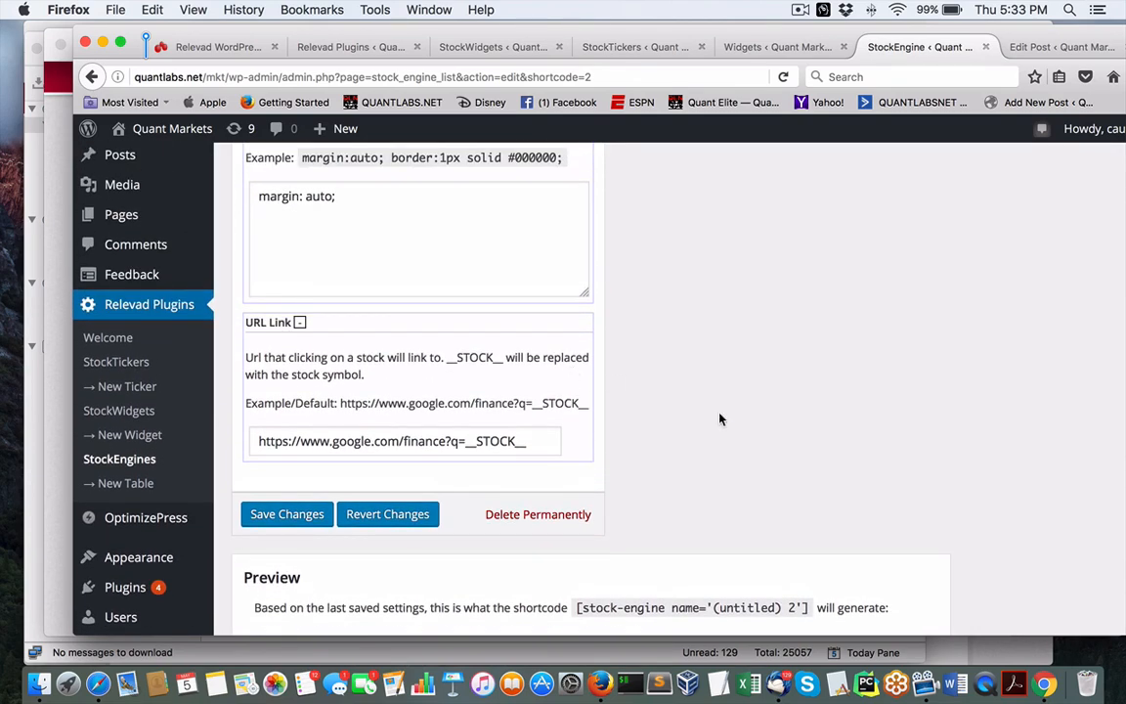
scroll(down, 3)
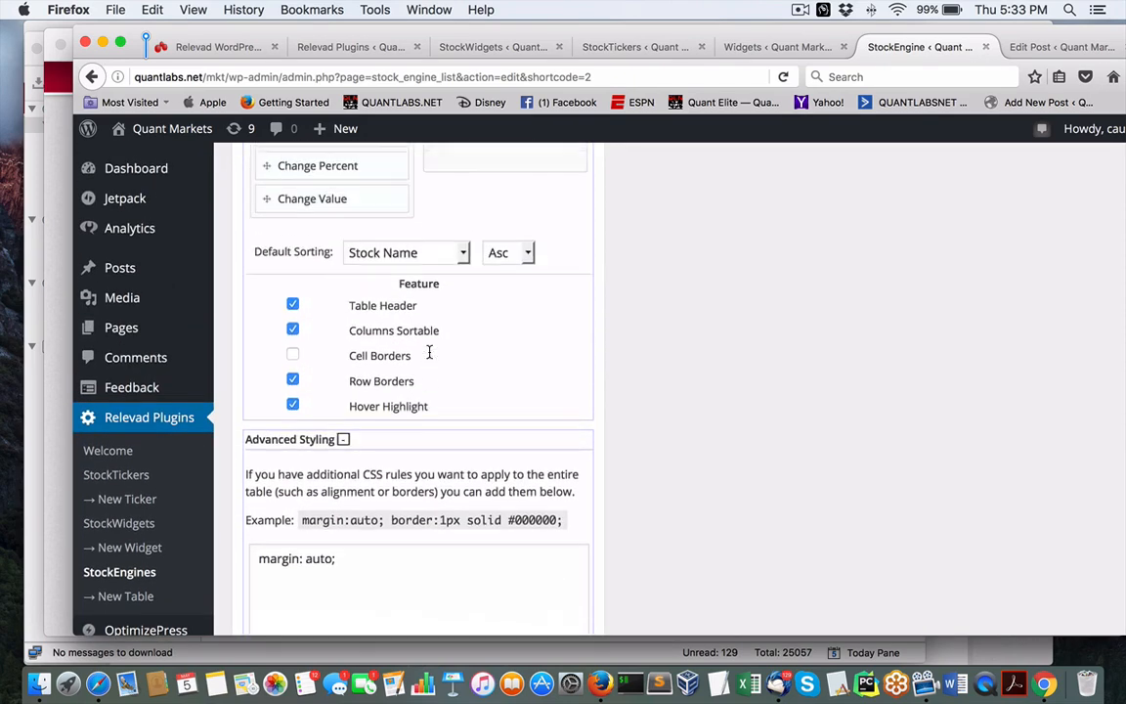
scroll(up, 3)
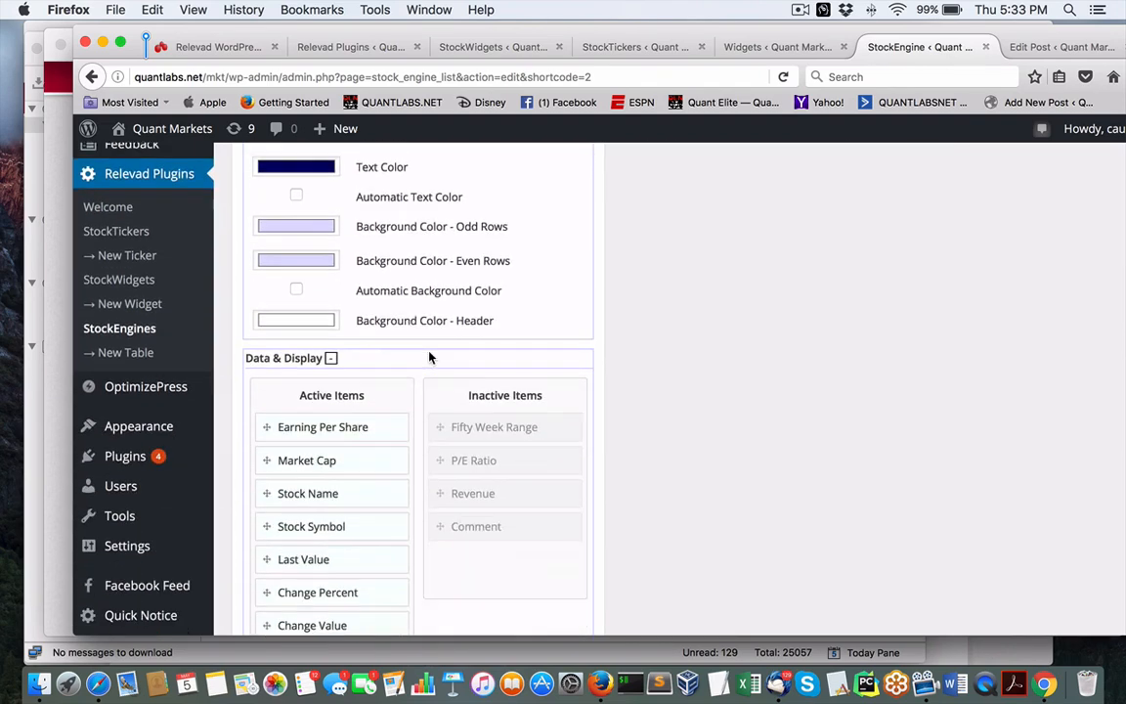
scroll(down, 3)
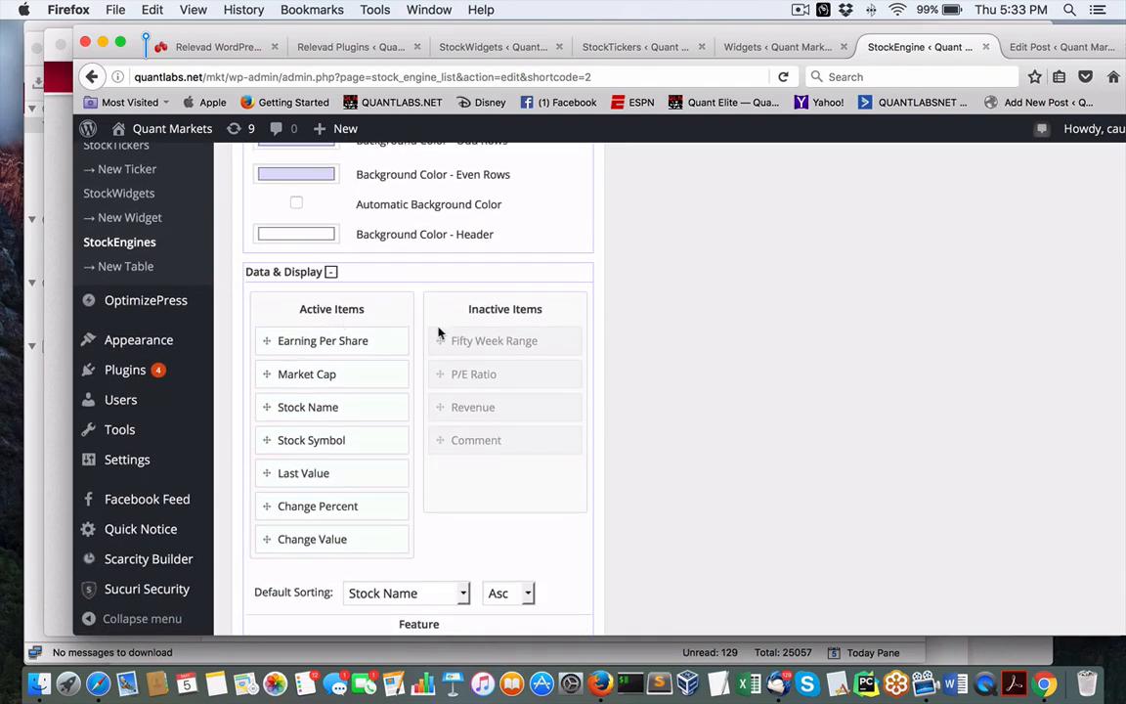
mouse_move(324, 308)
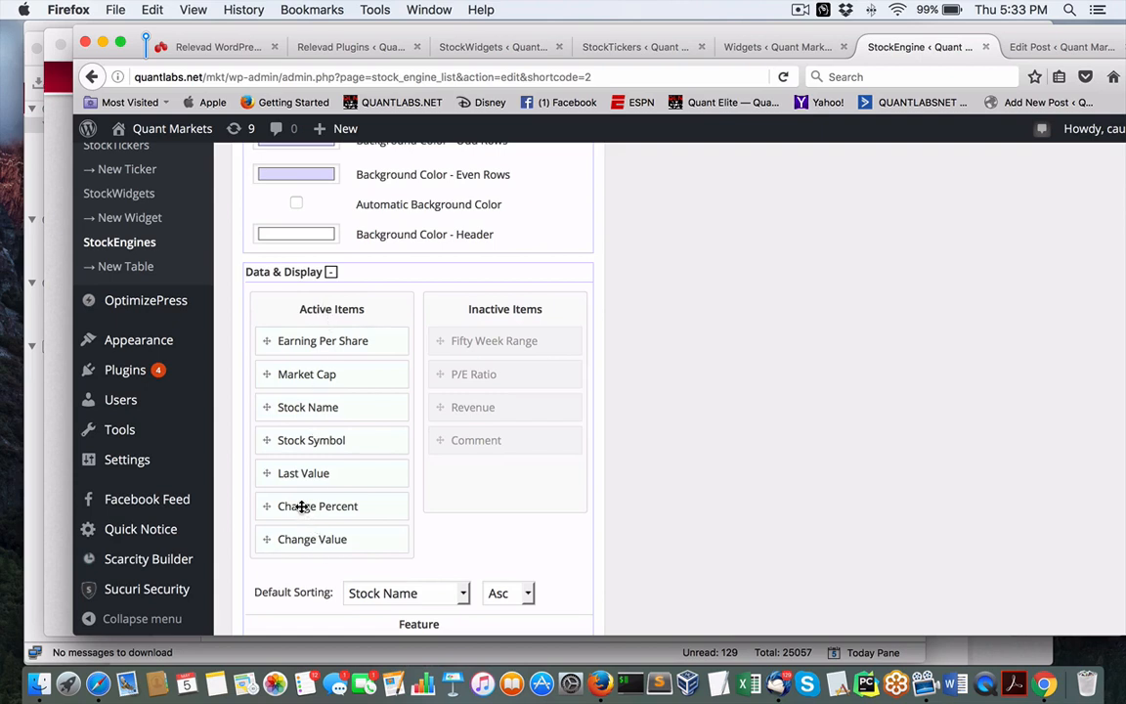
mouse_move(364, 404)
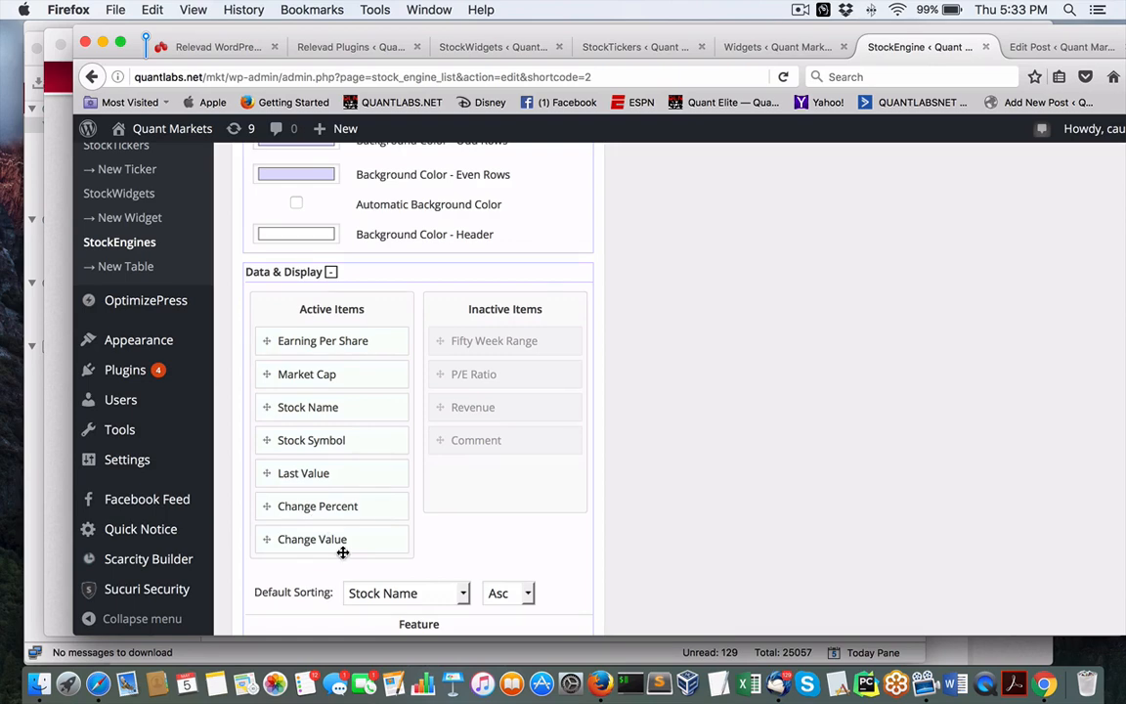
mouse_move(351, 571)
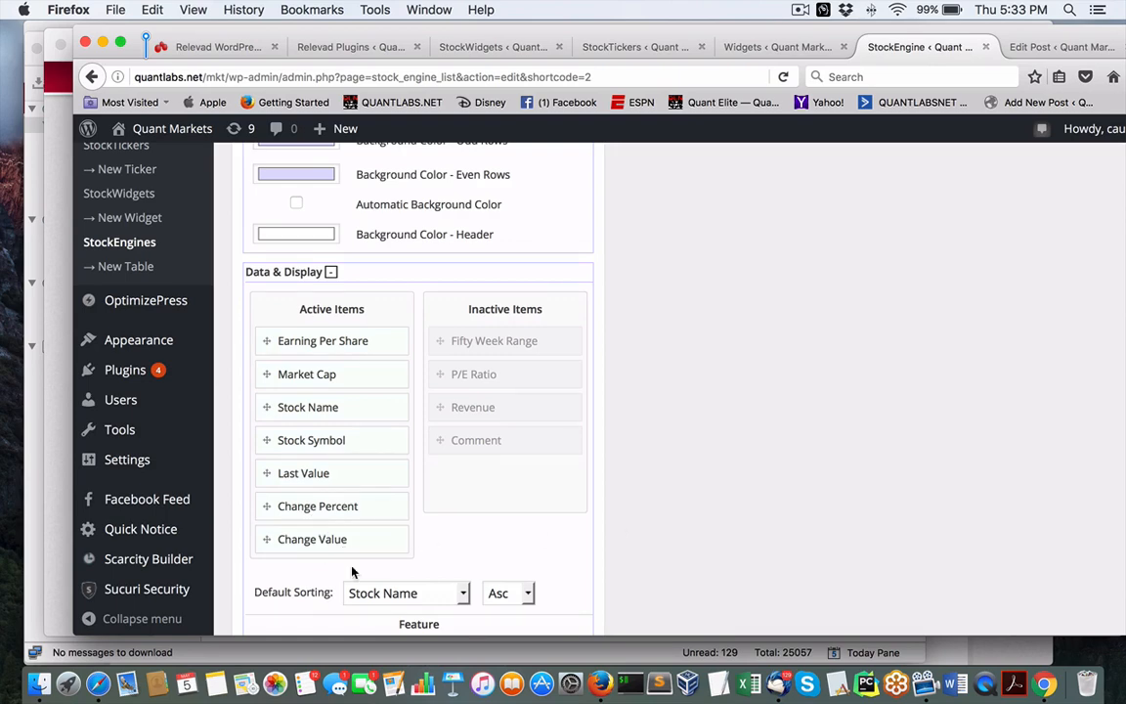
Drag Stock Symbol to the top of the Active Items column list.
scroll(down, 3)
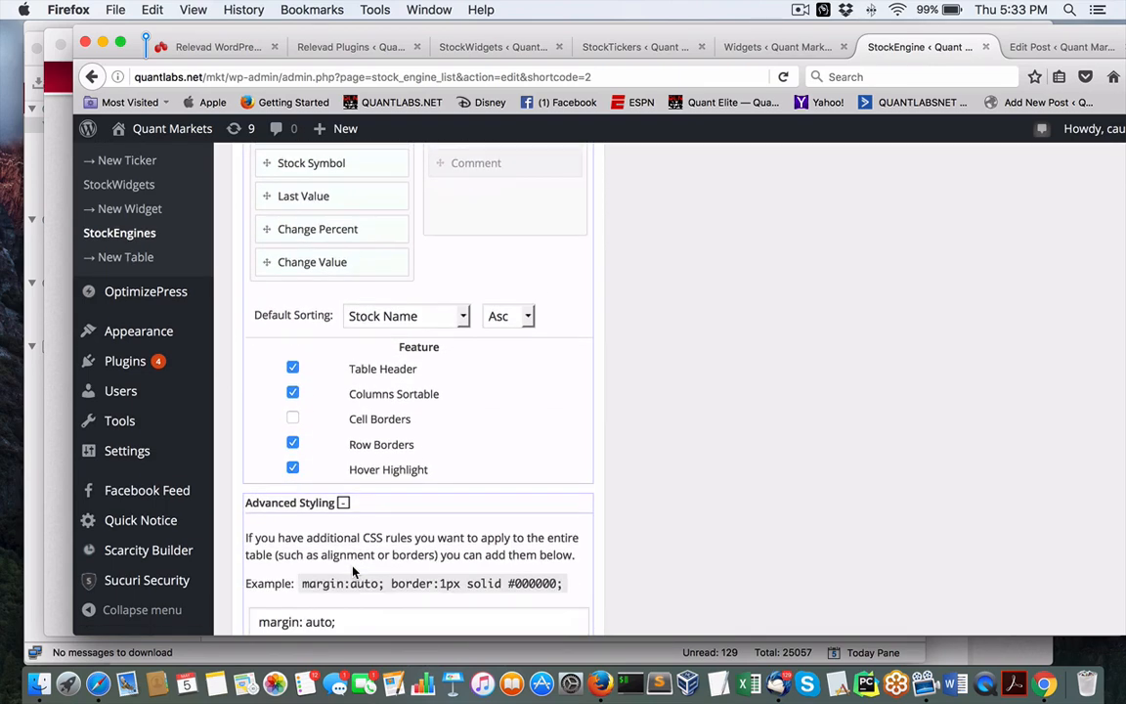
scroll(down, 3)
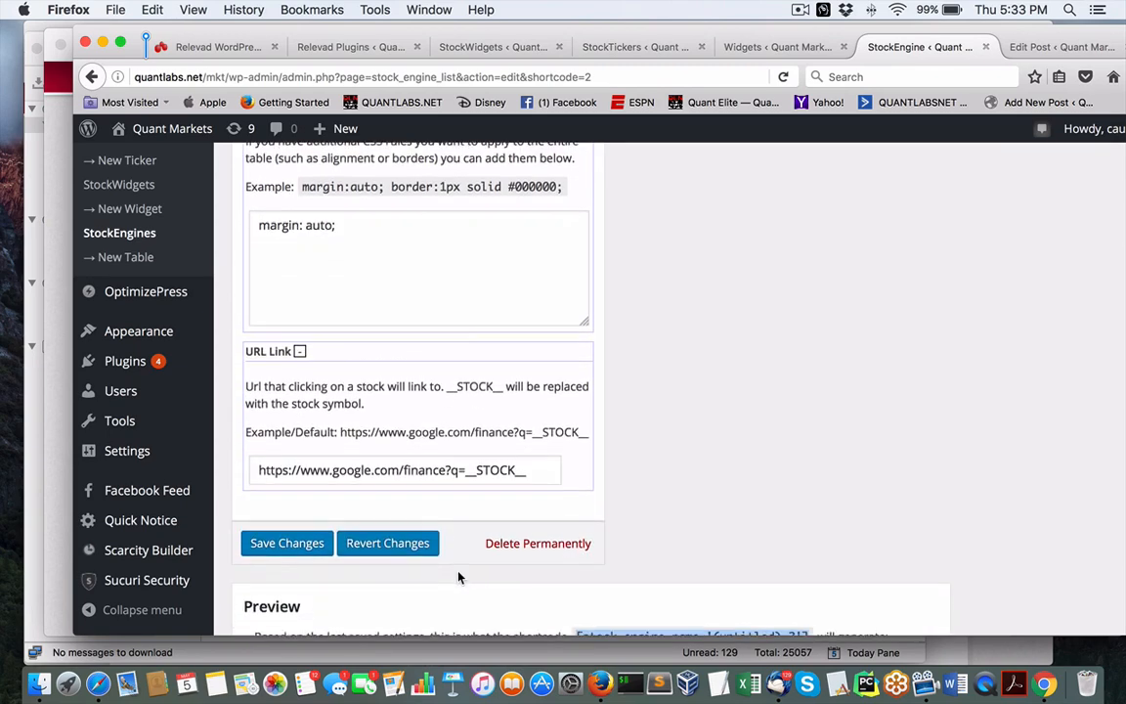
scroll(down, 3)
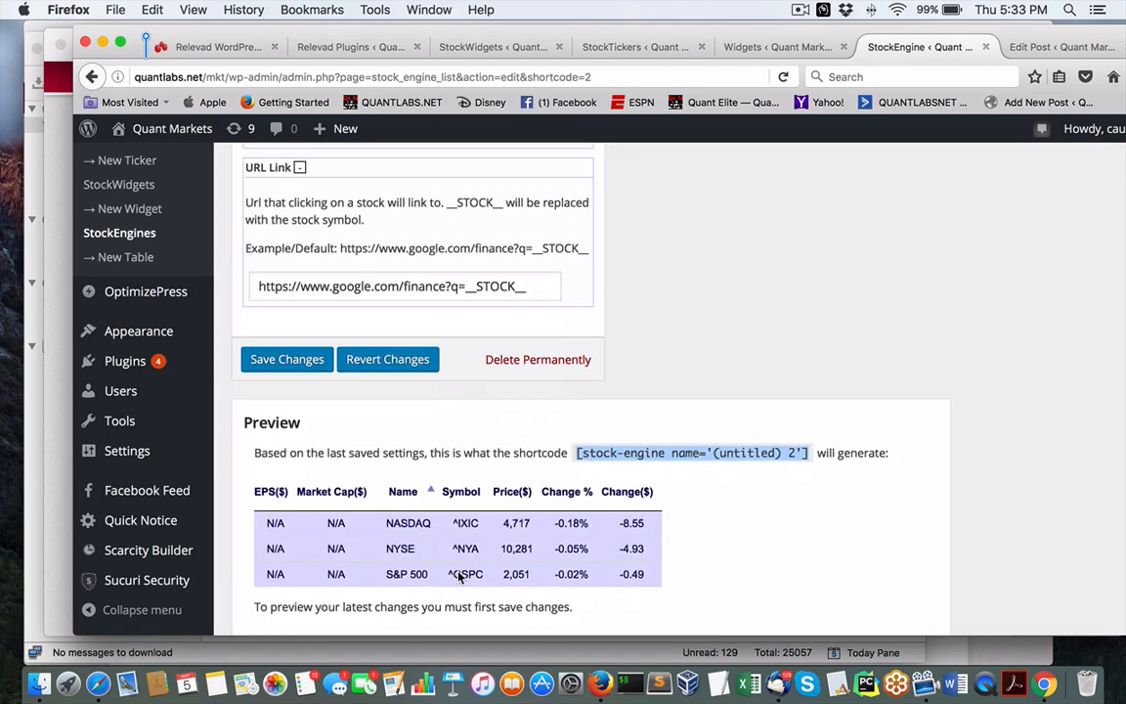
scroll(down, 3)
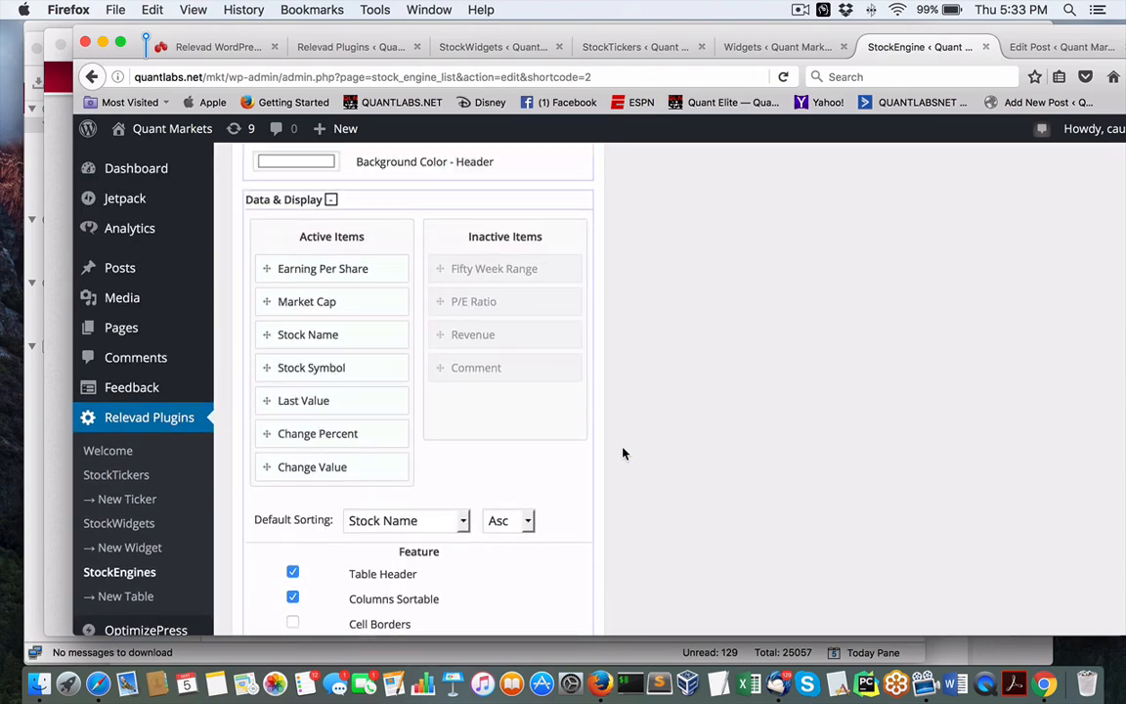
mouse_move(321, 368)
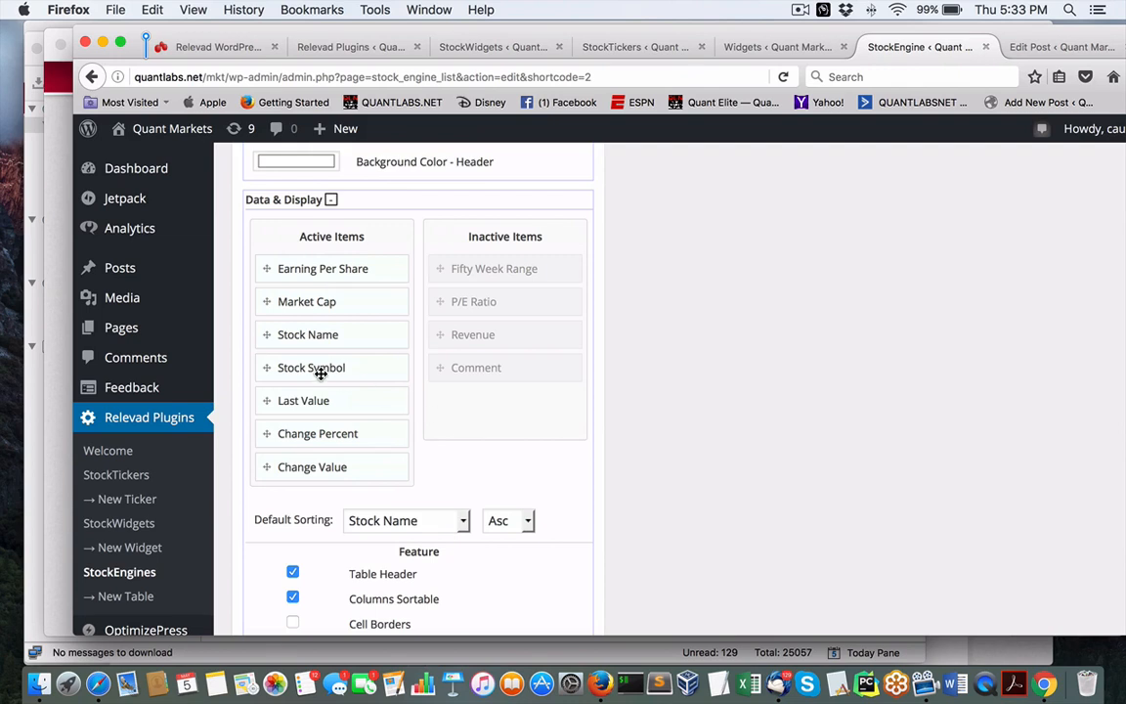
drag(311, 368, 310, 267)
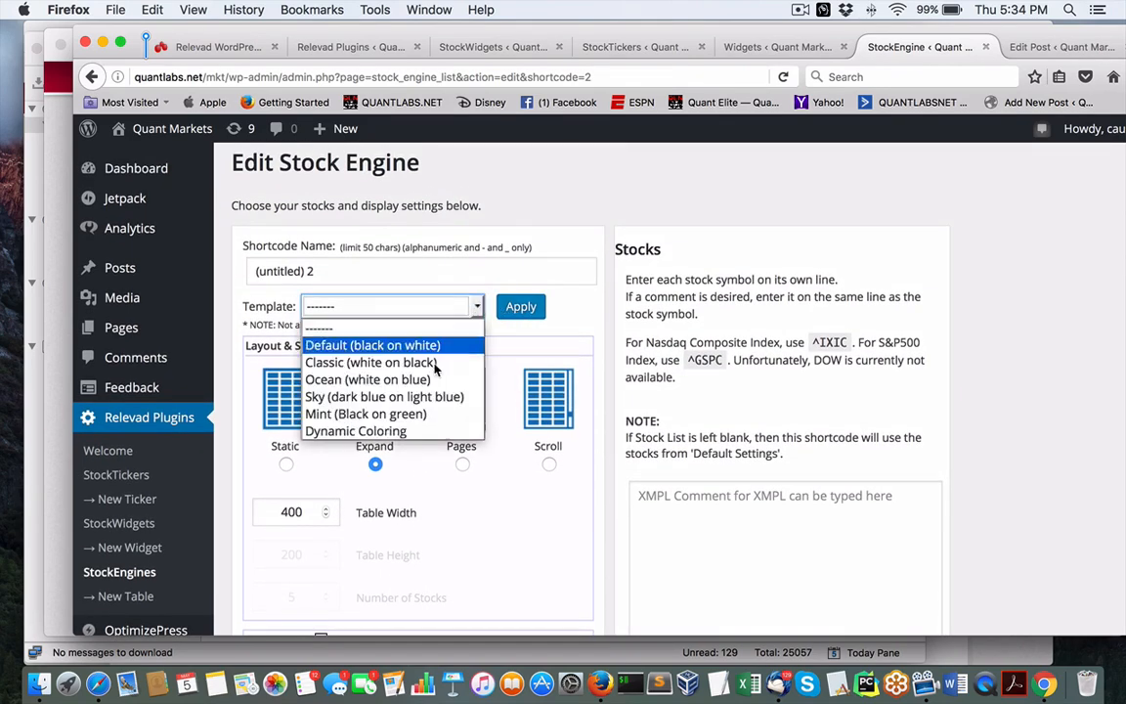
Choose the Sky (dark blue on light blue) template and save the stock engine settings.
click(387, 395)
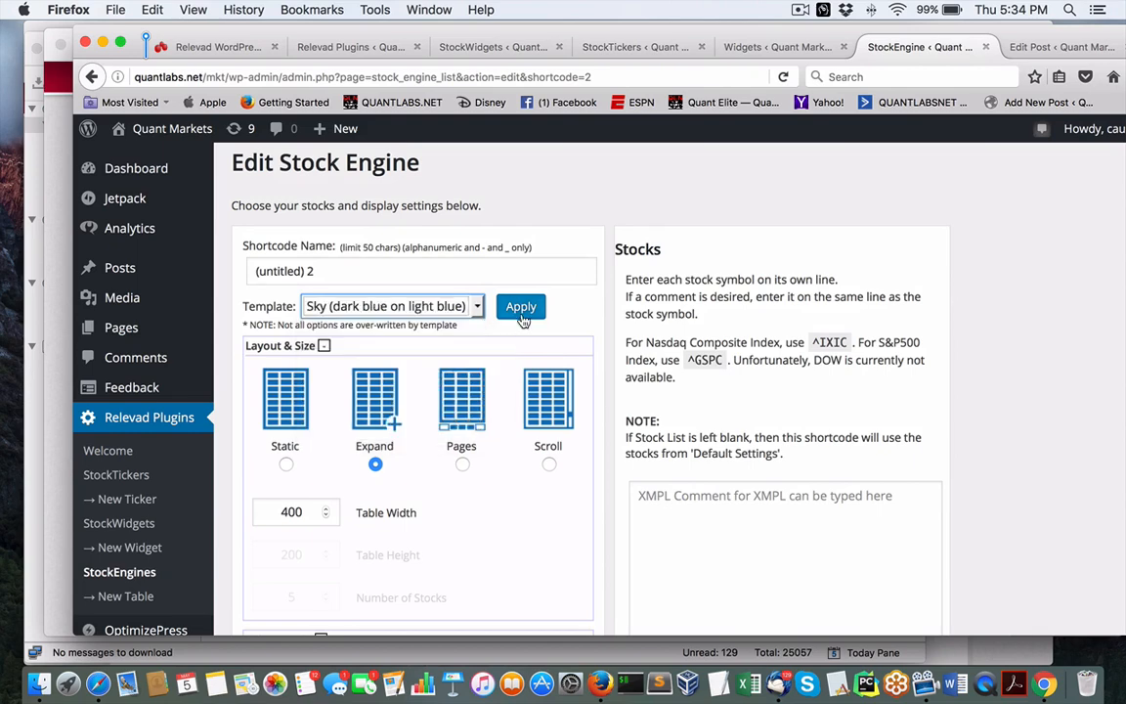
scroll(down, 3)
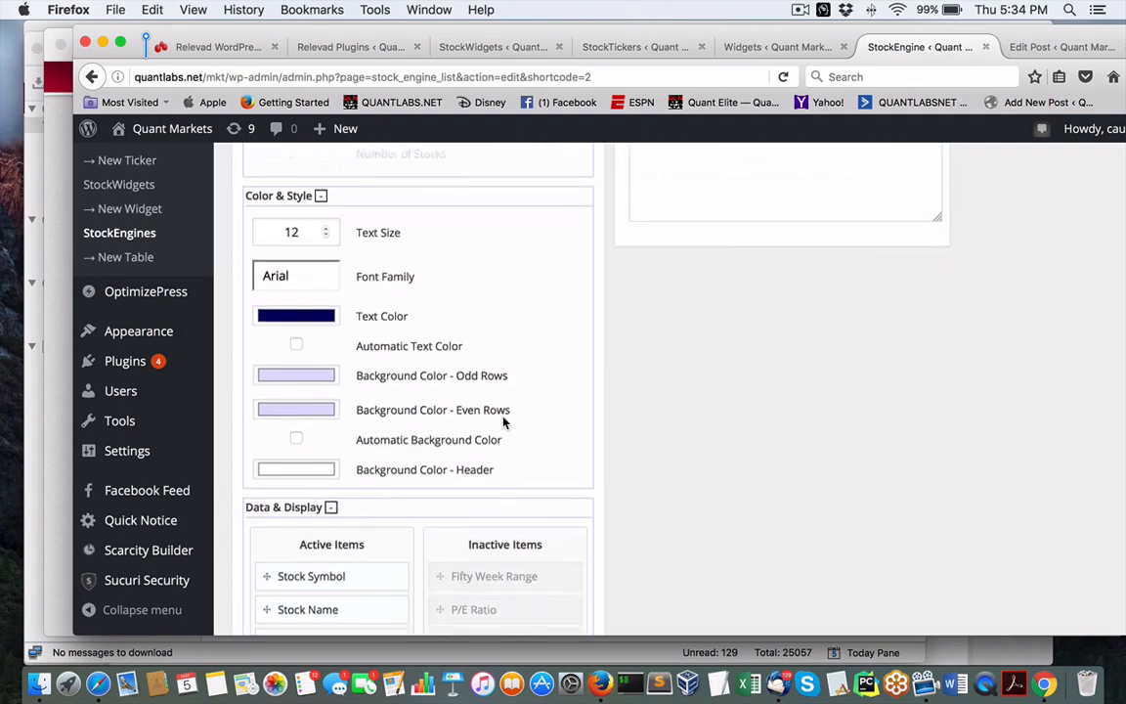
scroll(down, 3)
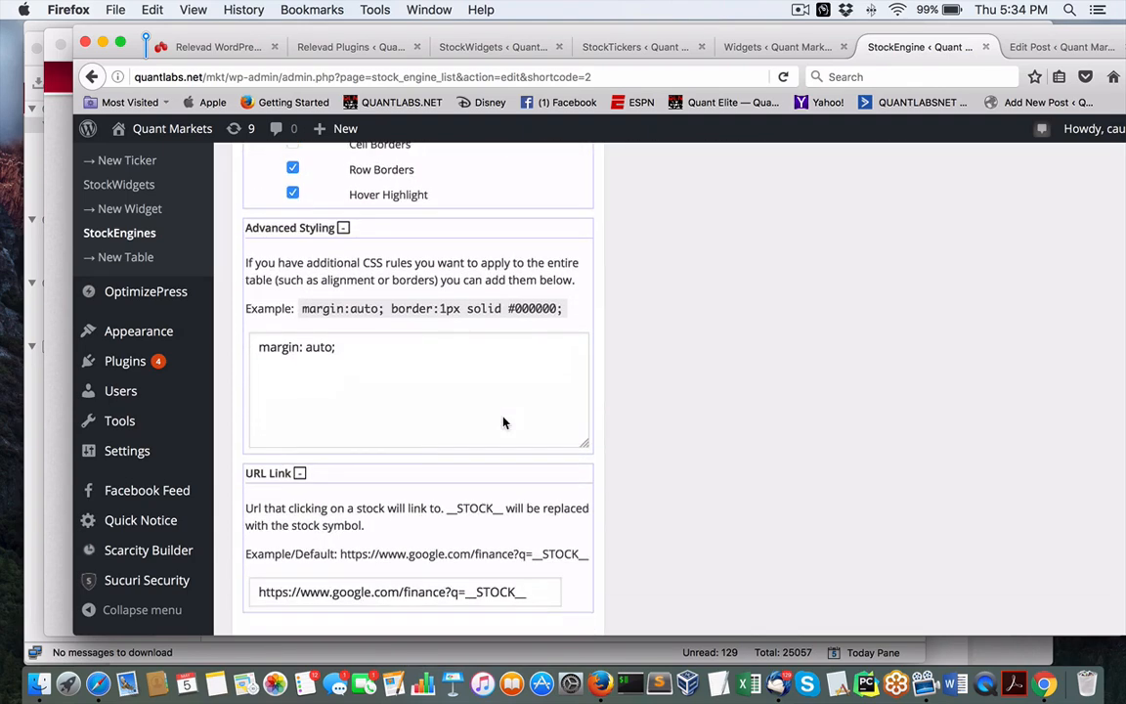
scroll(down, 3)
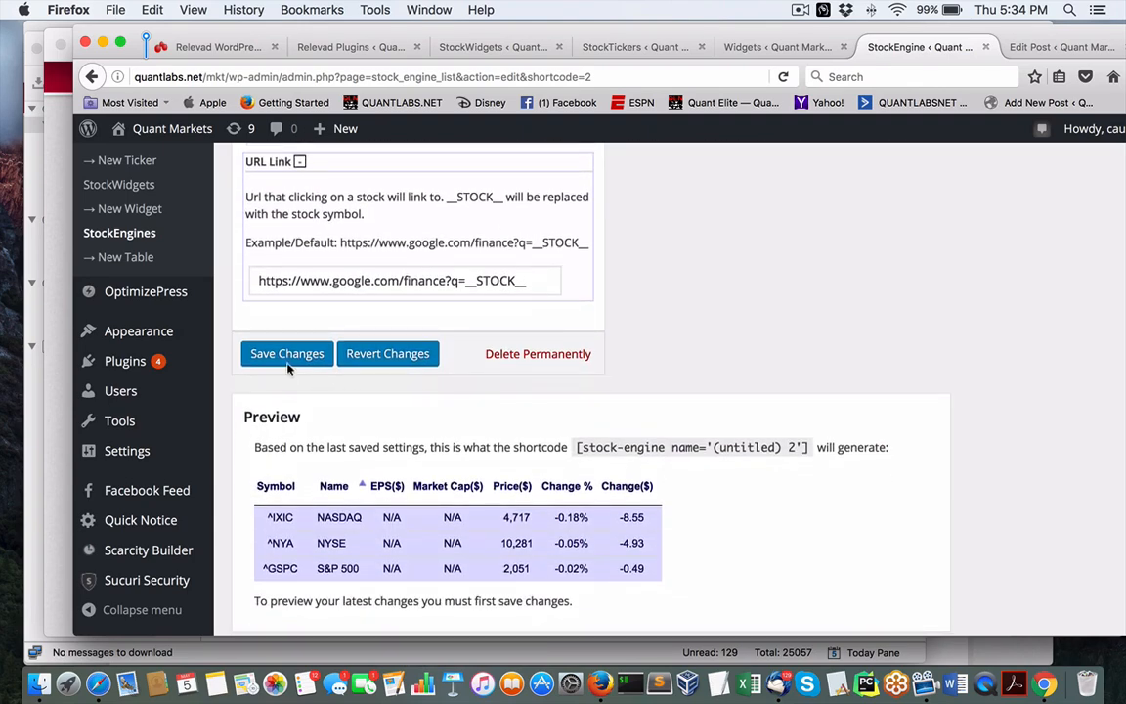
click(286, 353)
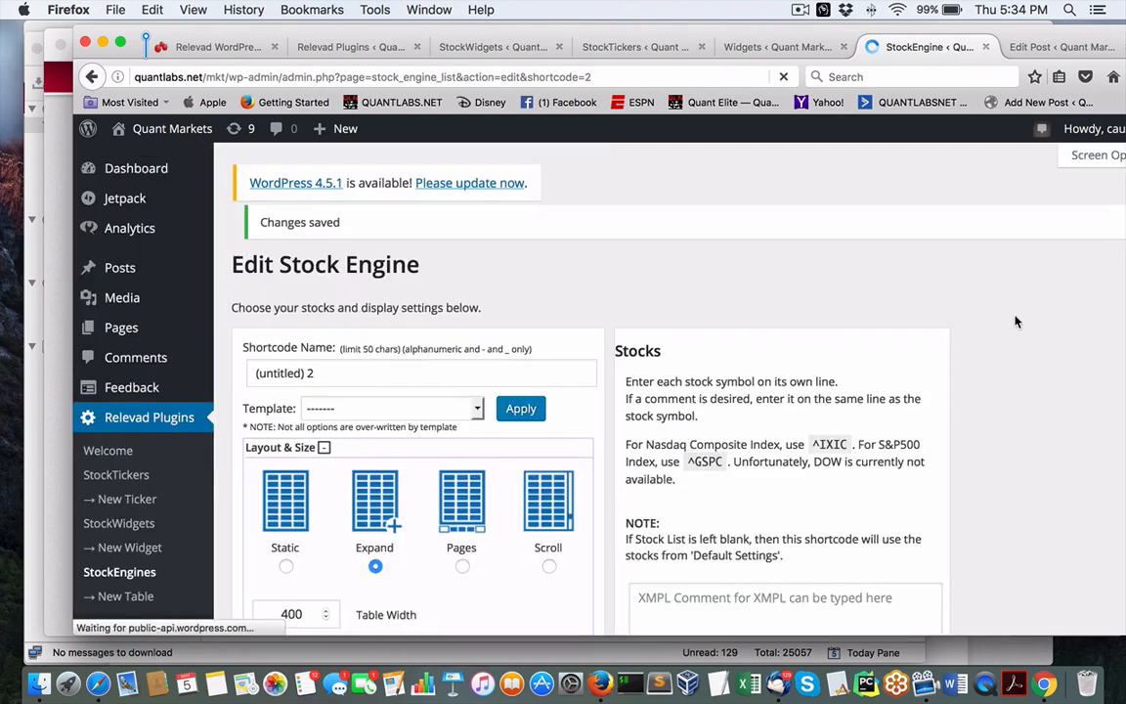
scroll(down, 3)
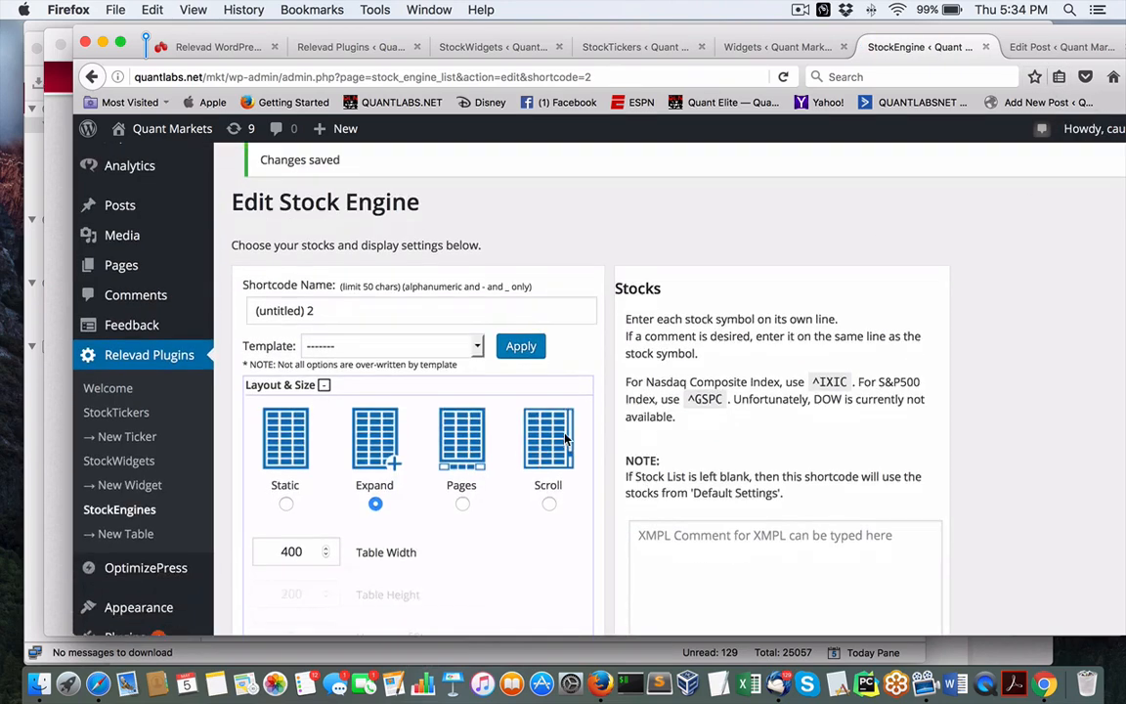
scroll(down, 3)
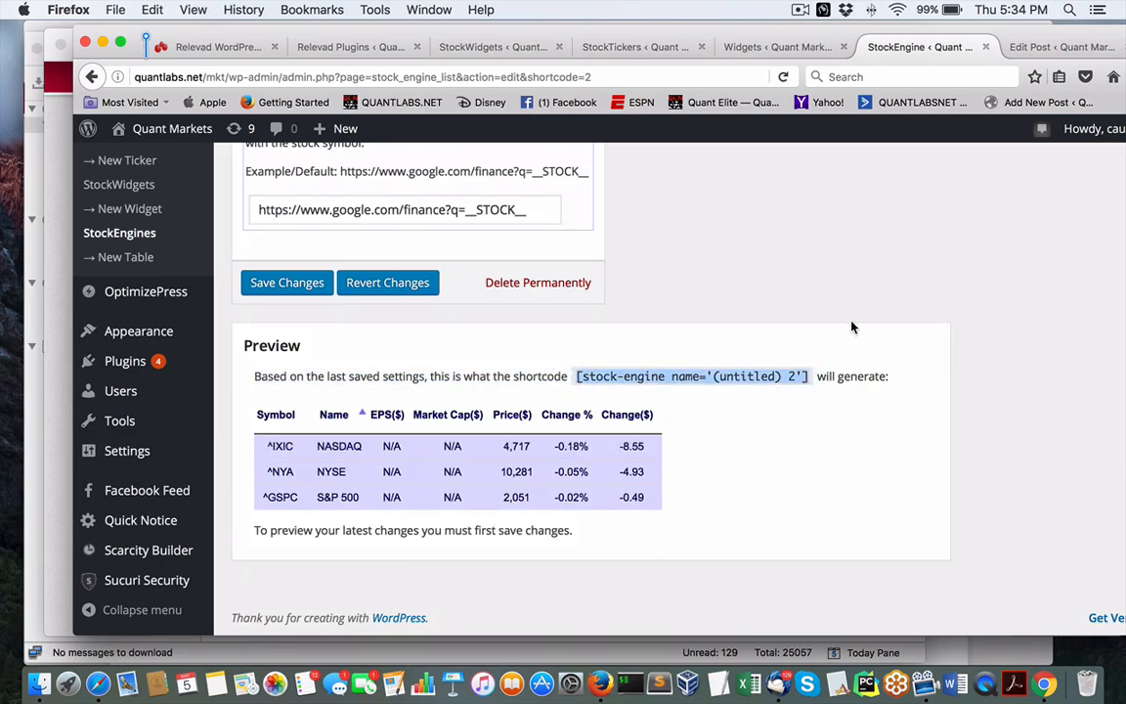
Preview the test stock post with its ticker, engine and widget shortcodes in a new tab.
click(1060, 47)
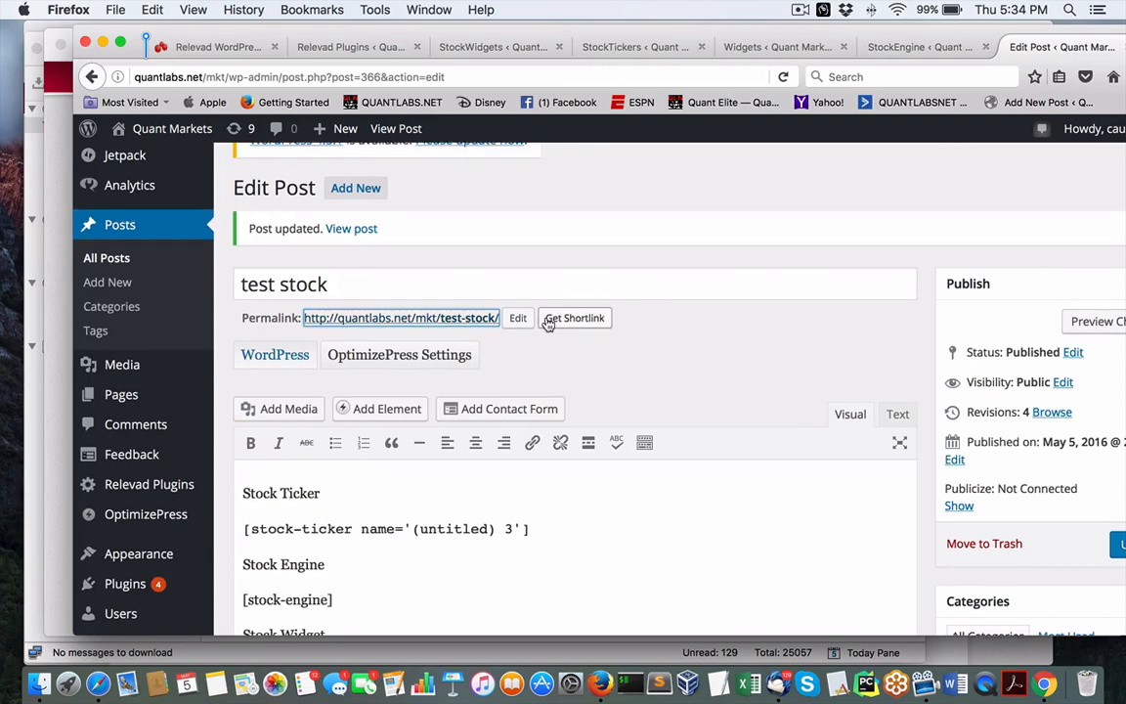
scroll(down, 3)
text( name='(untitled) 2')
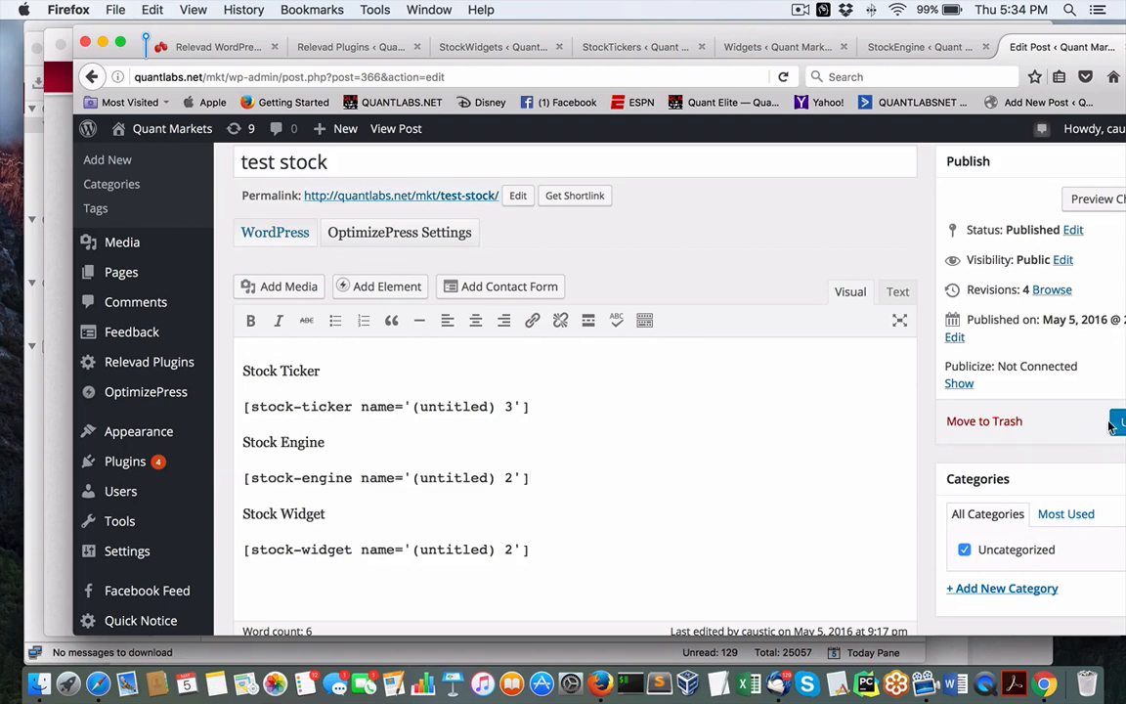
click(1122, 422)
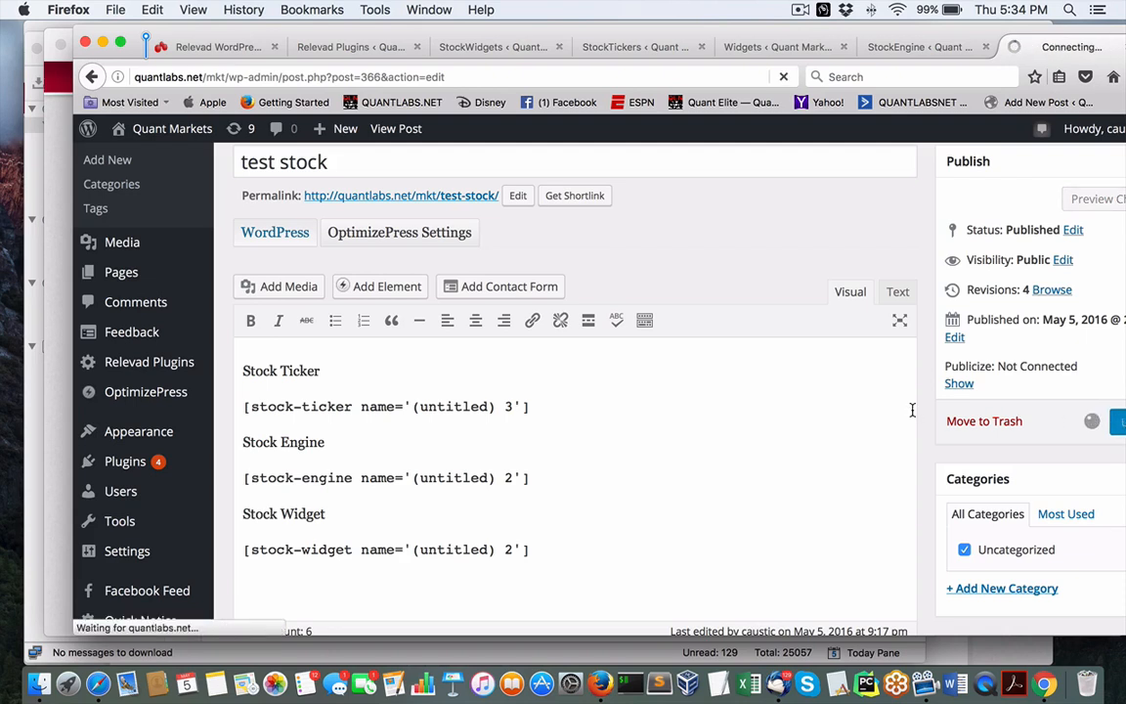
mouse_move(293, 102)
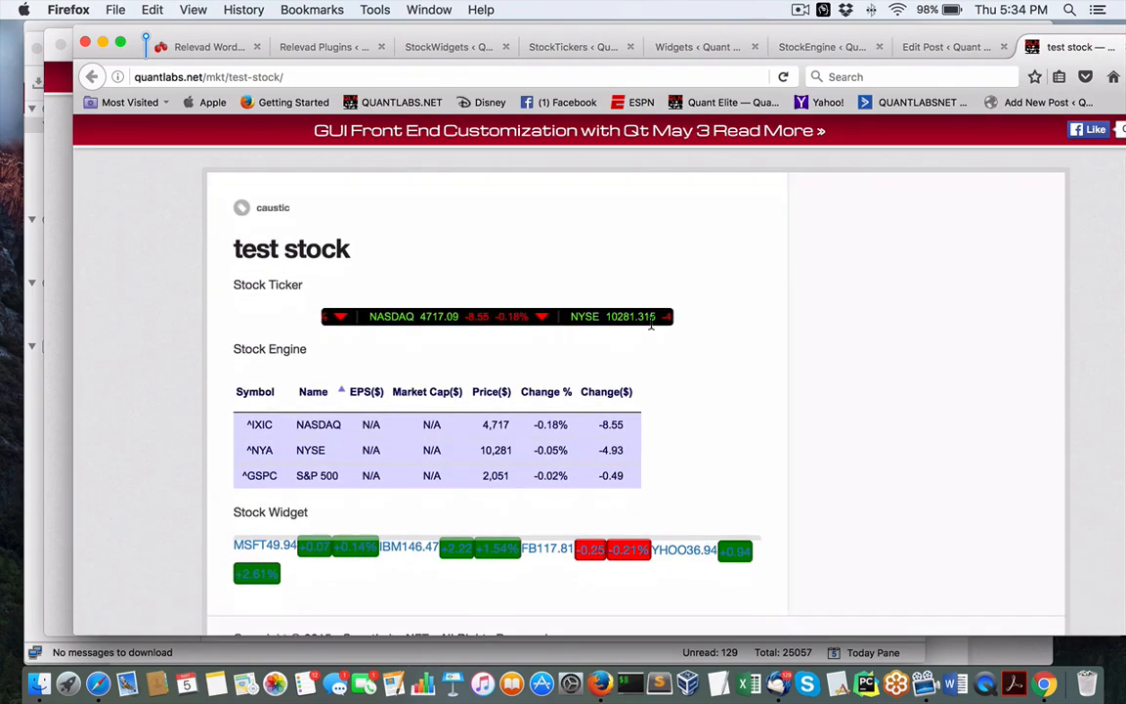
Scroll through the test stock page in Firefox, Safari and Chrome to compare rendering.
scroll(down, 3)
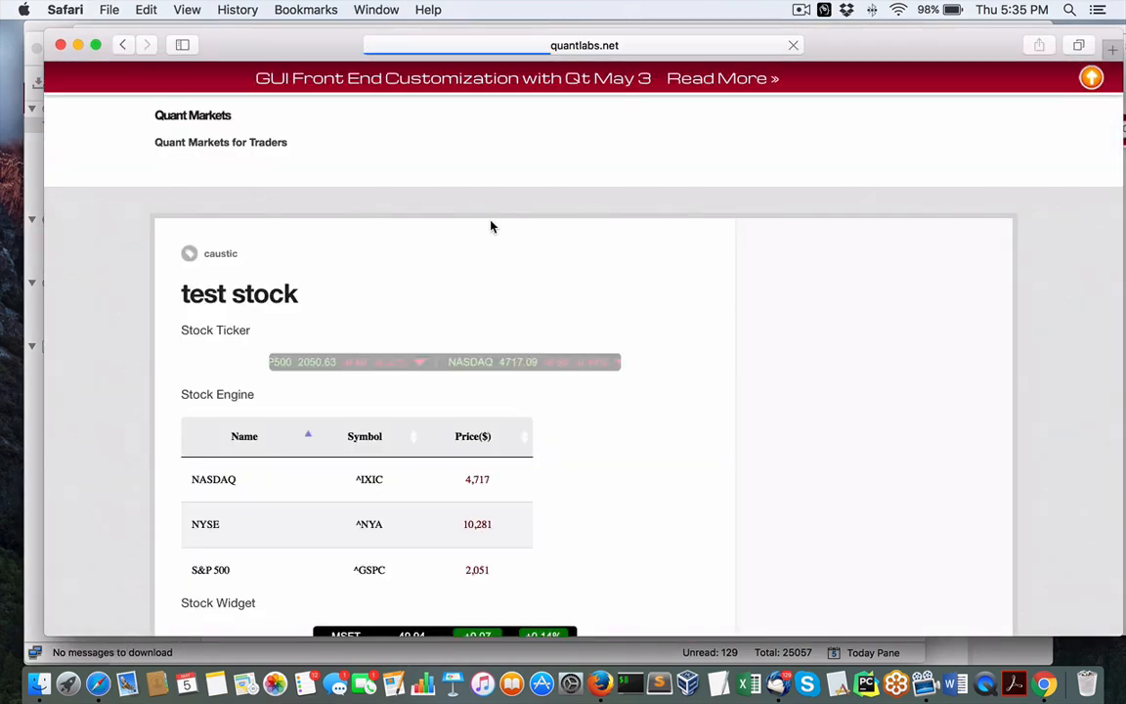
scroll(down, 3)
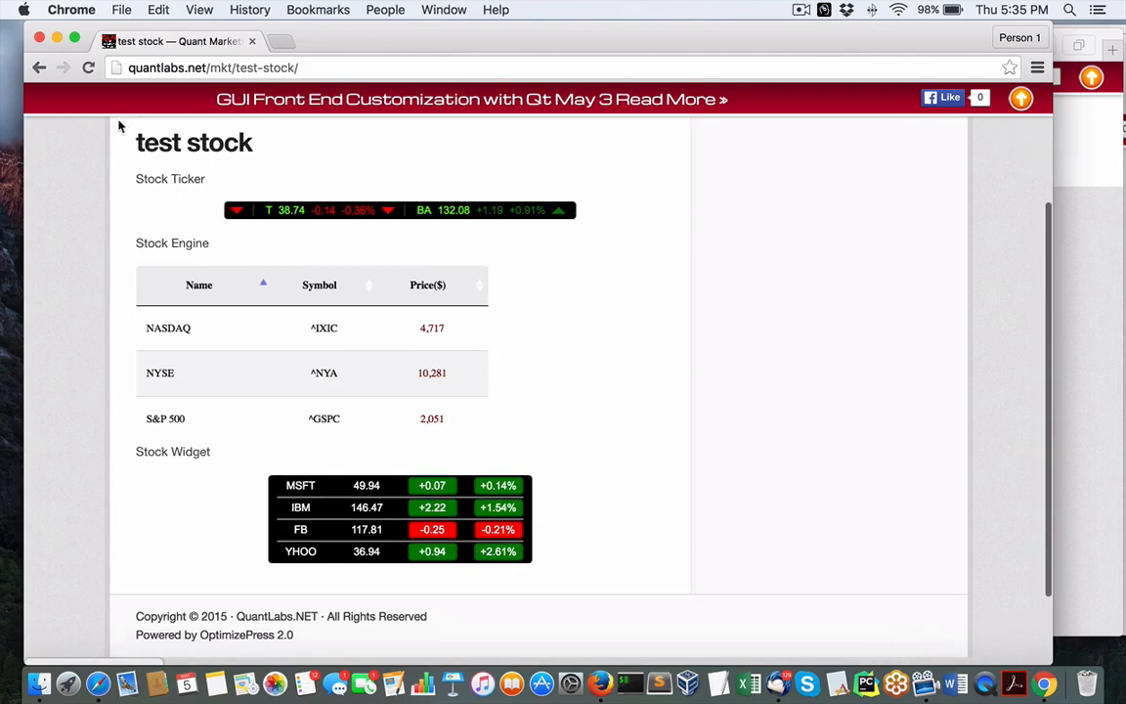
click(88, 69)
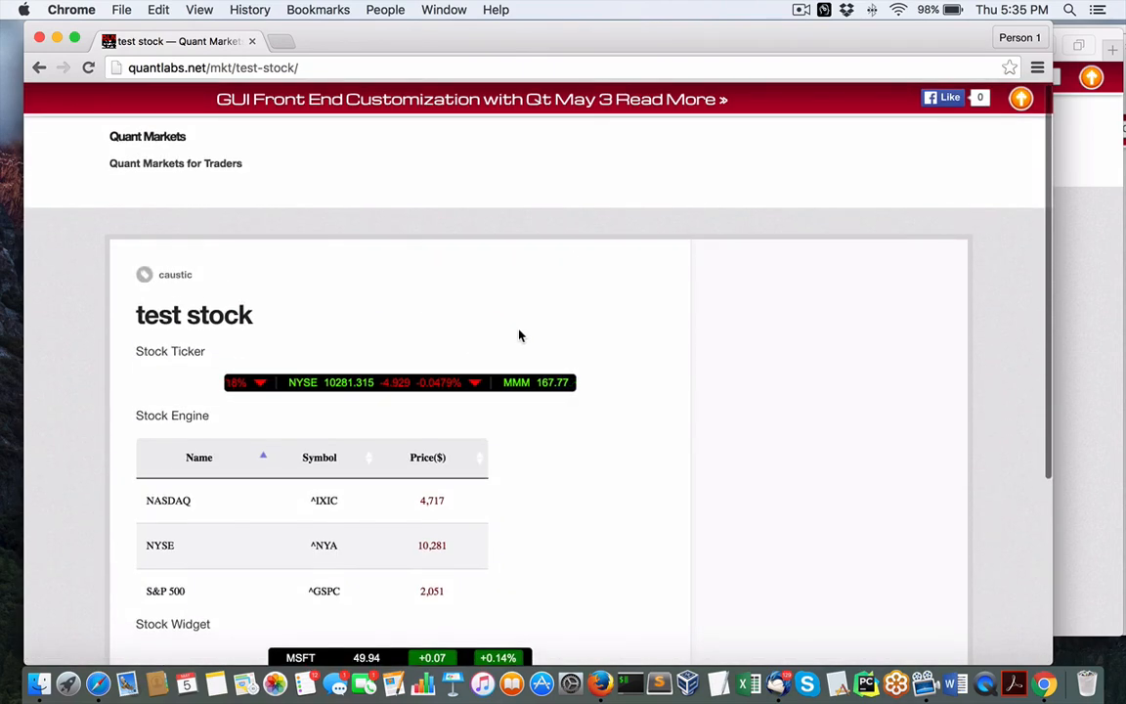
scroll(down, 3)
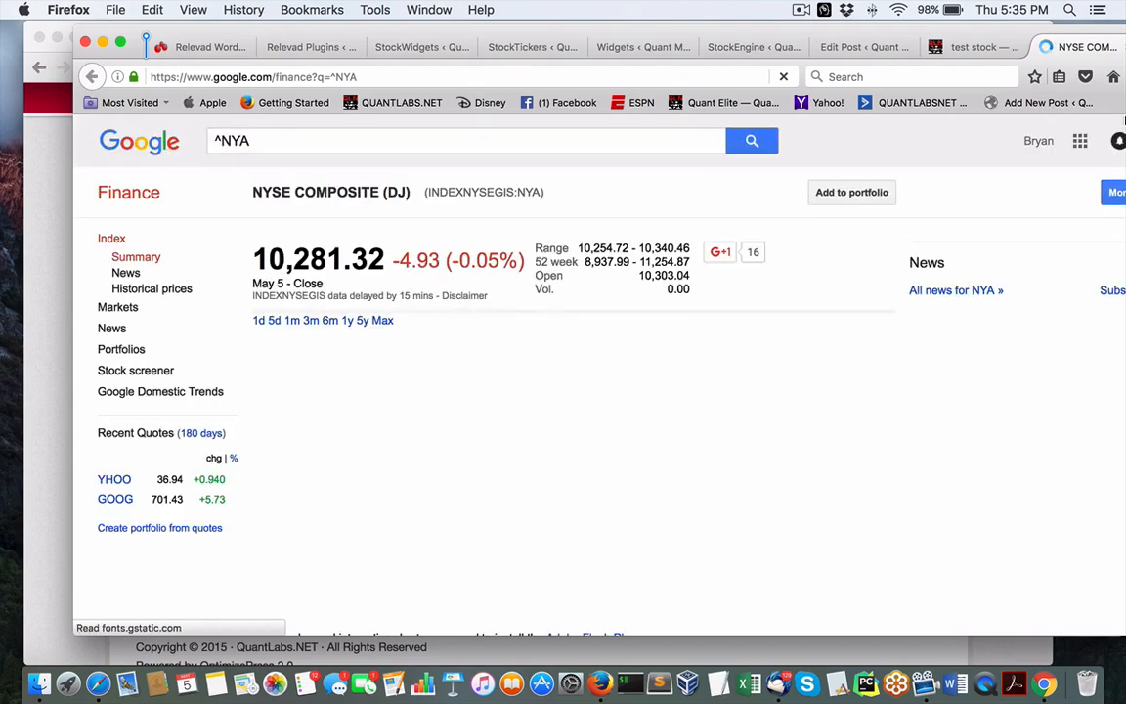
Follow the ^NYA symbol link to its NYSE Composite quote on Google Finance.
click(978, 47)
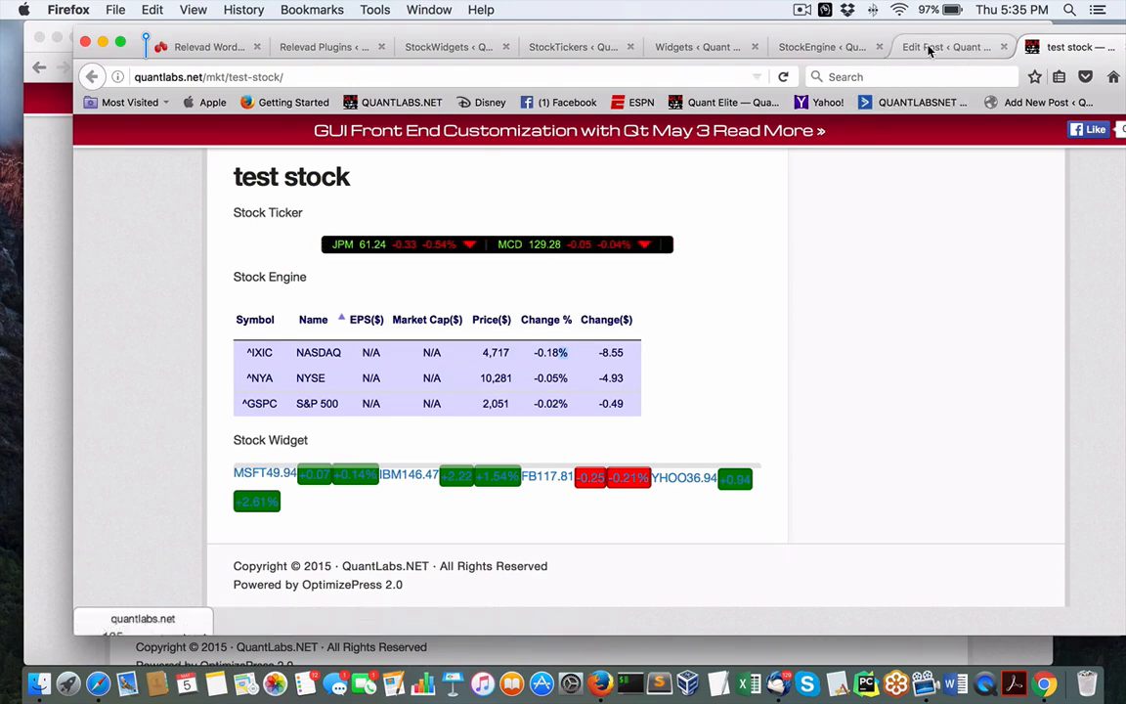
Return to the test stock post editor and review its stock-ticker, stock-engine and stock-widget shortcodes.
click(942, 47)
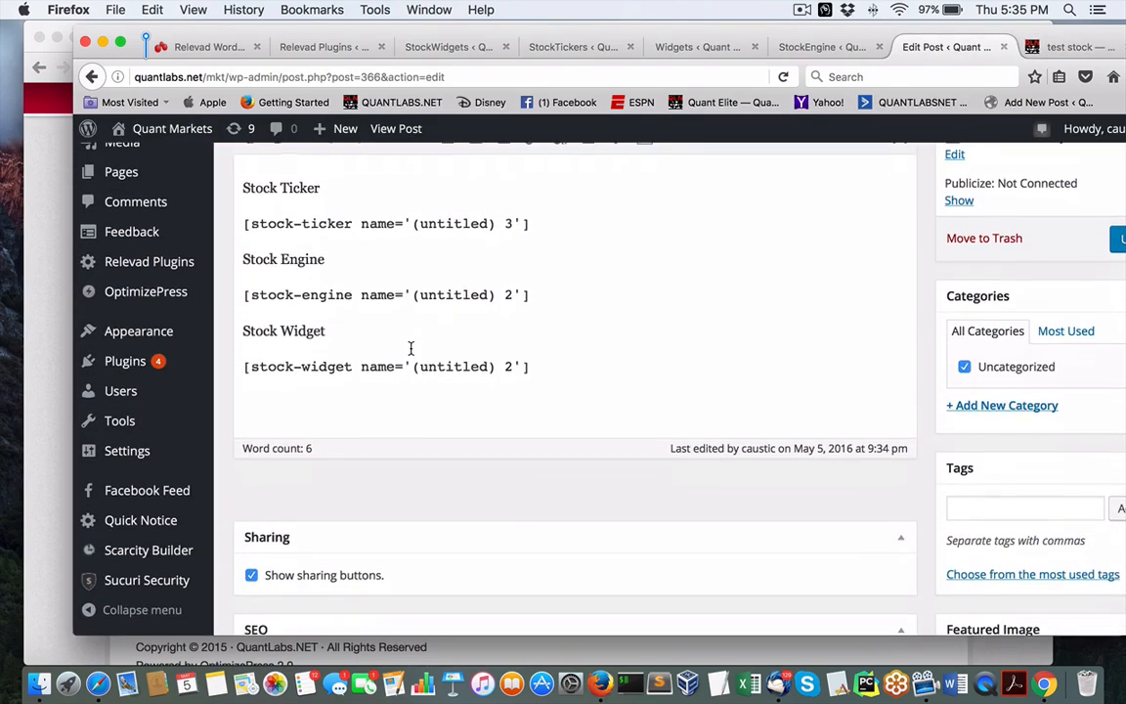
scroll(down, 3)
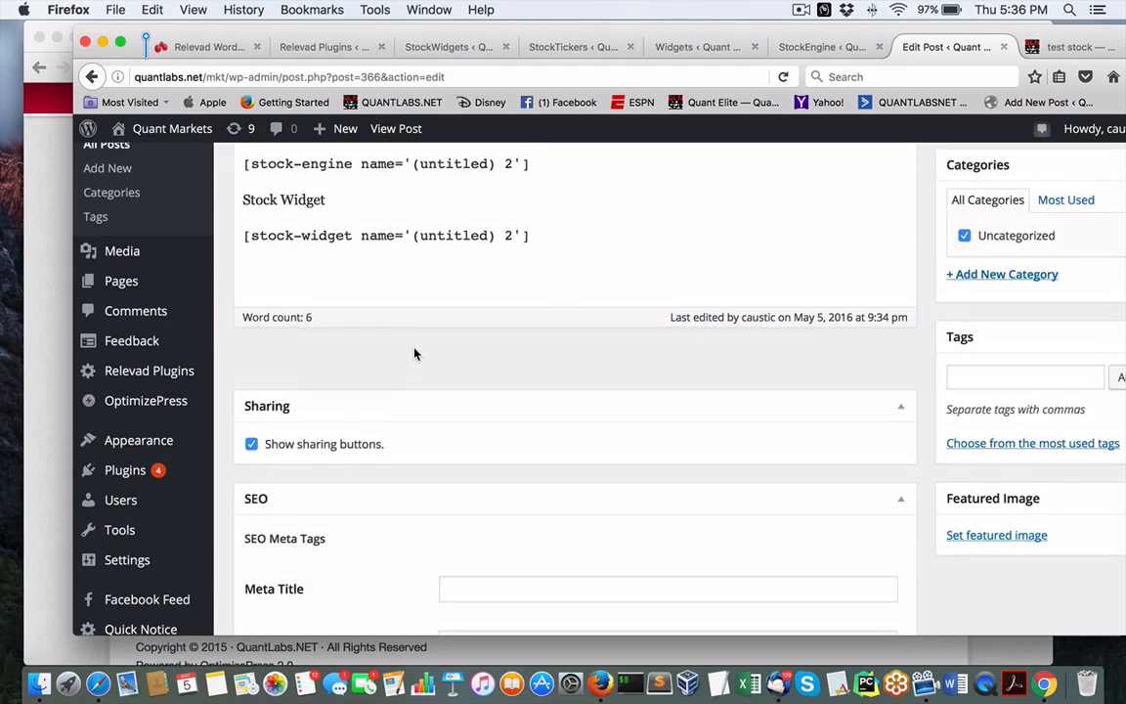
mouse_move(136, 440)
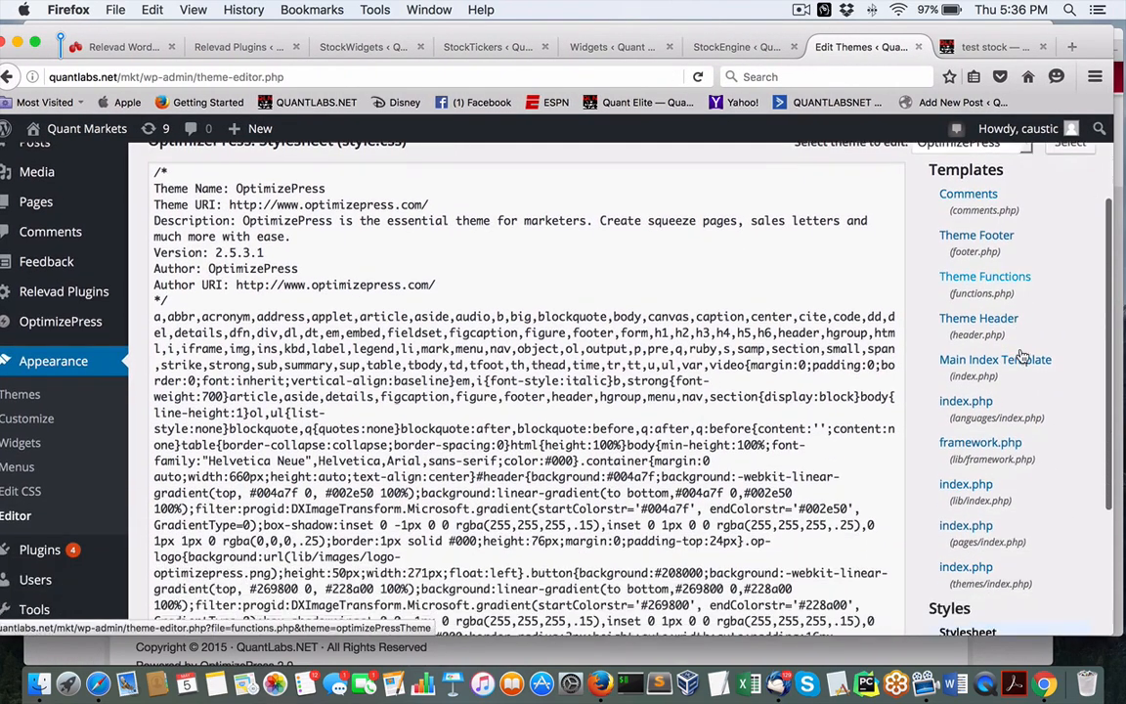
Look over the OptimizePress stylesheet in the theme editor, then head to Appearance > Widgets.
scroll(down, 3)
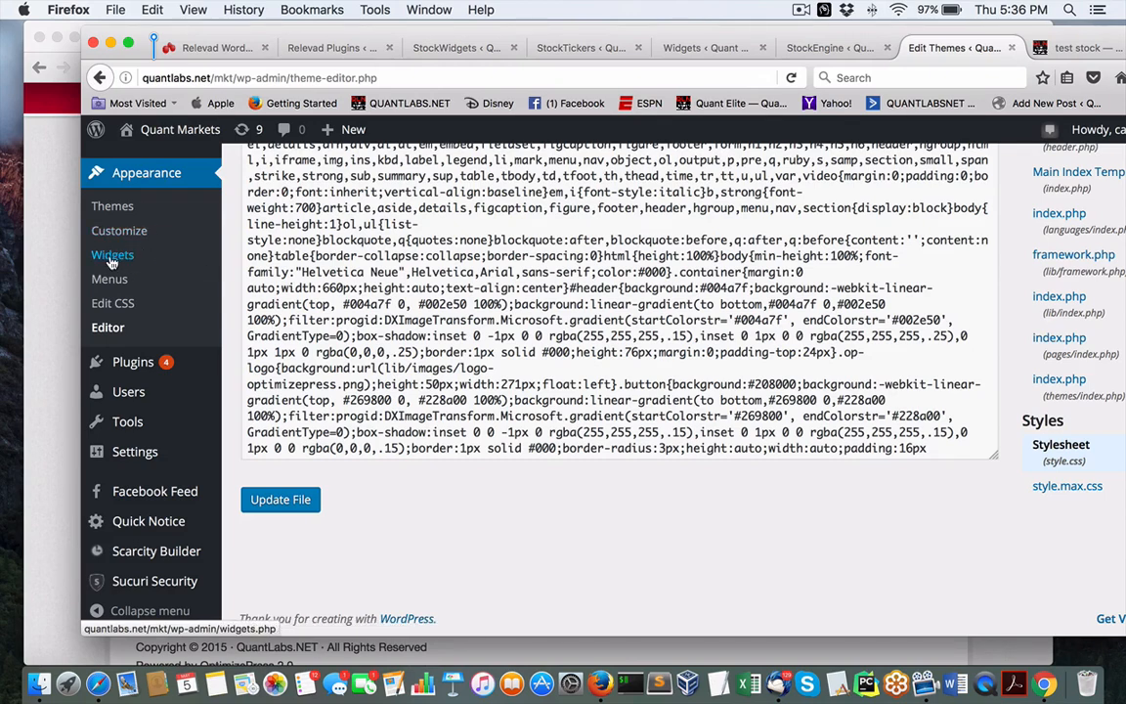
mouse_move(144, 262)
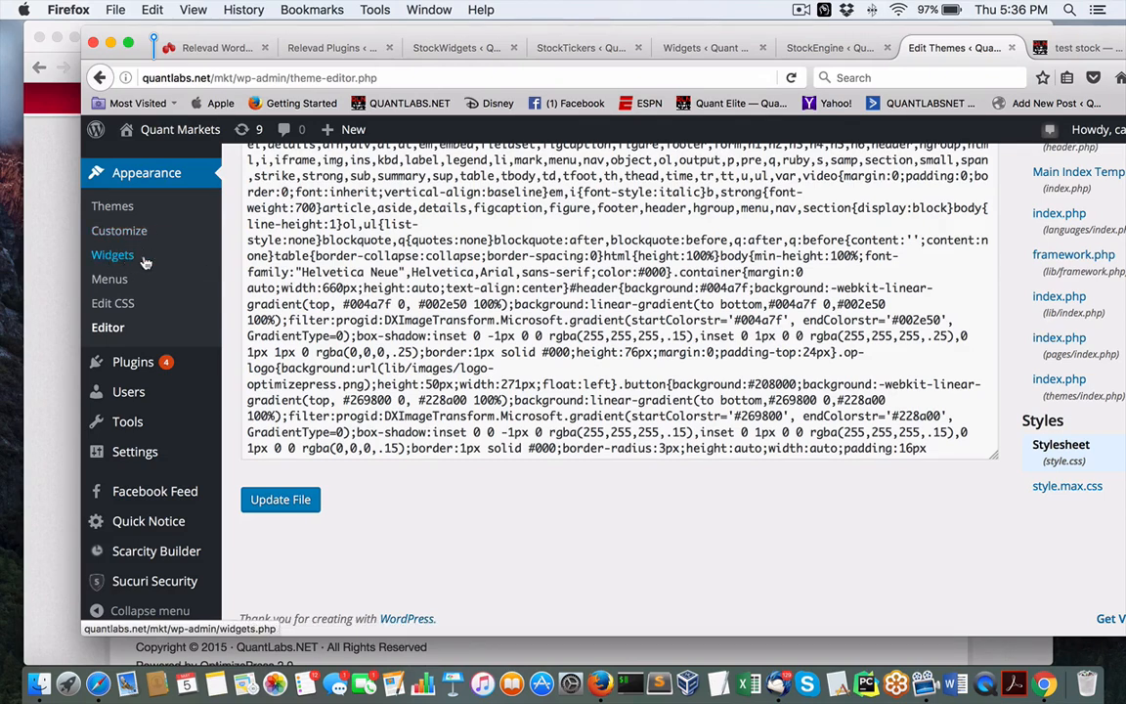
mouse_move(693, 361)
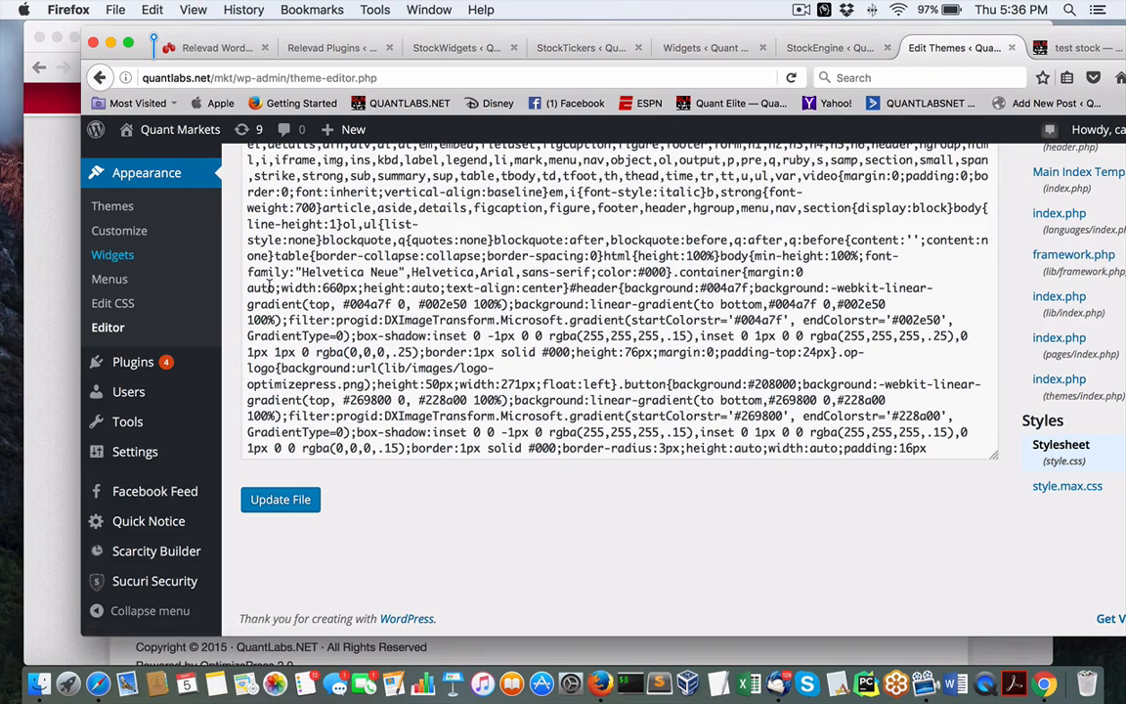
click(114, 254)
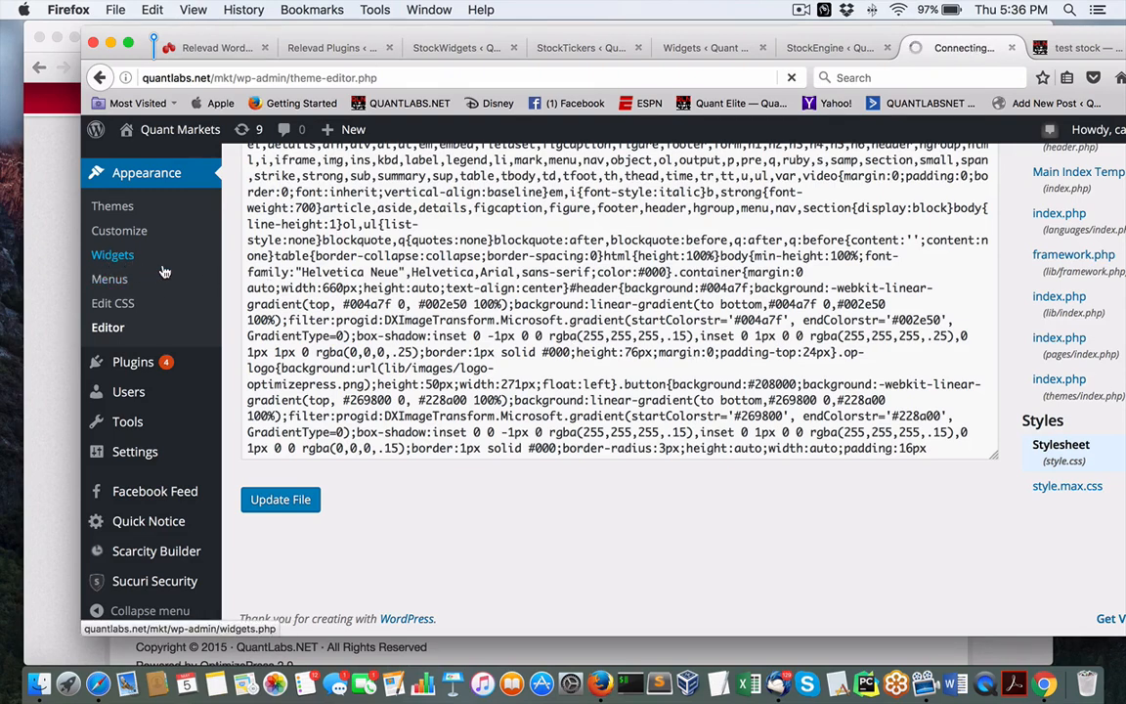
Browse the Available Widgets and drag a Text widget into the Sidebar area.
click(113, 254)
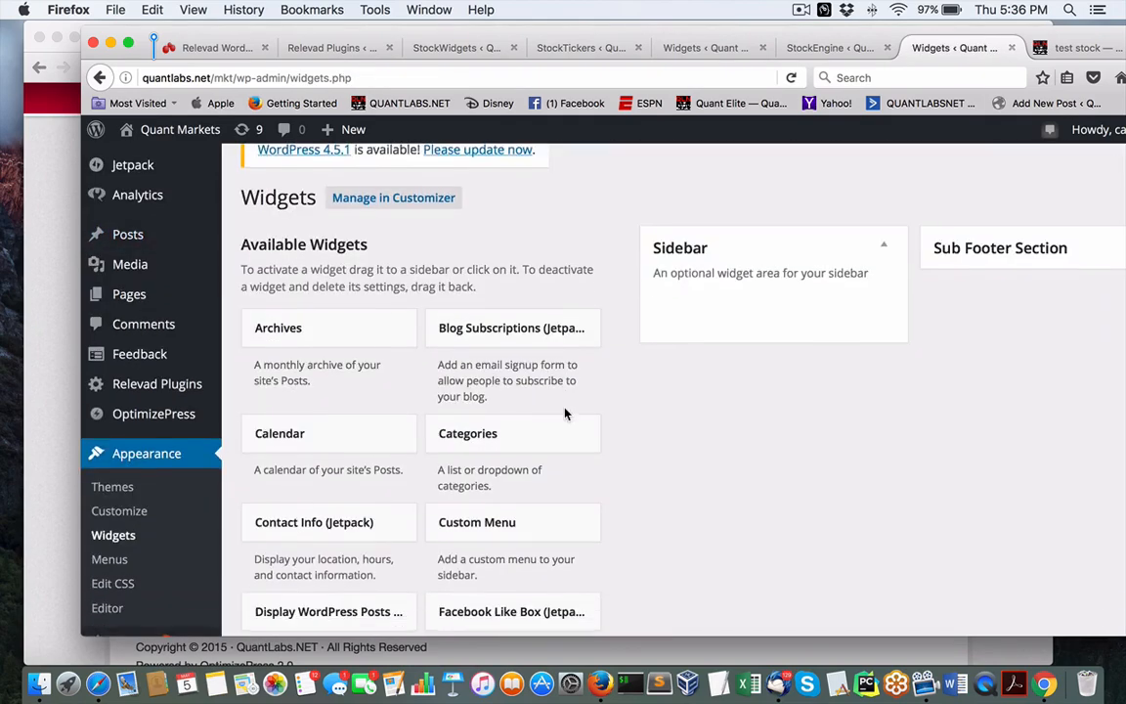
scroll(down, 3)
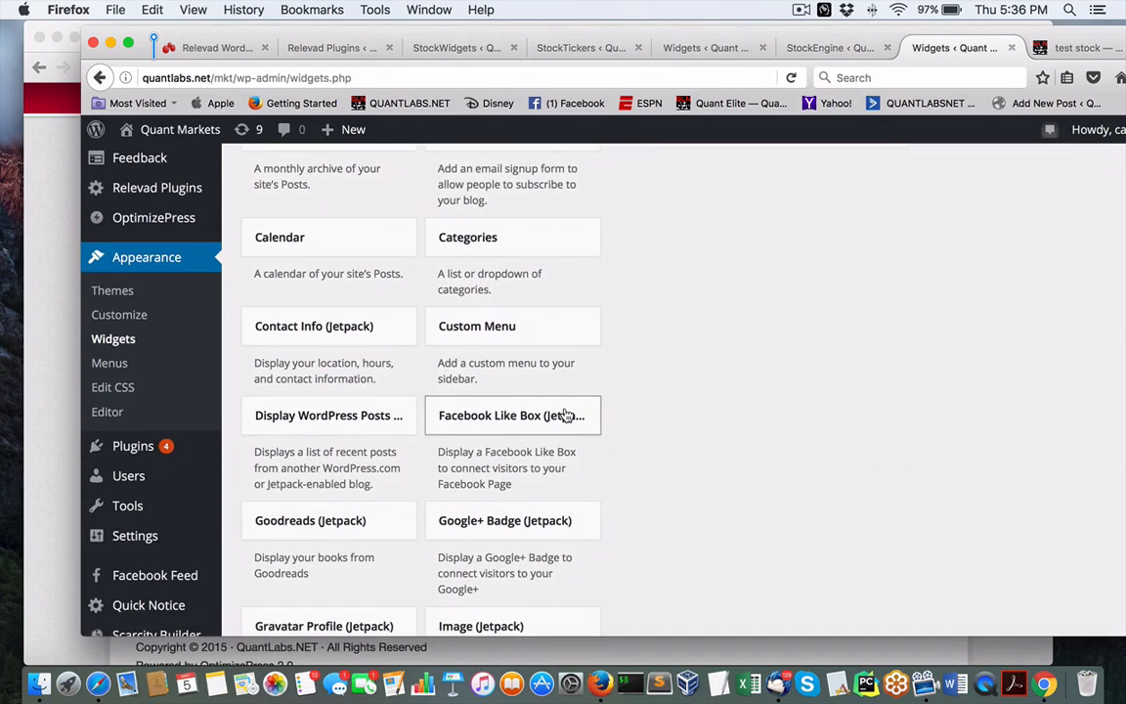
scroll(down, 3)
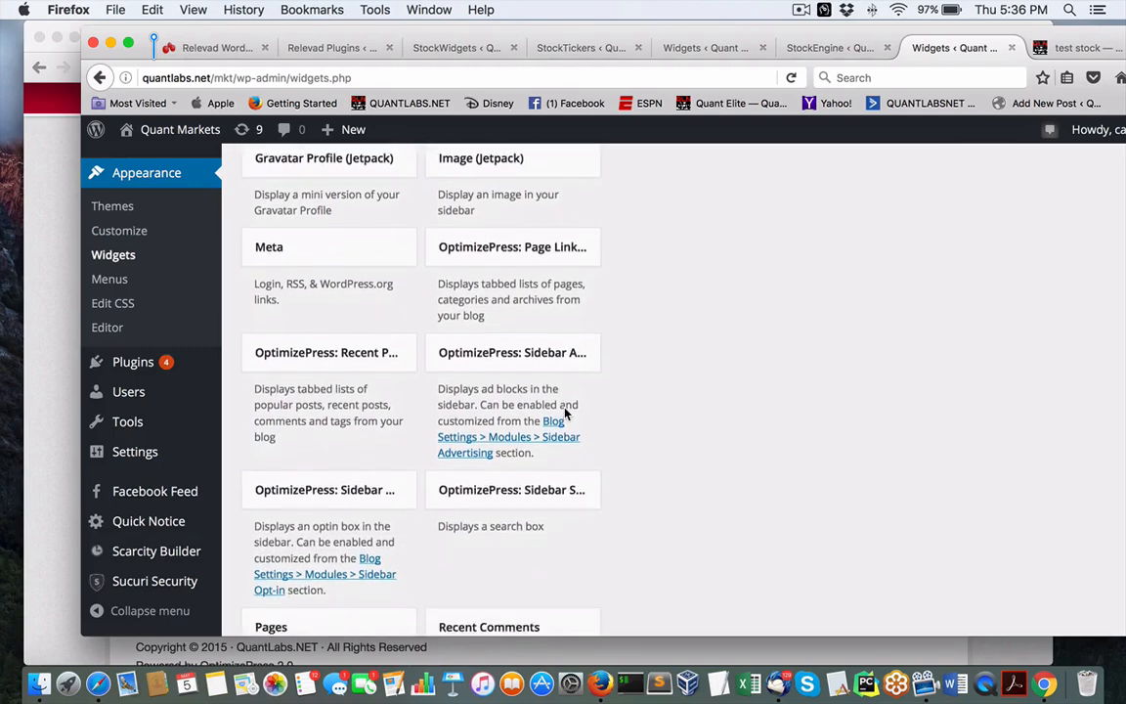
scroll(down, 3)
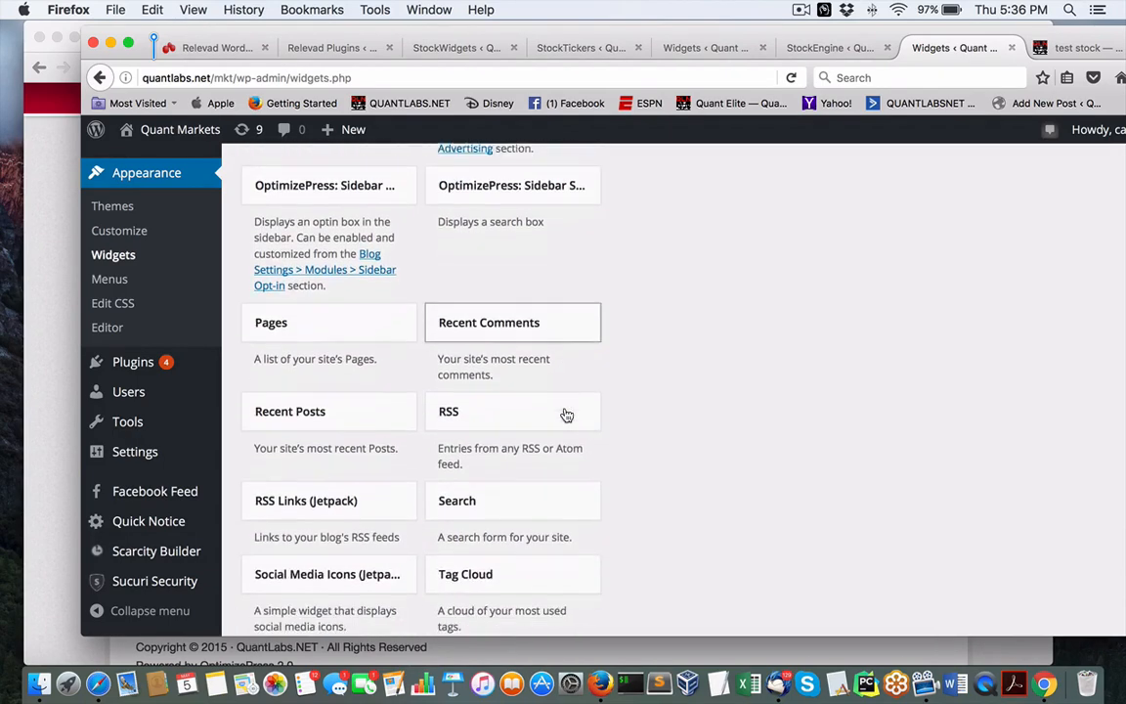
scroll(down, 3)
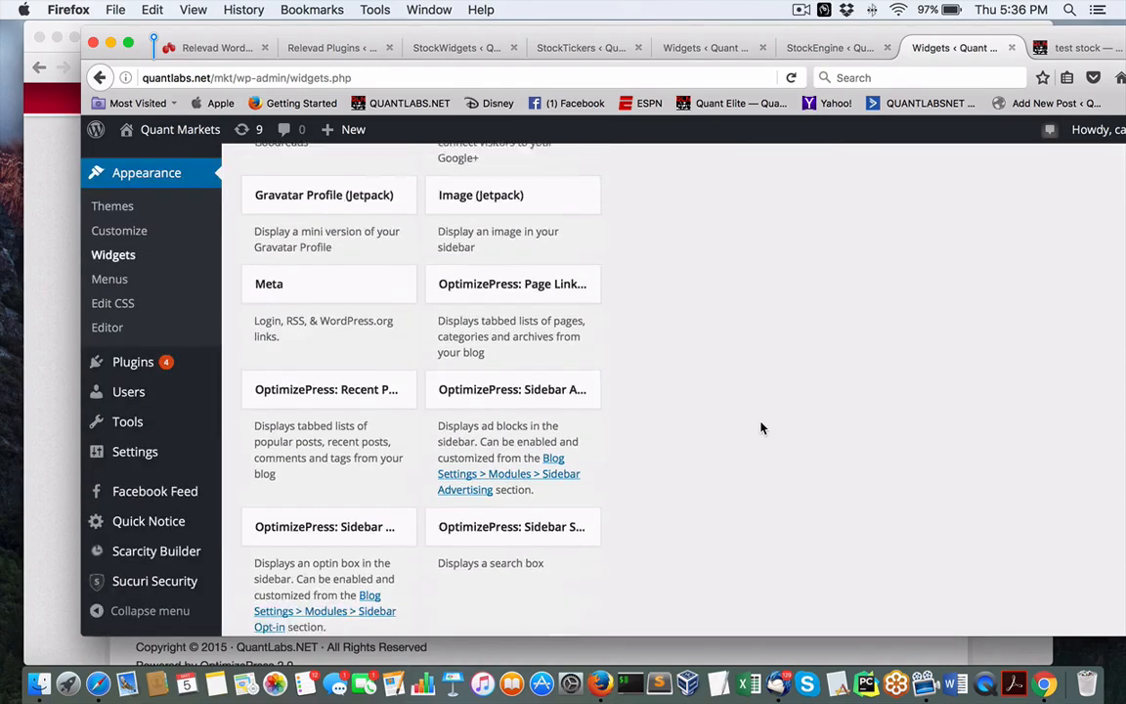
scroll(down, 3)
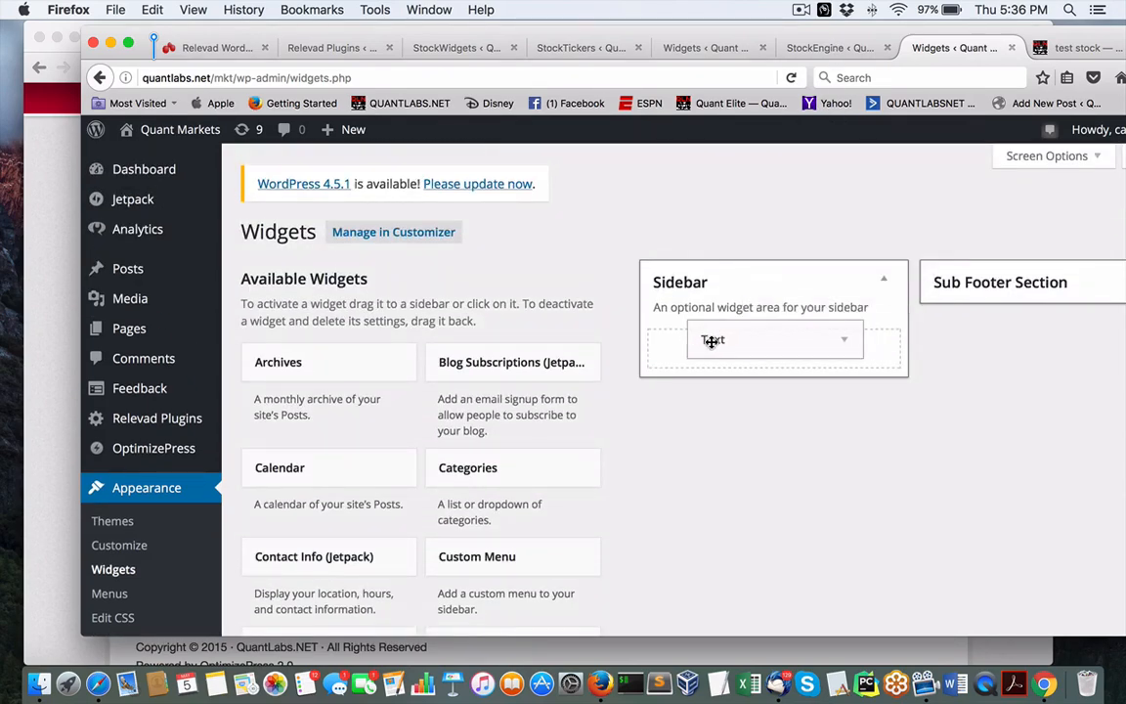
Expand the new sidebar Text widget and give it the title 'Stock'.
click(711, 340)
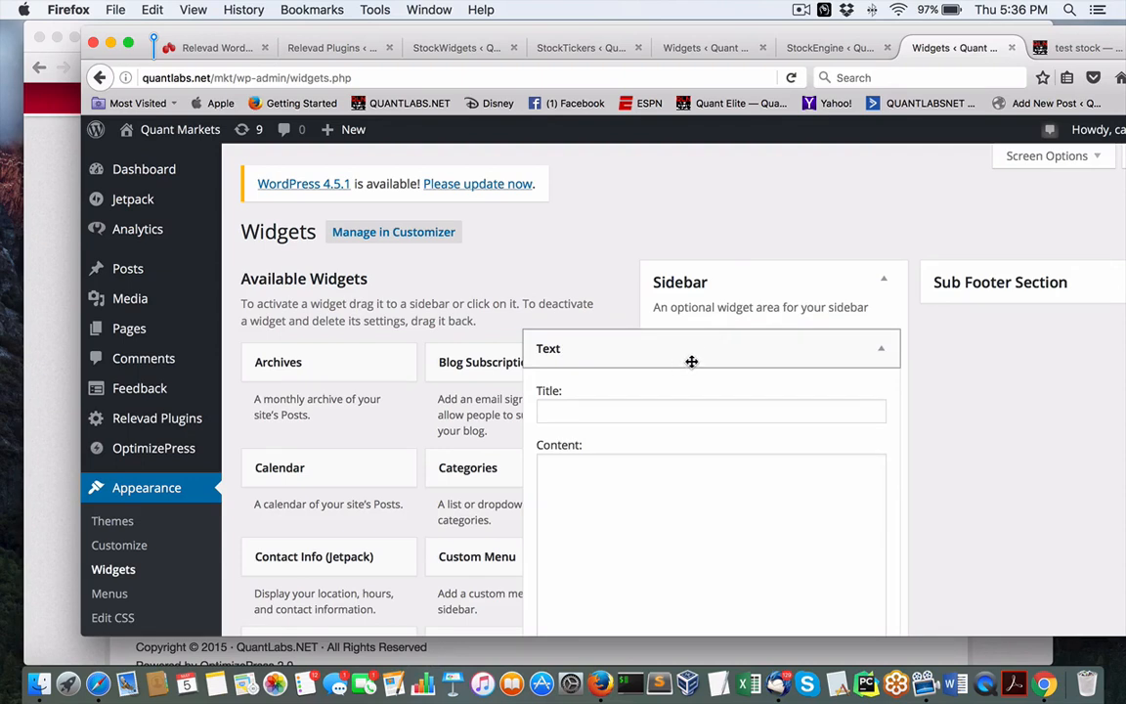
click(712, 410)
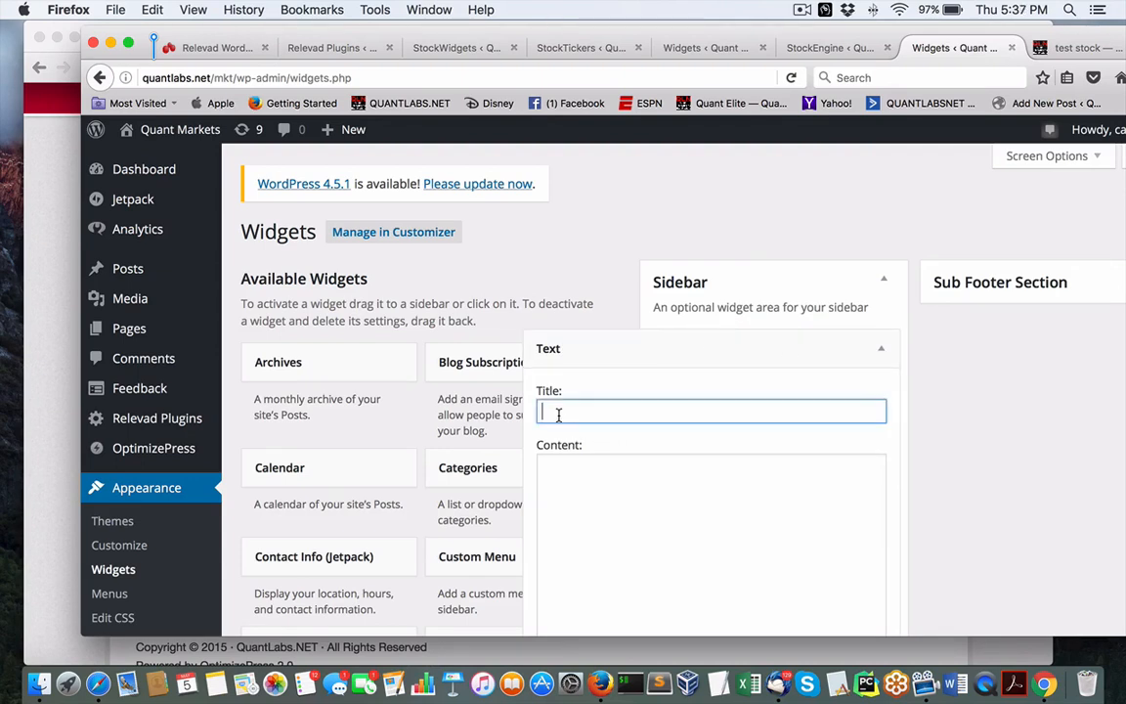
text(Stock)
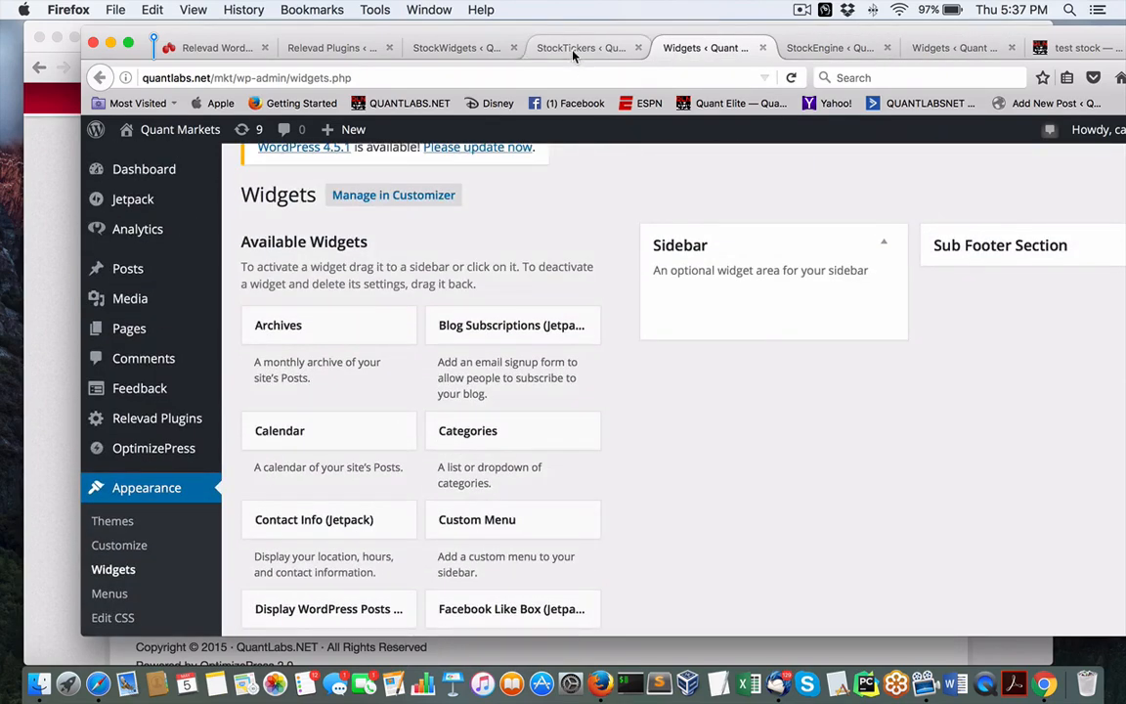
Check the default custom stock widget's GOOG, YHOO, AAPL preview on the StockWidgets page.
click(473, 47)
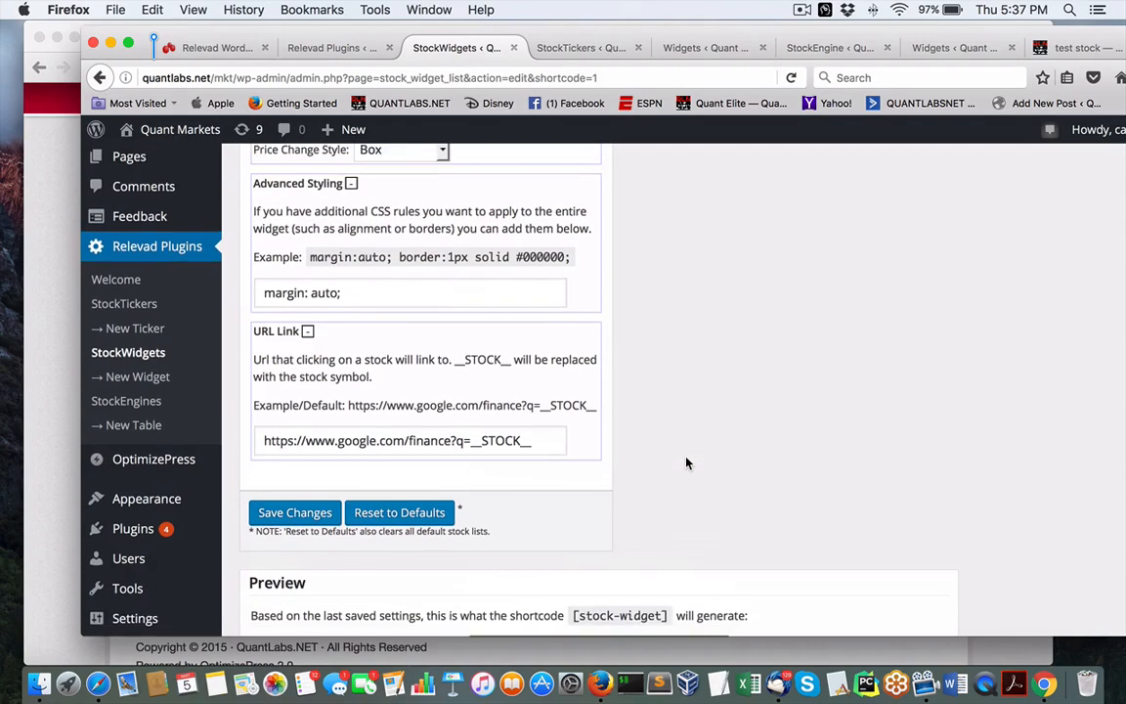
scroll(up, 3)
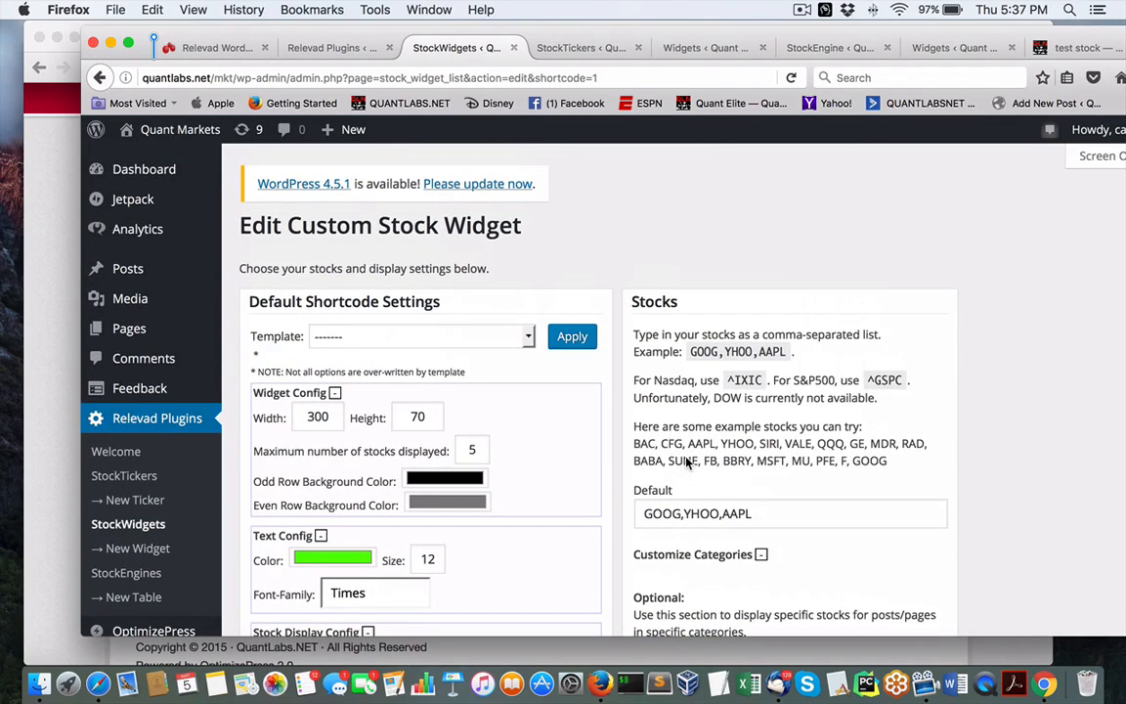
scroll(down, 3)
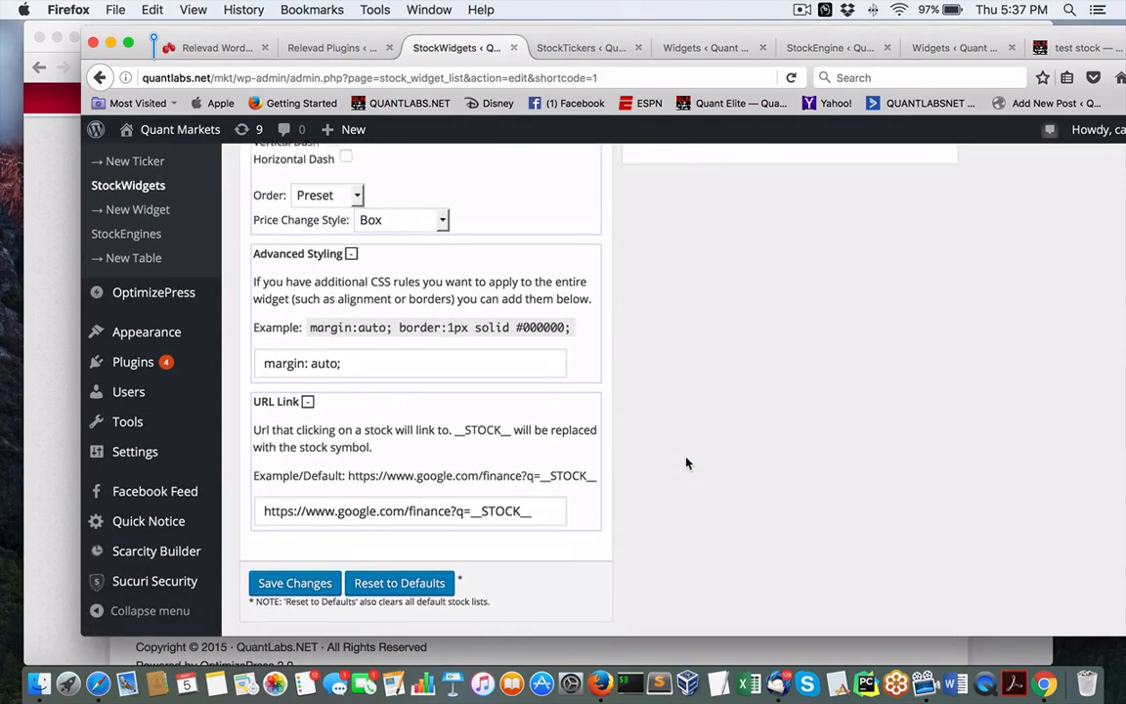
scroll(down, 3)
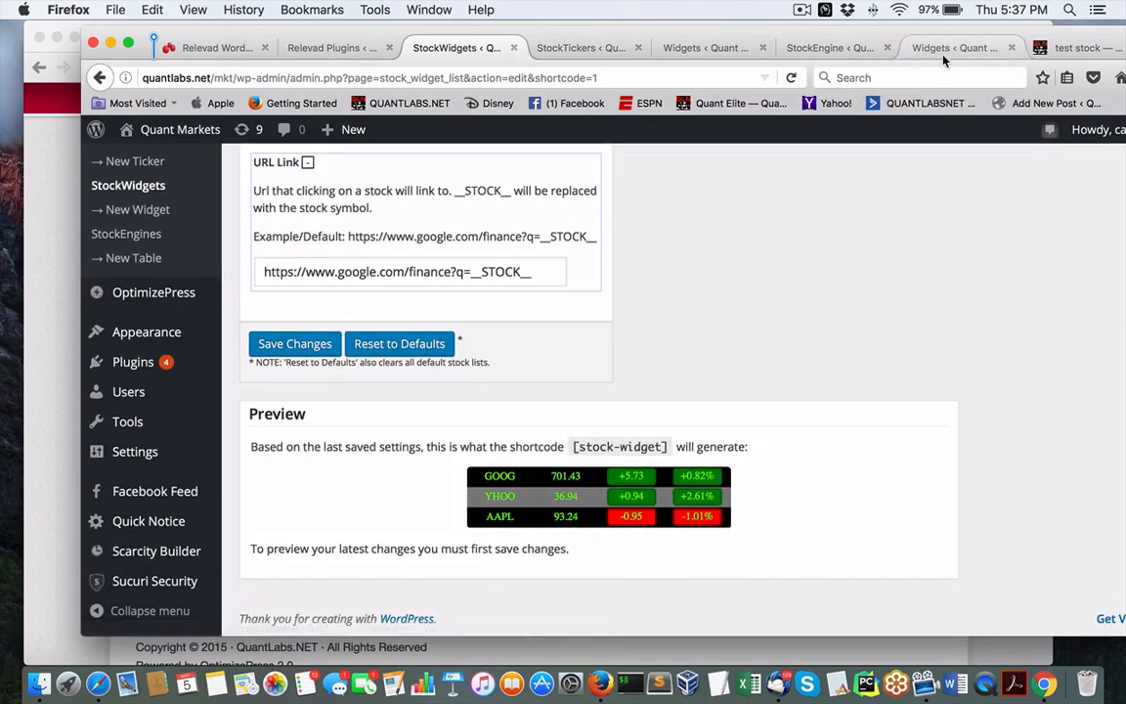
click(829, 47)
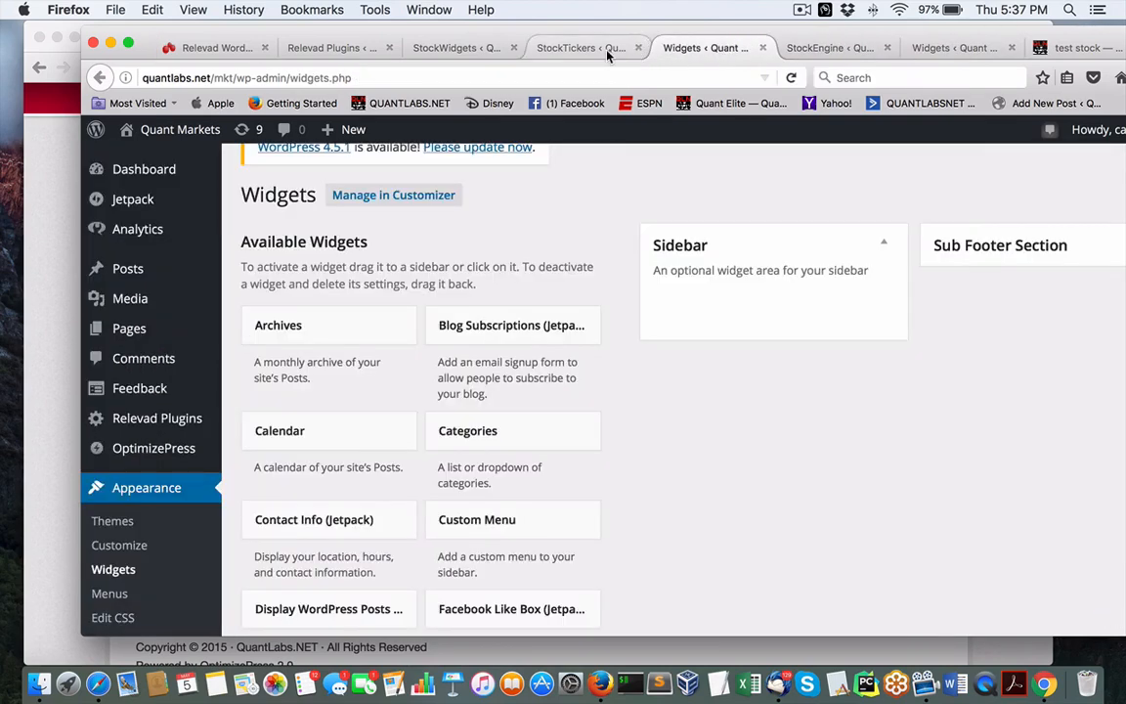
mouse_move(700, 72)
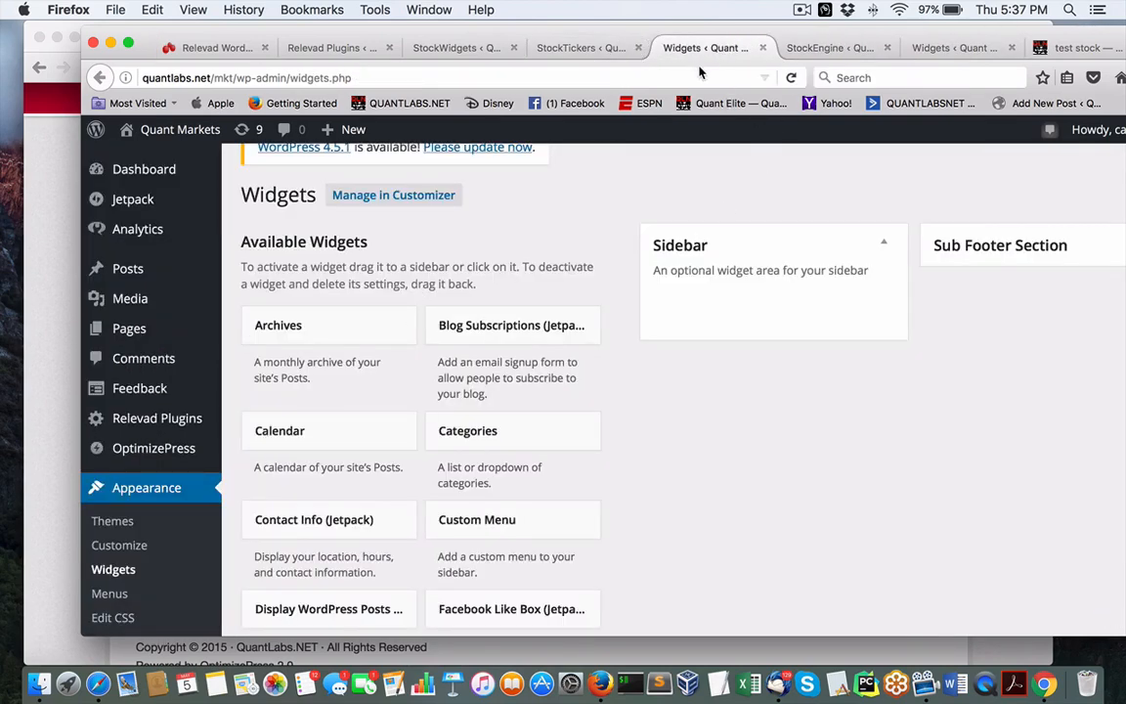
click(457, 47)
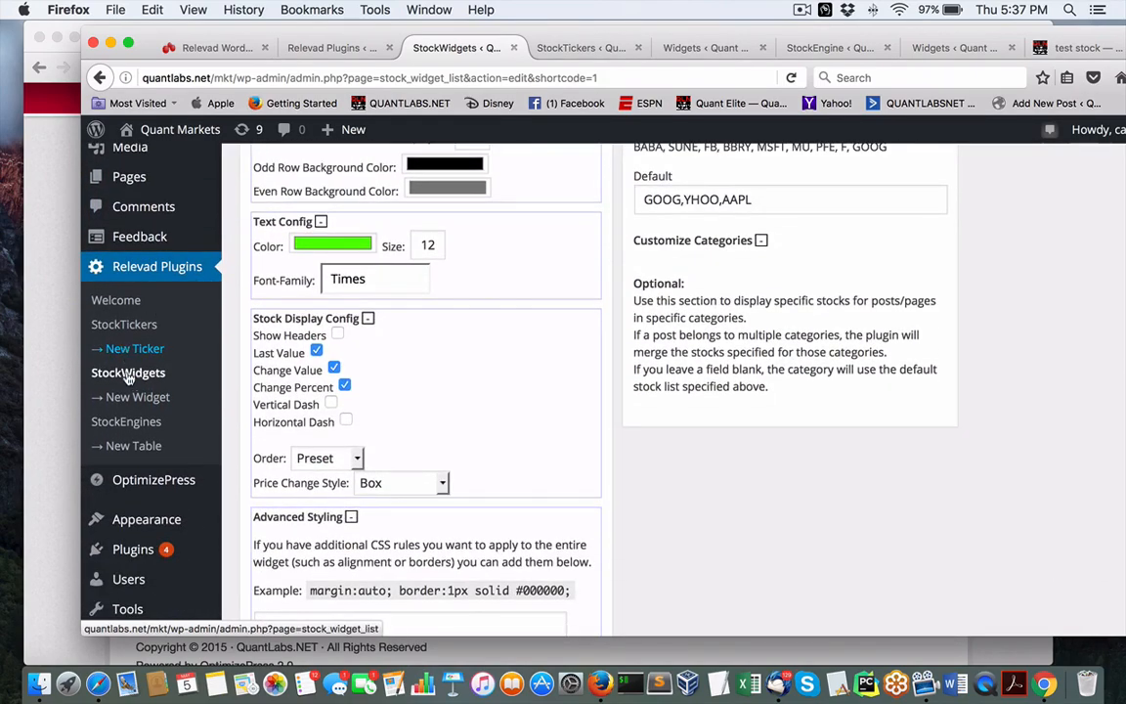
Review the '(untitled) 2' stock widget with MSFT, IBM, FB, YHOO and select its [stock-widget] shortcode for copying.
click(129, 372)
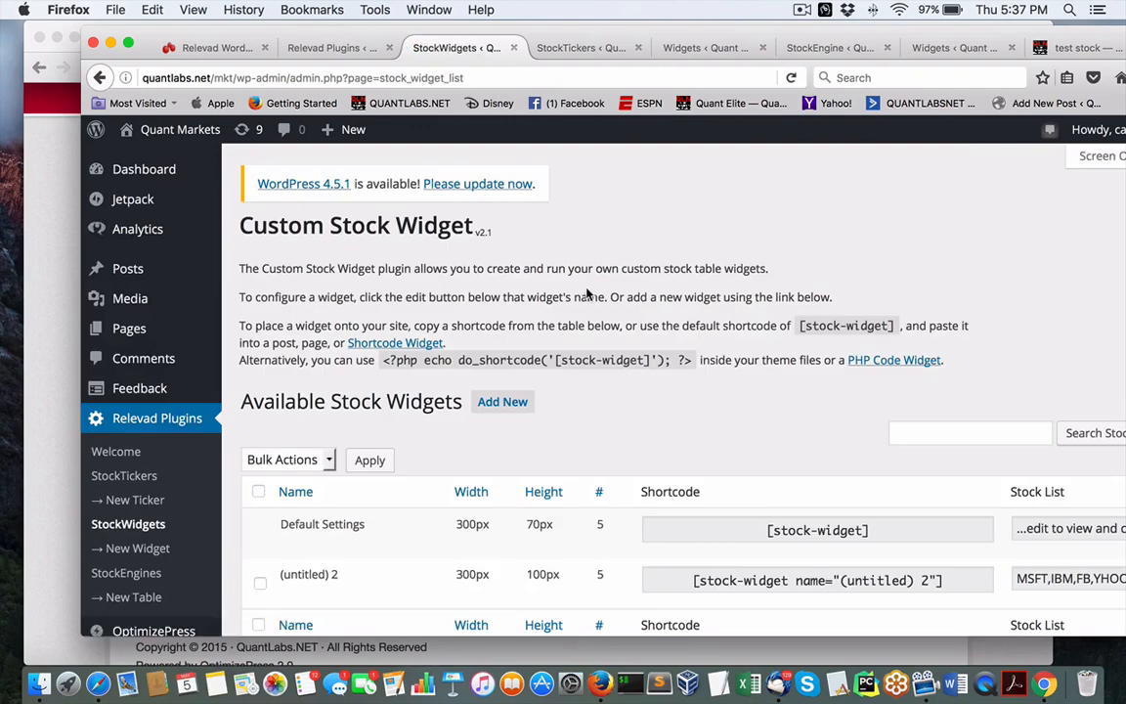
scroll(down, 3)
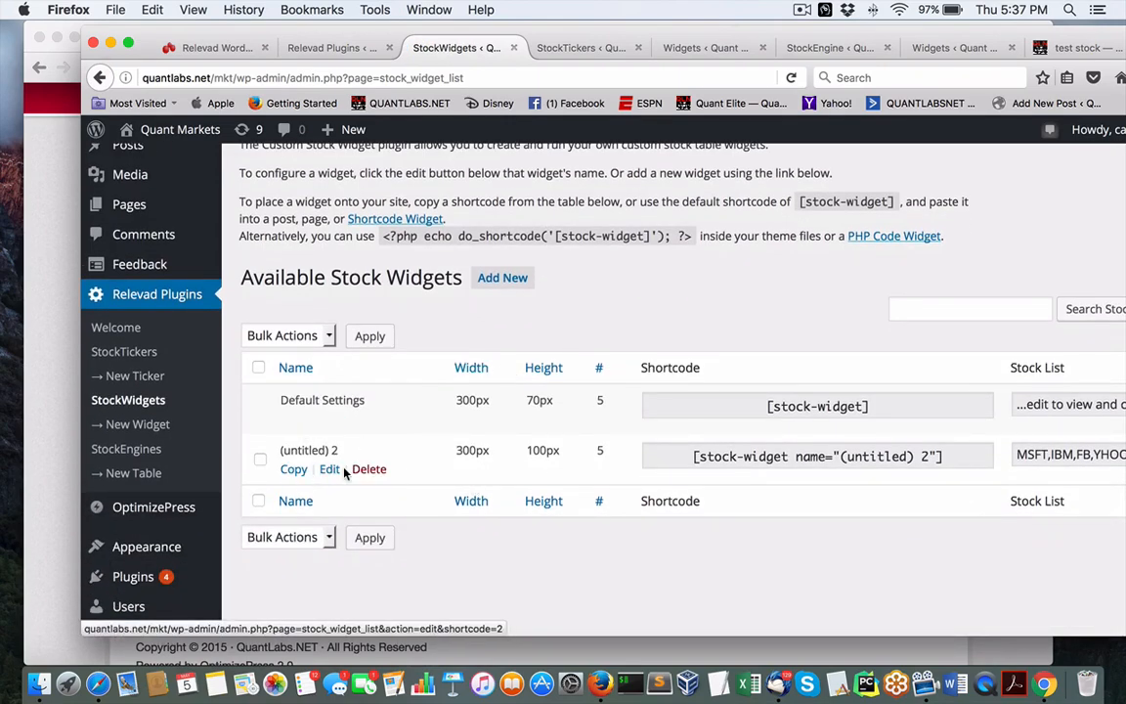
click(328, 469)
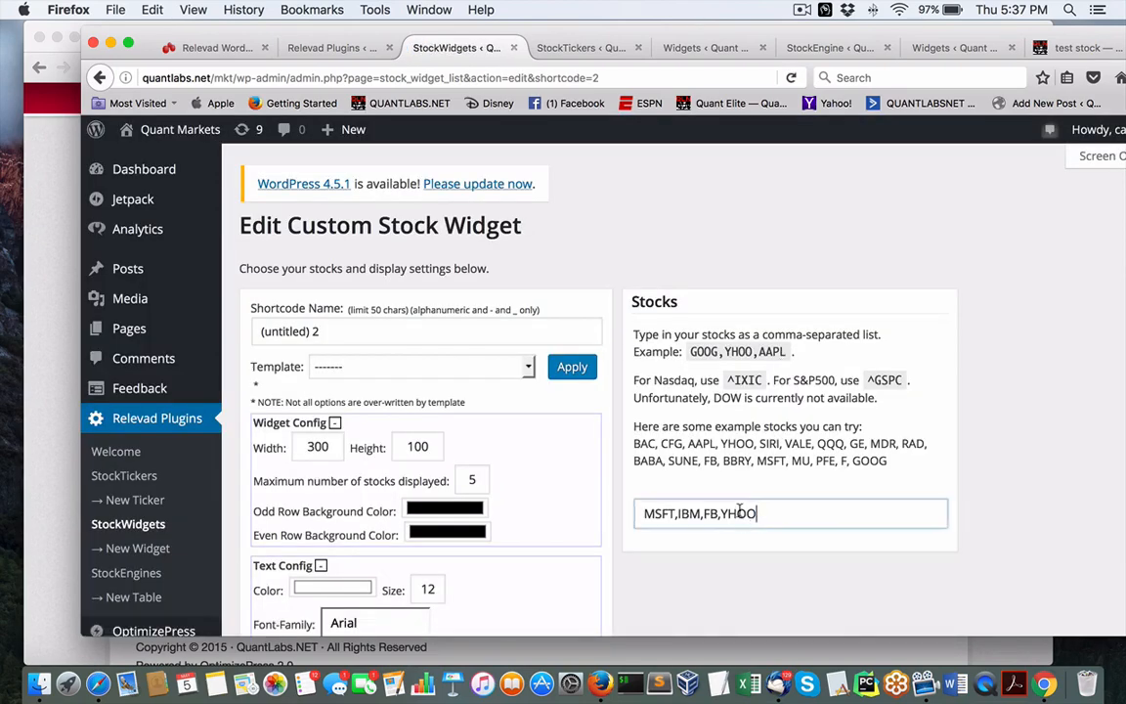
scroll(down, 3)
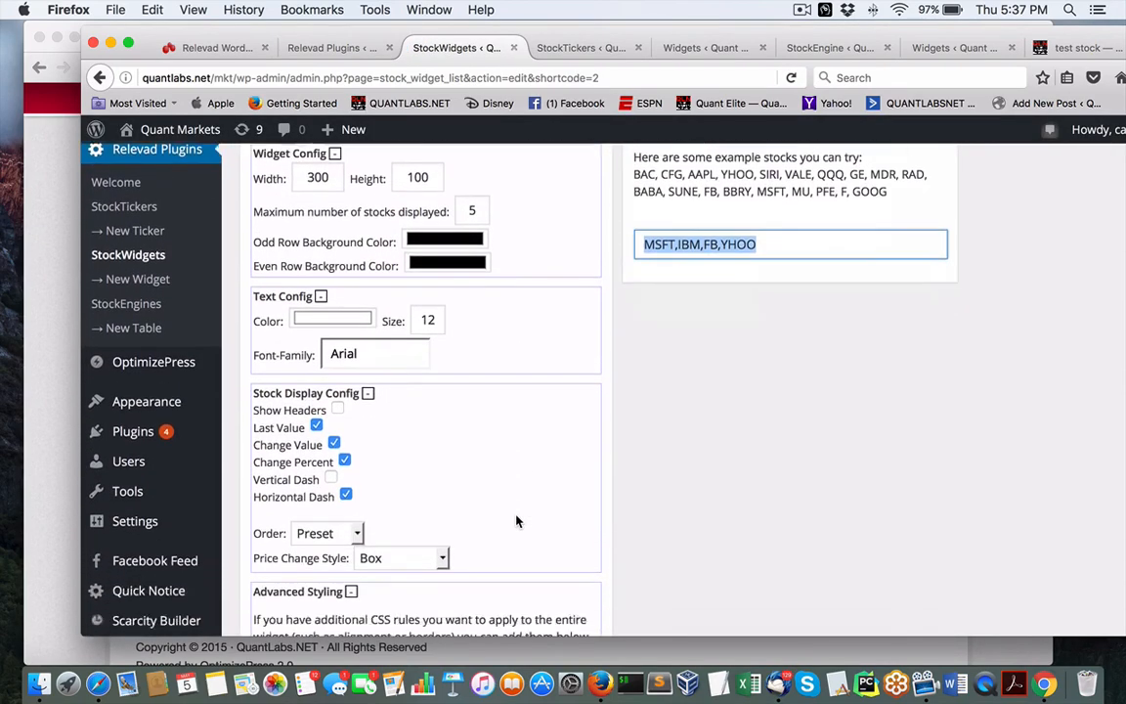
scroll(down, 3)
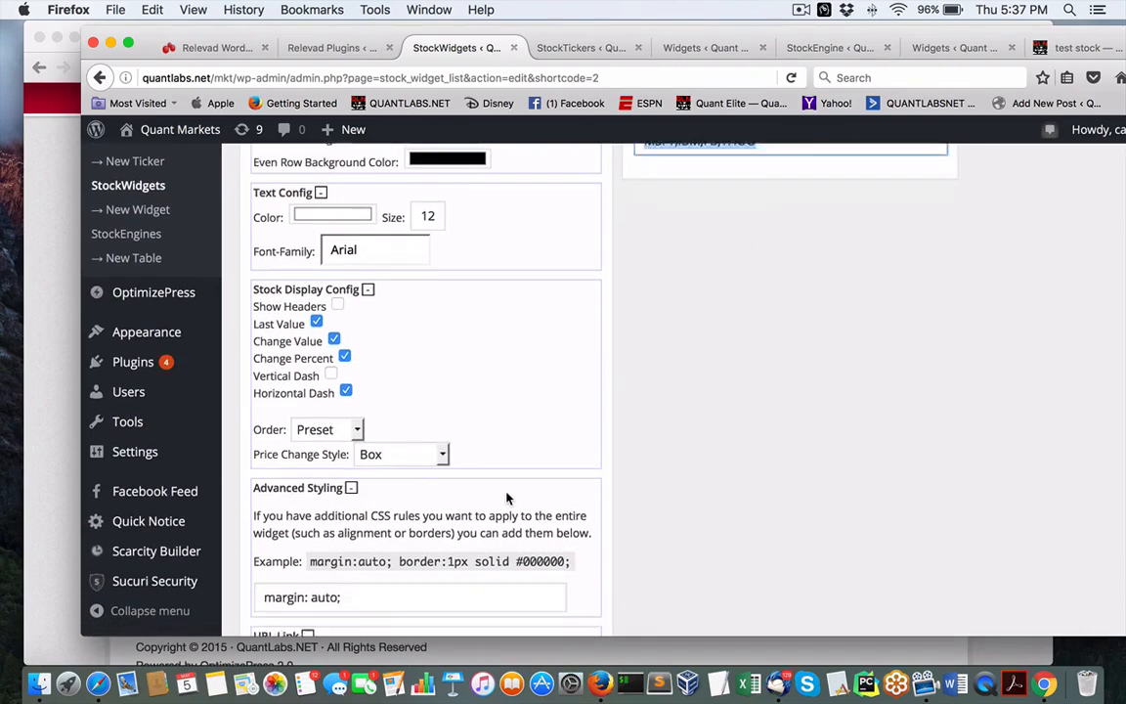
scroll(down, 3)
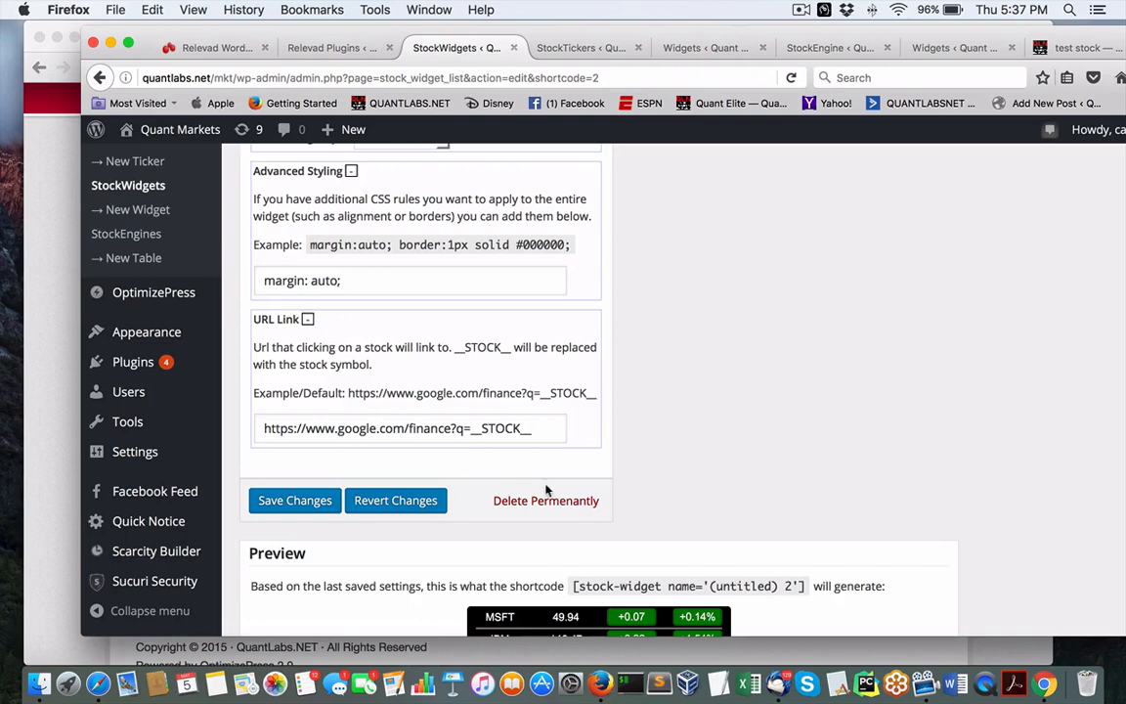
scroll(down, 3)
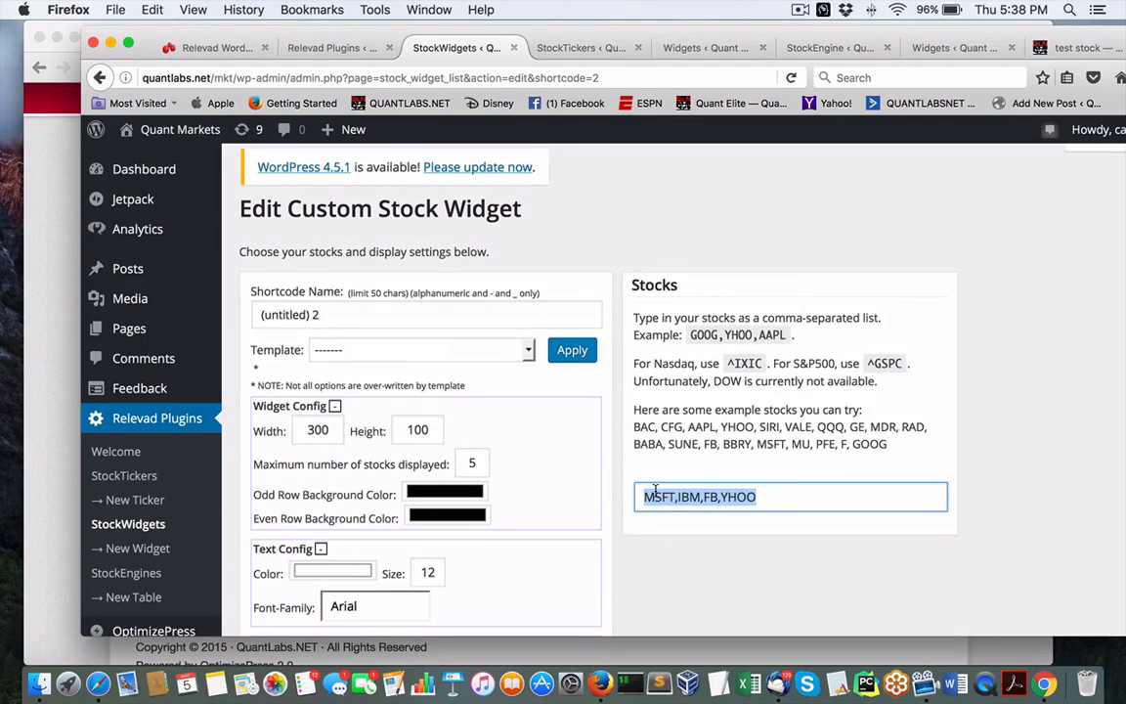
scroll(down, 3)
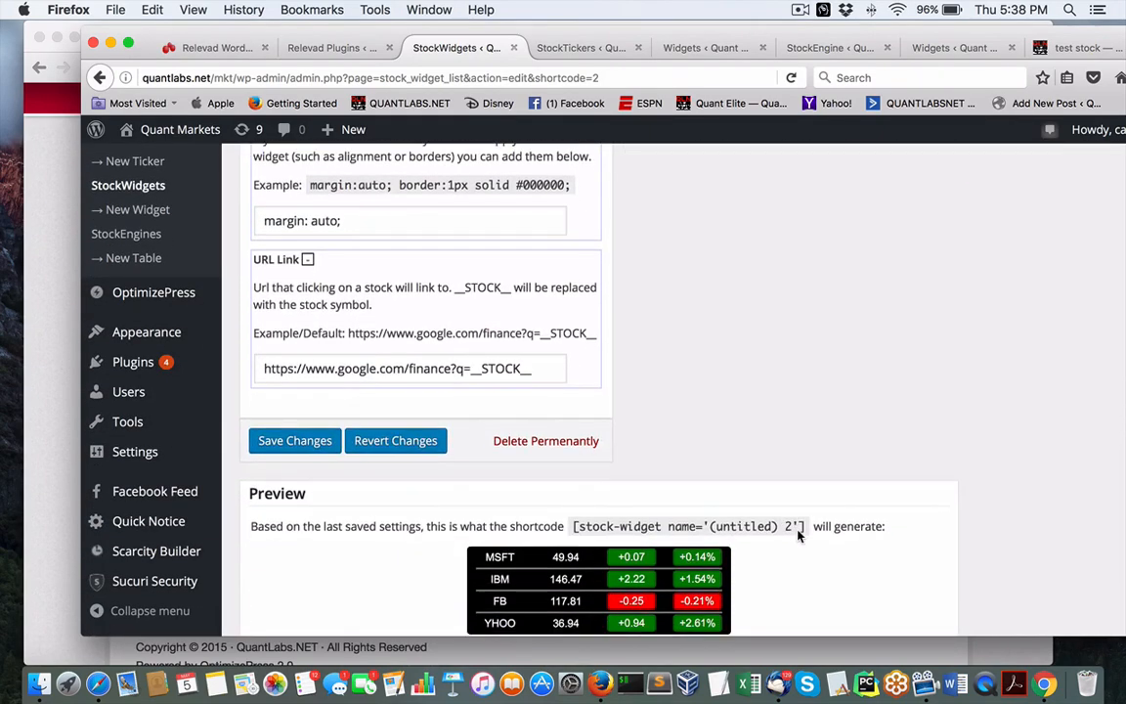
double_click(684, 526)
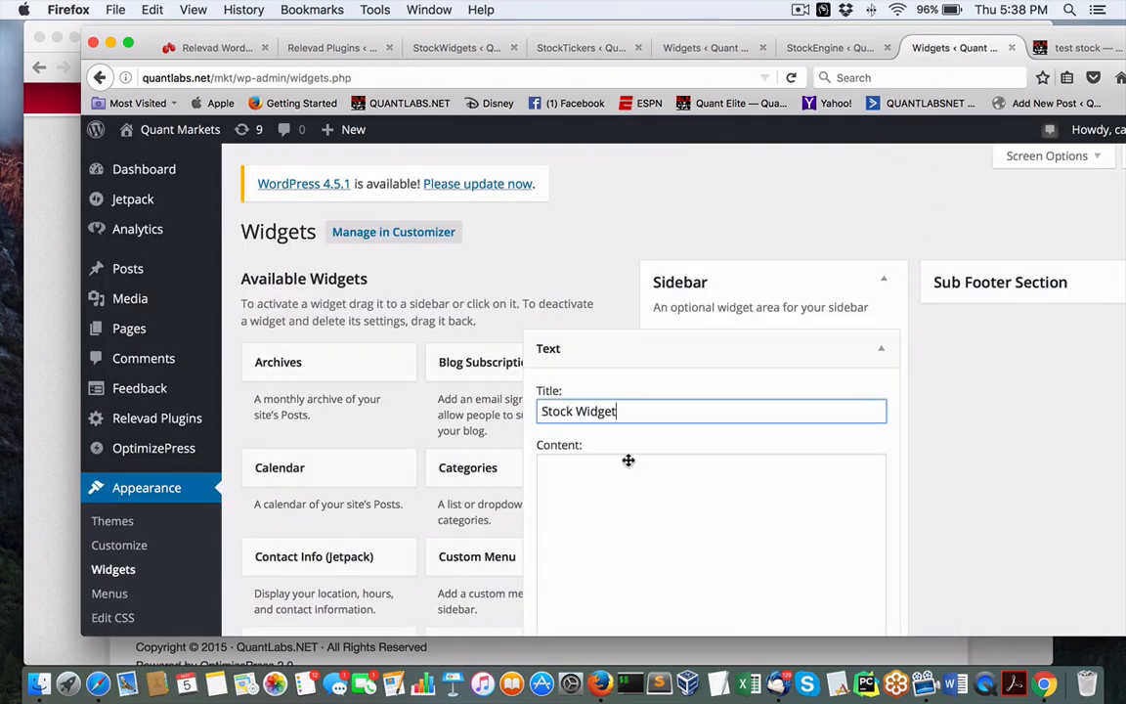
Move from the Widgets page through the StockTickers tab to Posts > All Posts.
scroll(down, 3)
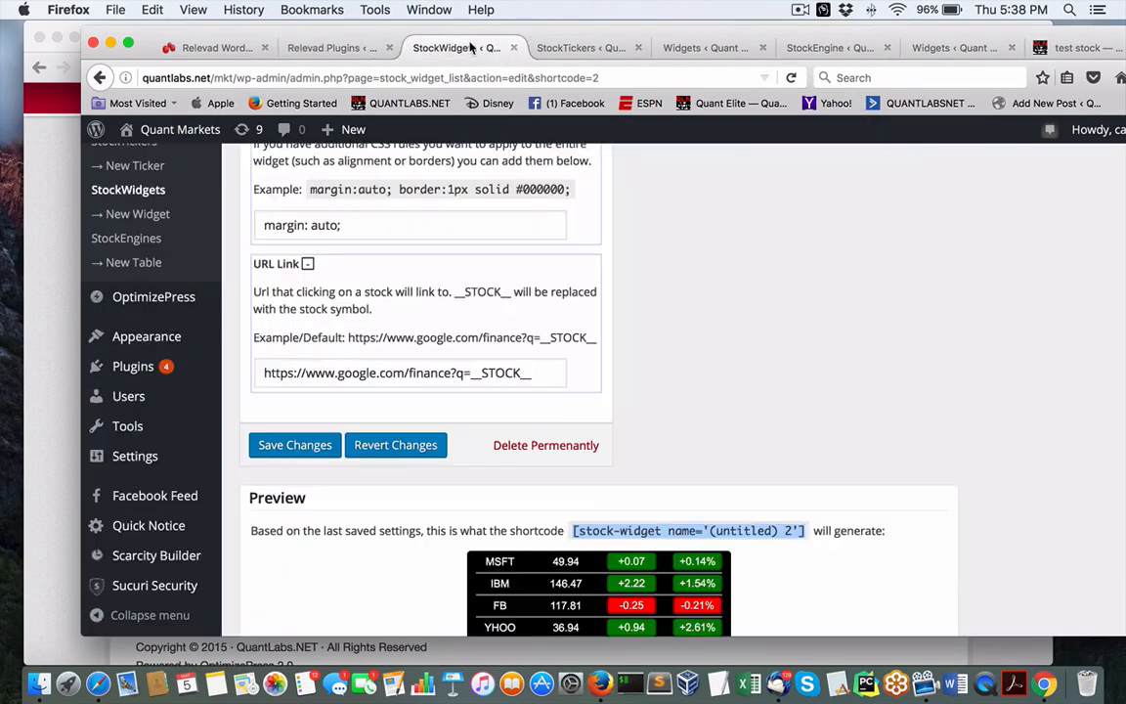
click(586, 47)
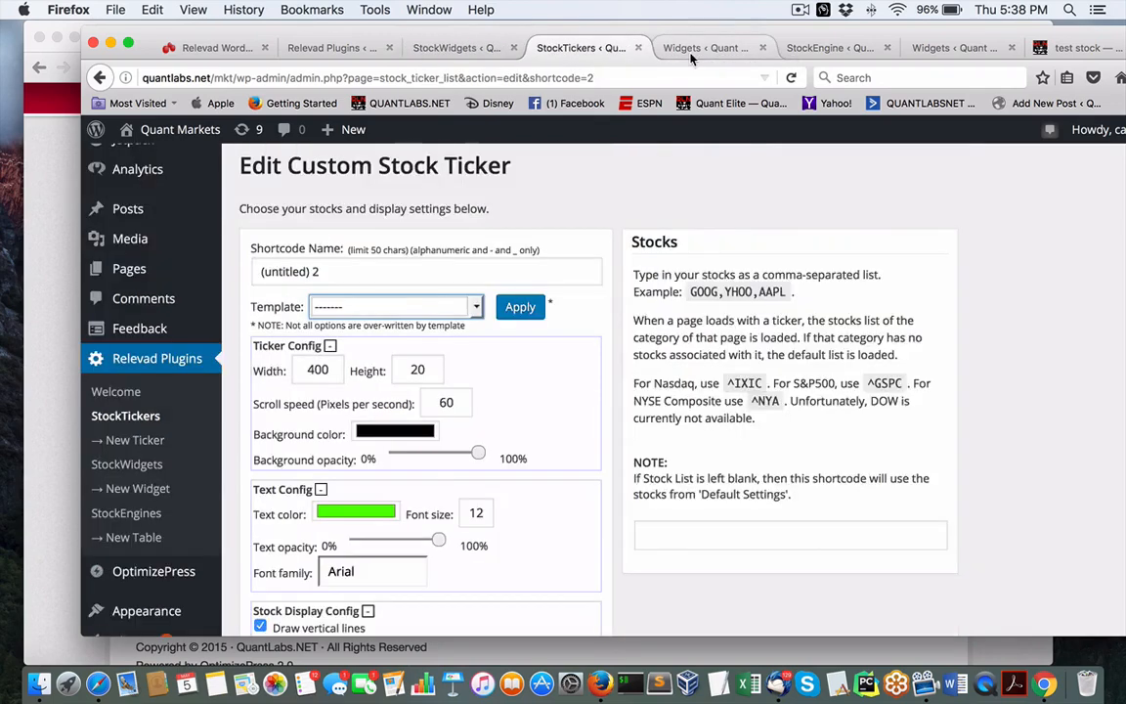
click(962, 47)
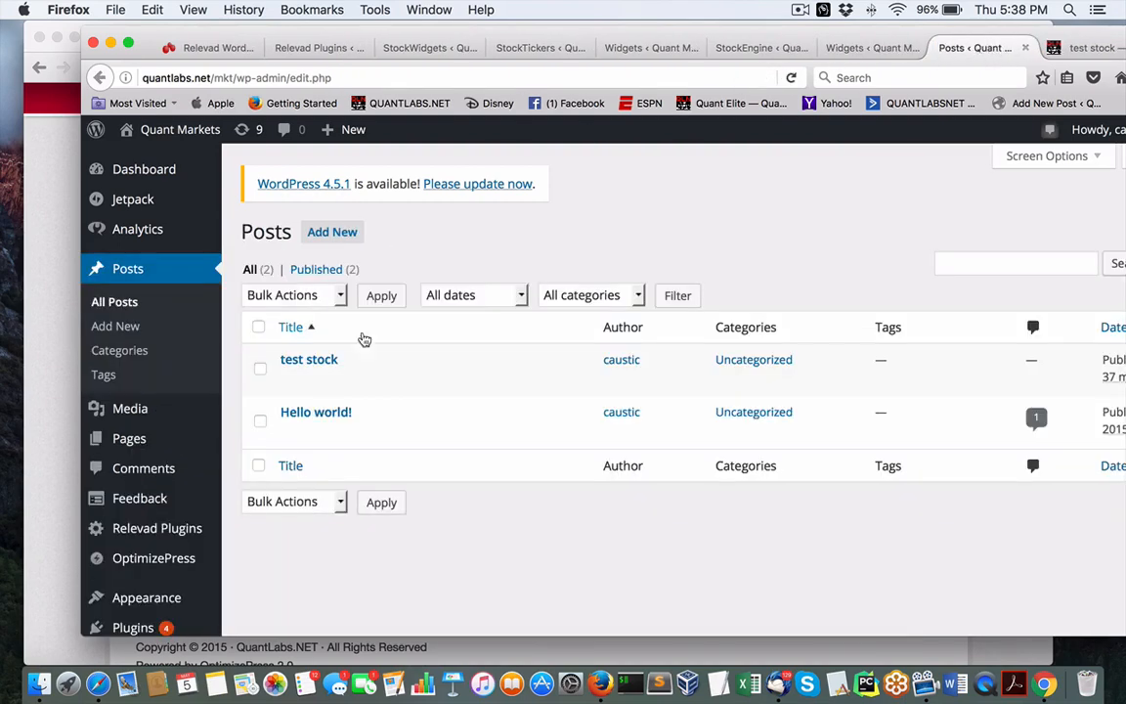
Reopen the test stock post and paste the stock-widget shortcode into the sidebar Text widget.
click(308, 360)
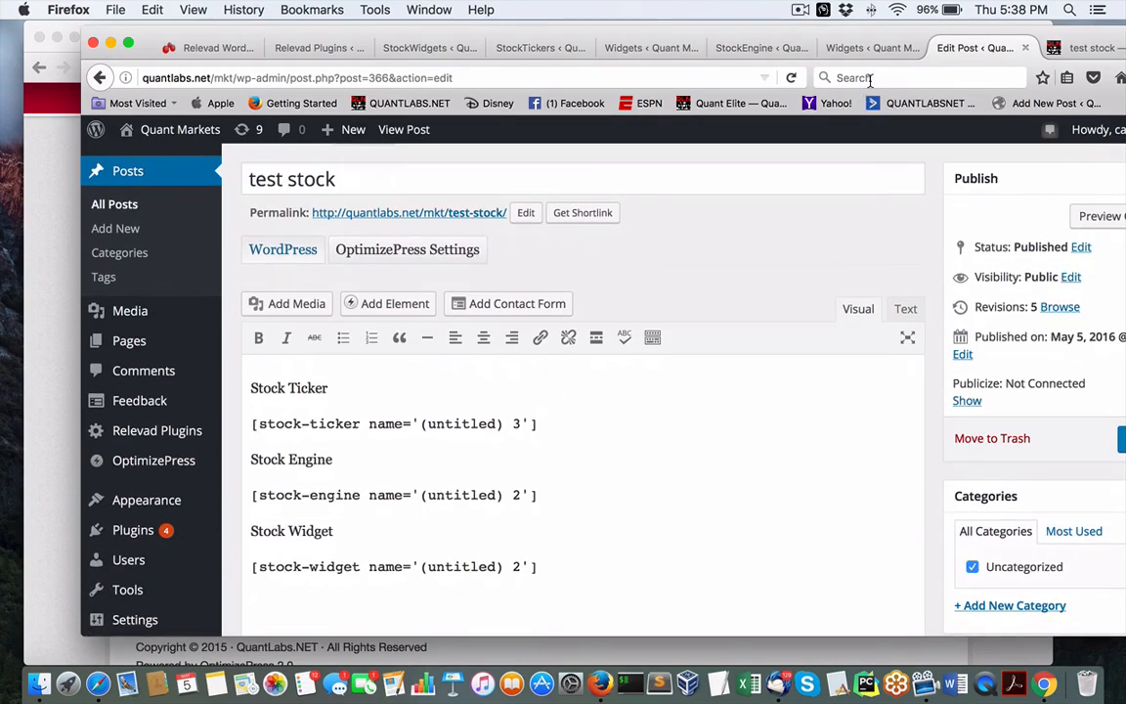
mouse_move(863, 47)
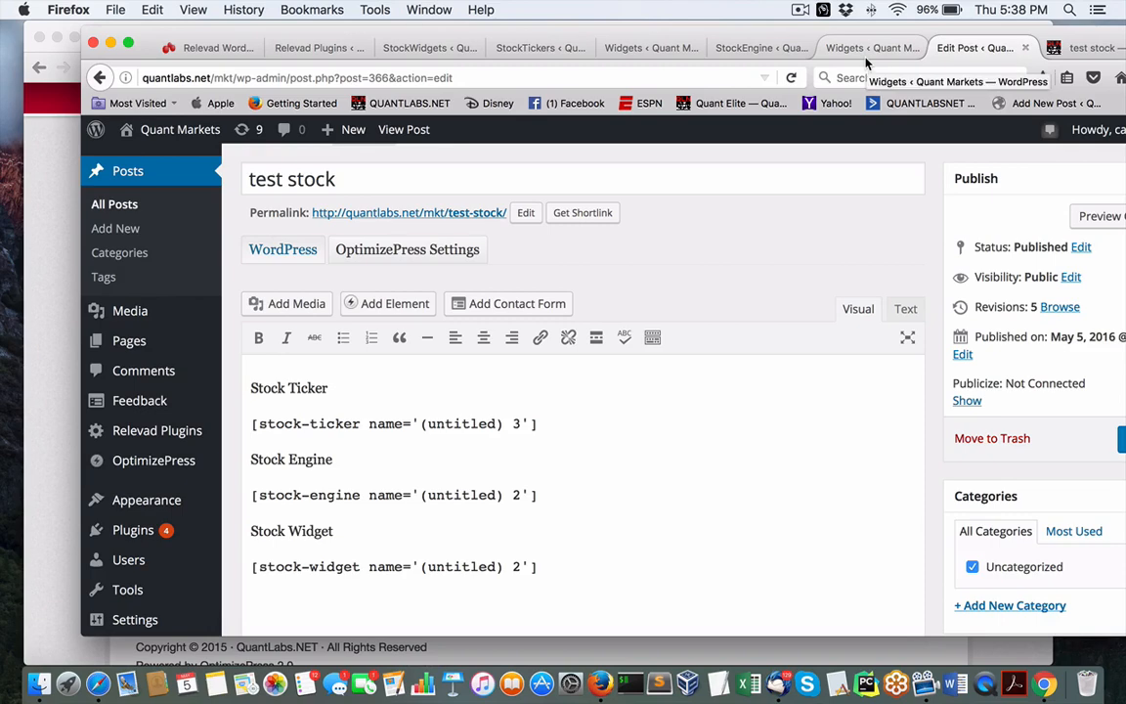
click(867, 47)
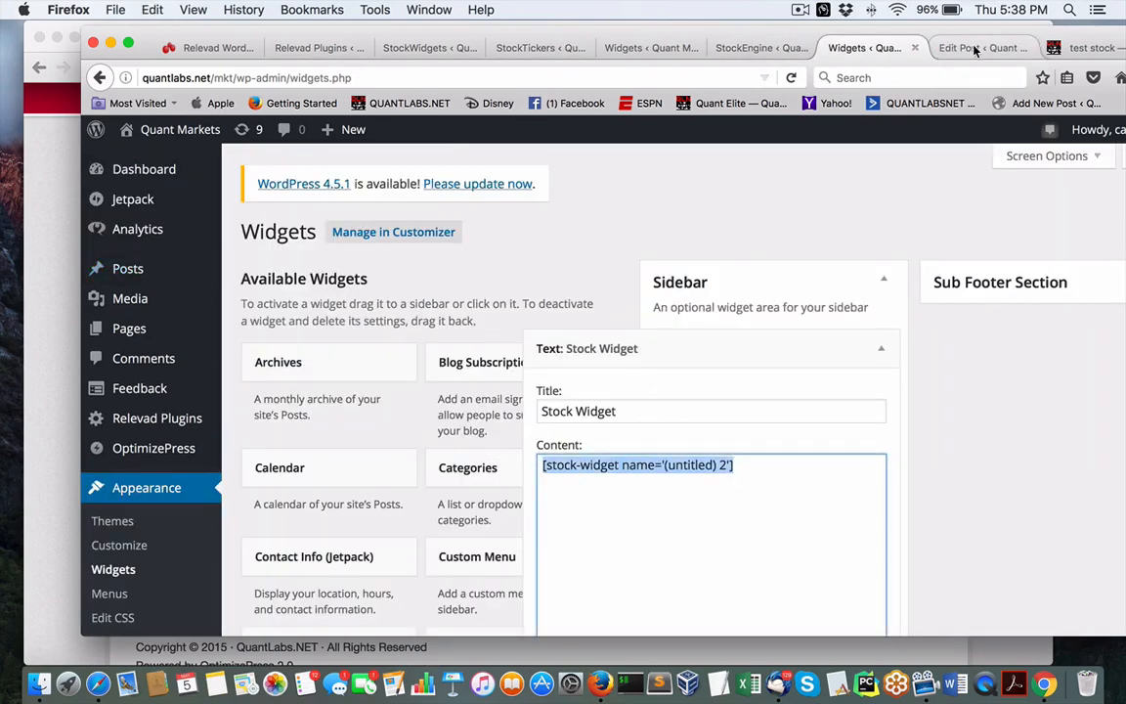
click(975, 47)
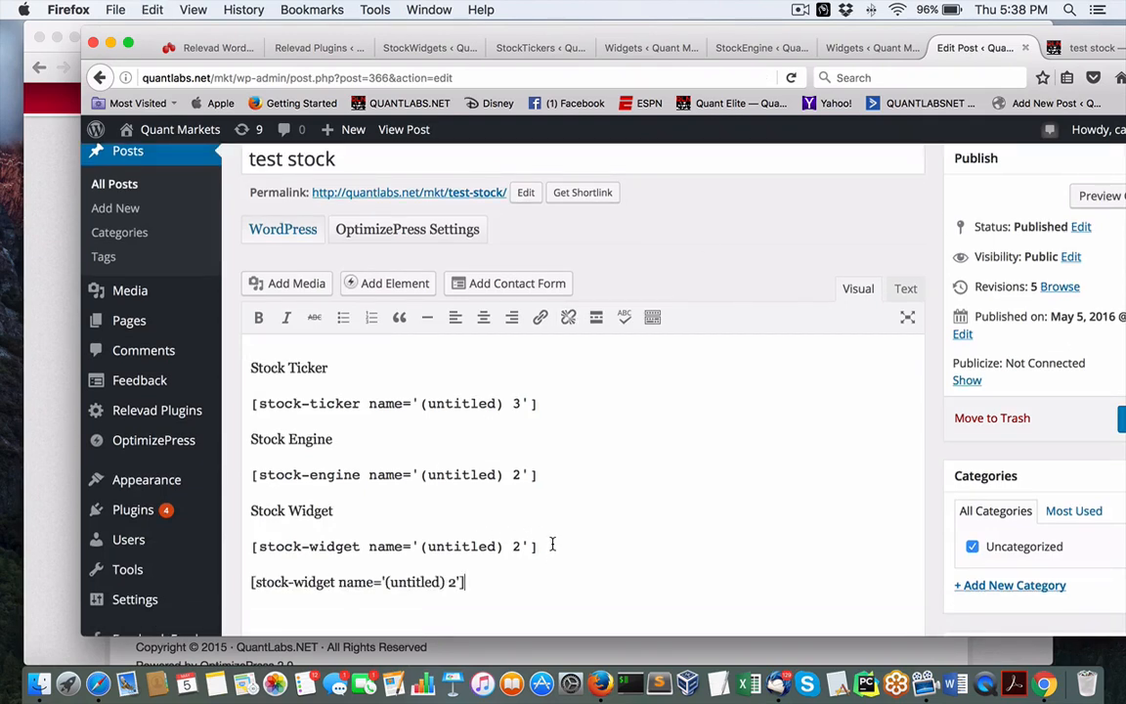
scroll(down, 3)
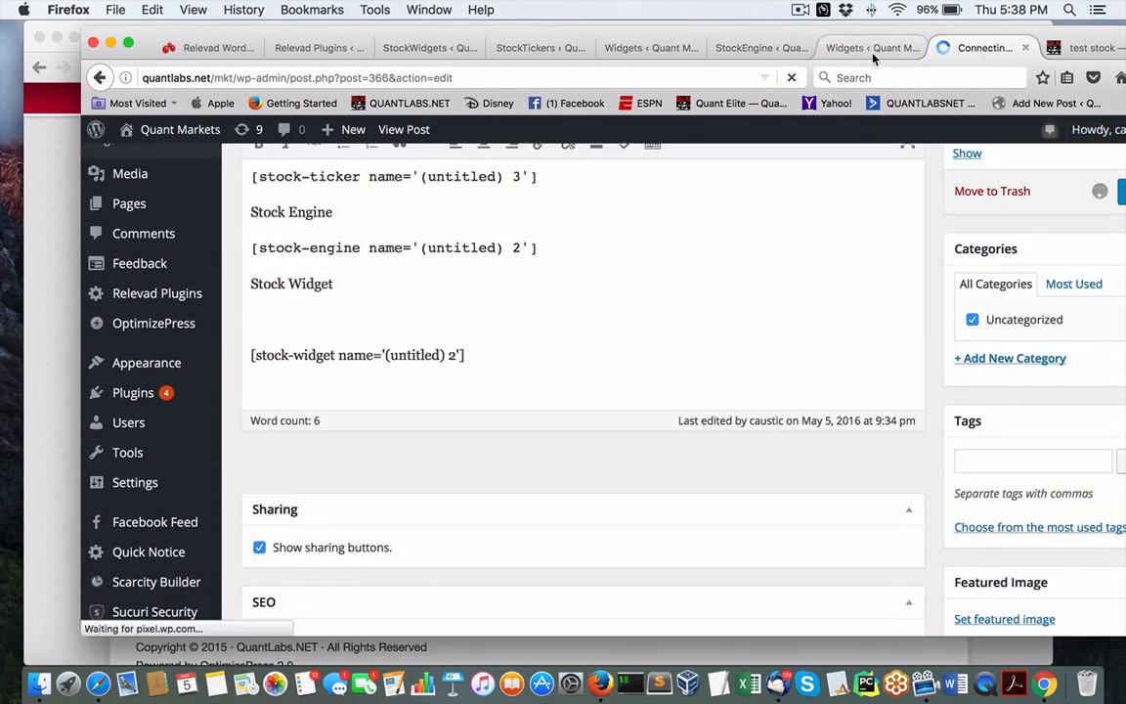
Save the Stock Widget sidebar text widget and update the test stock post.
click(876, 47)
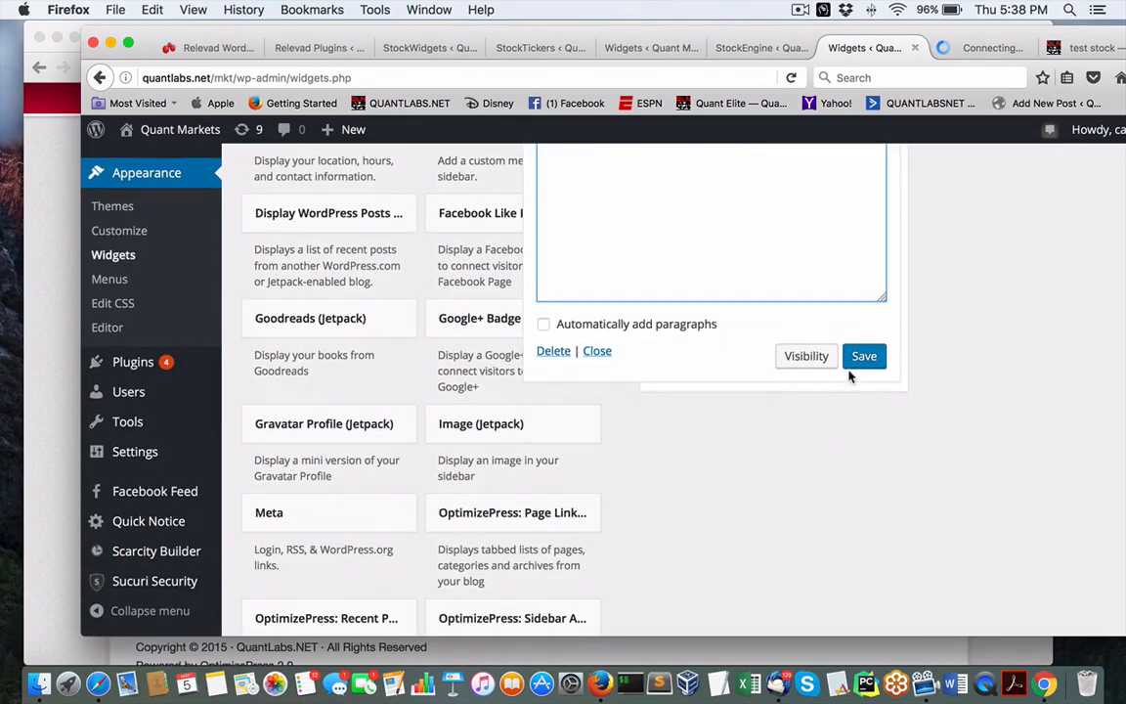
click(864, 351)
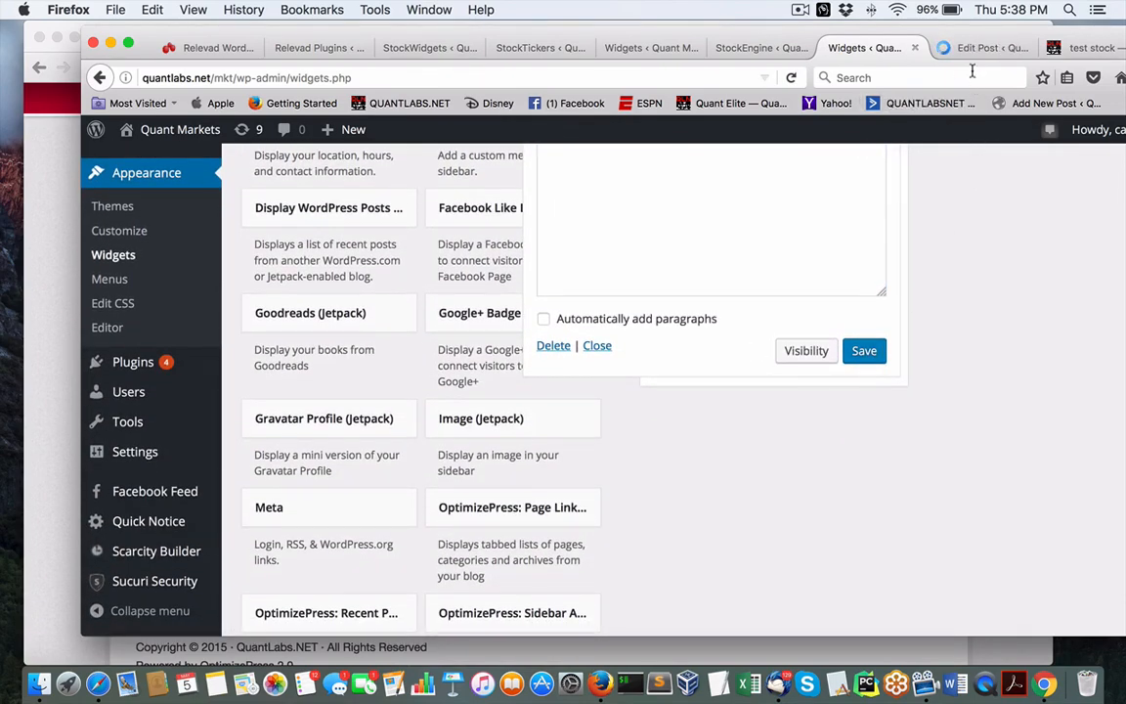
click(985, 46)
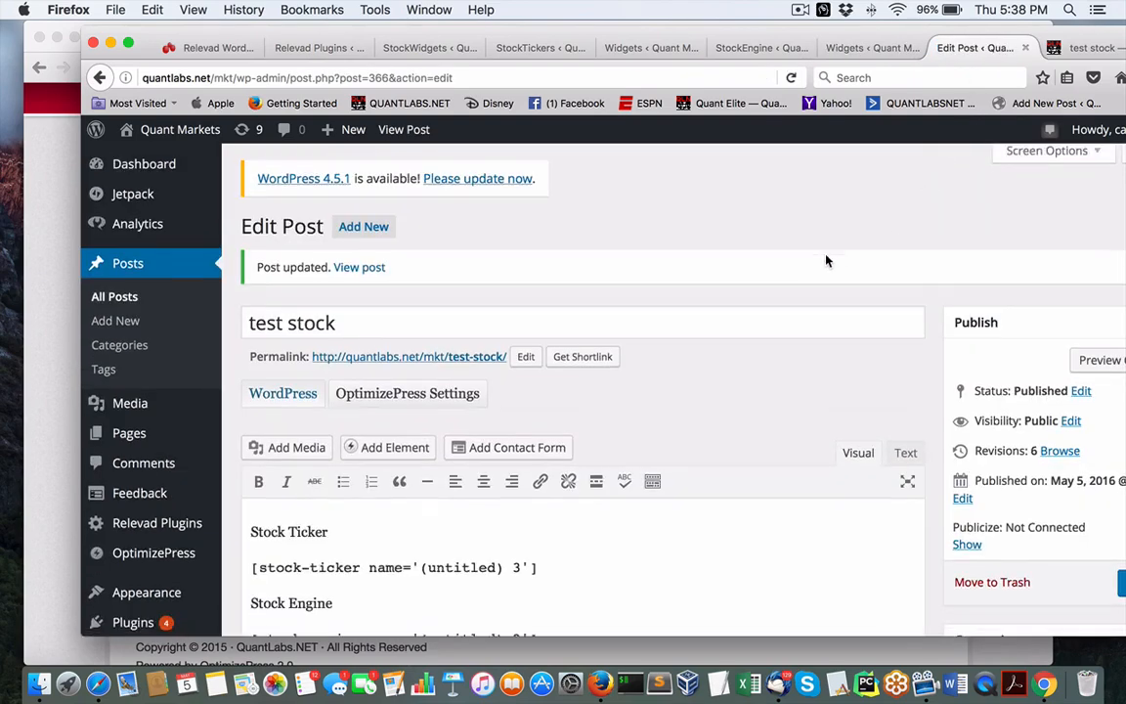
scroll(down, 3)
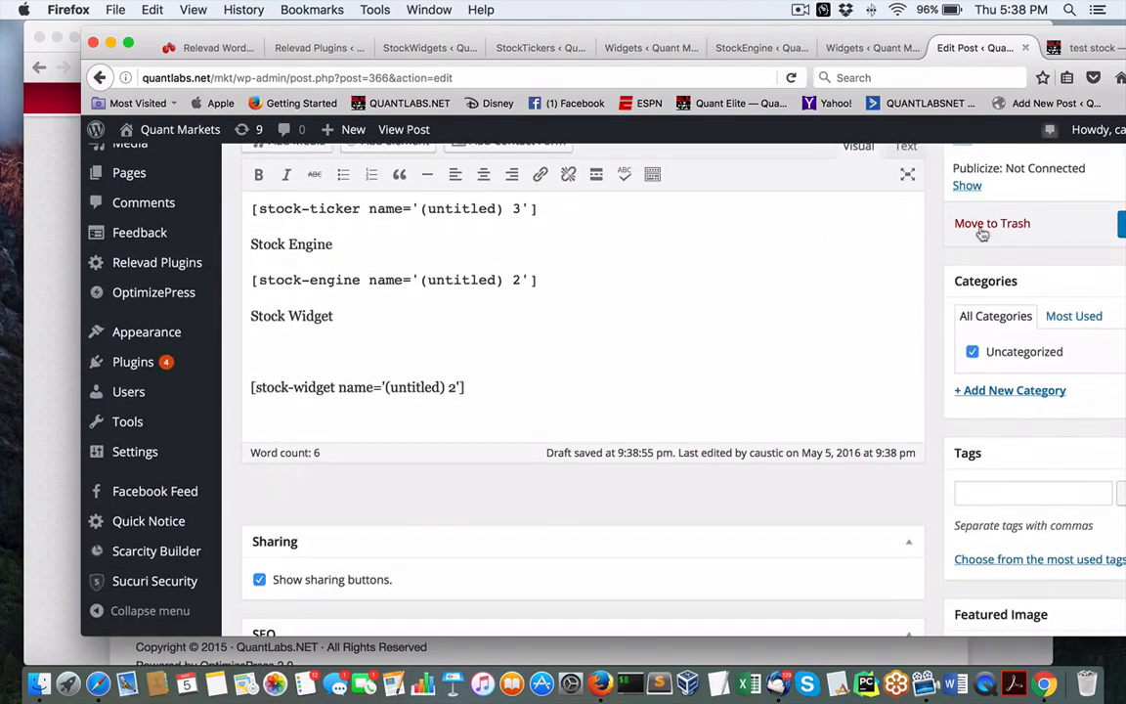
click(1087, 47)
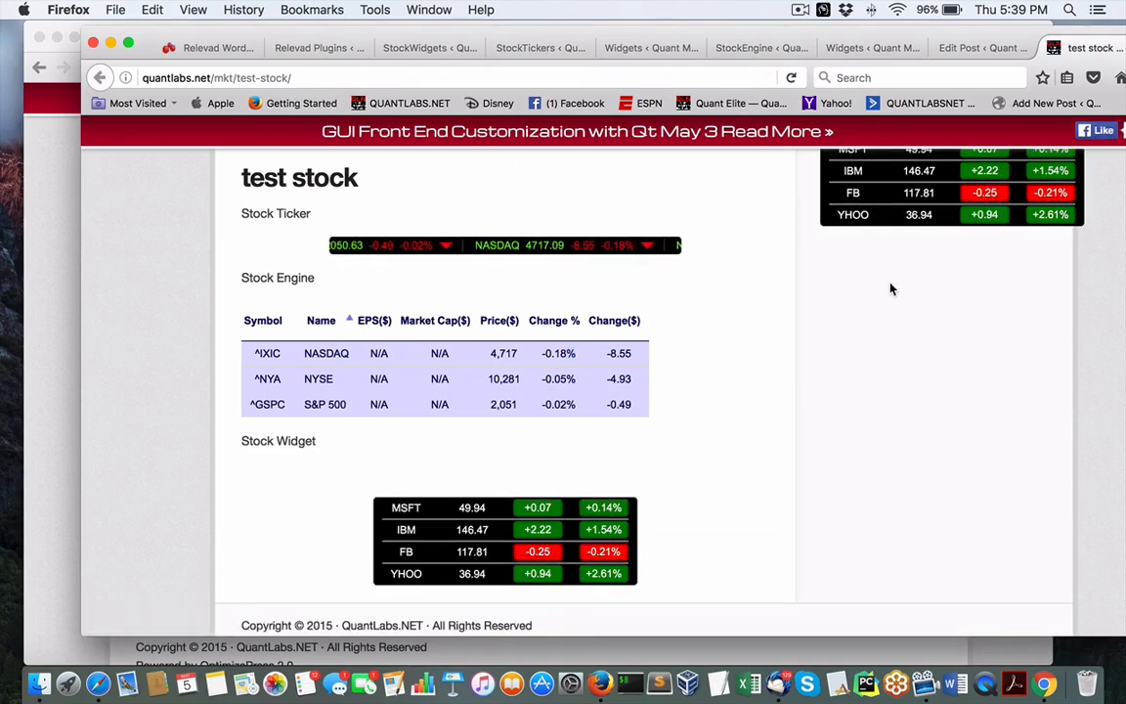
Inspect the live test stock page: ticker, engine table, MSFT/IBM/FB/YHOO widget and the sidebar Stock Widget.
scroll(down, 3)
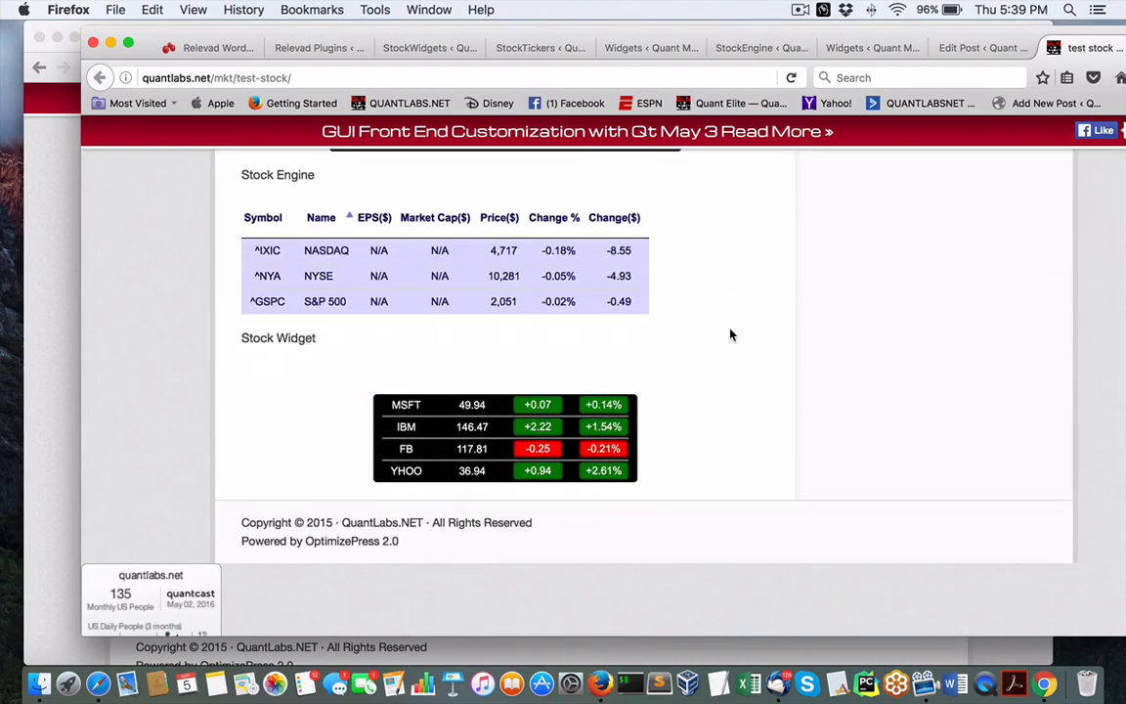
scroll(up, 3)
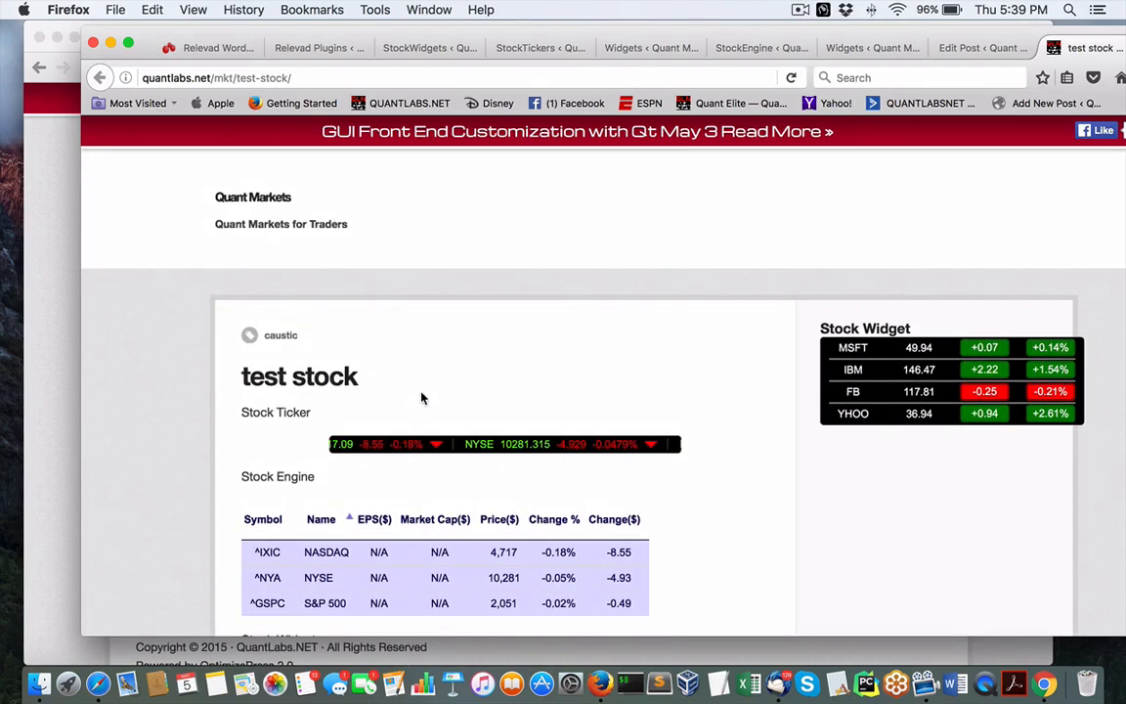
scroll(down, 3)
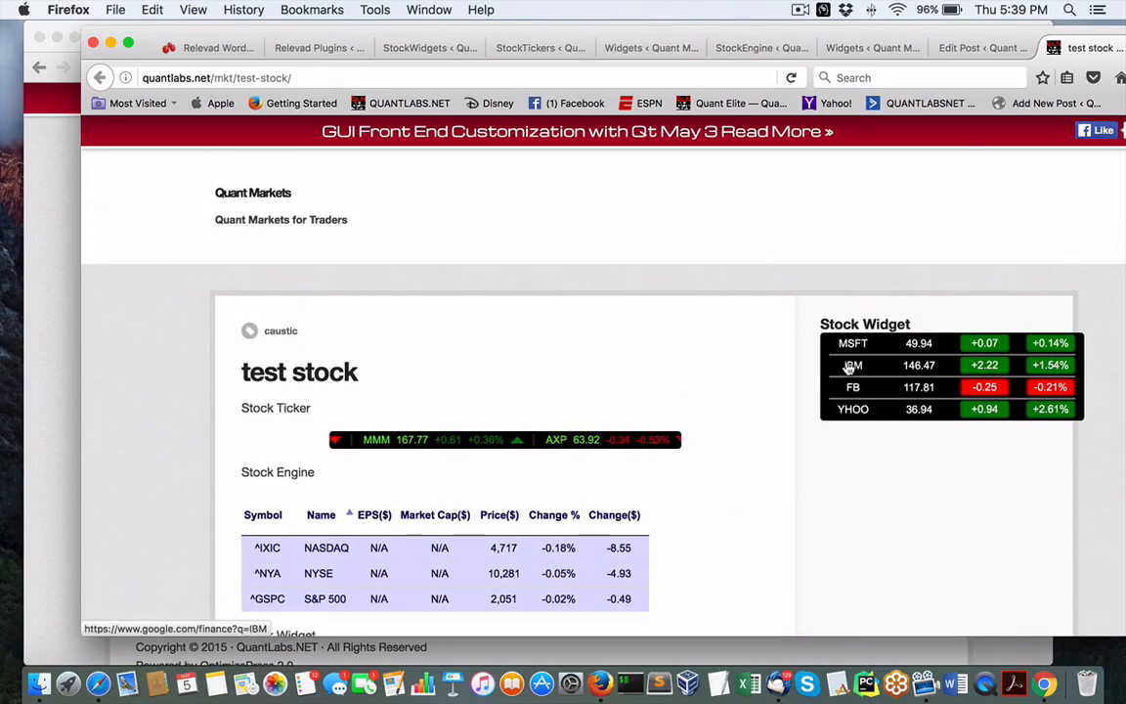
click(850, 366)
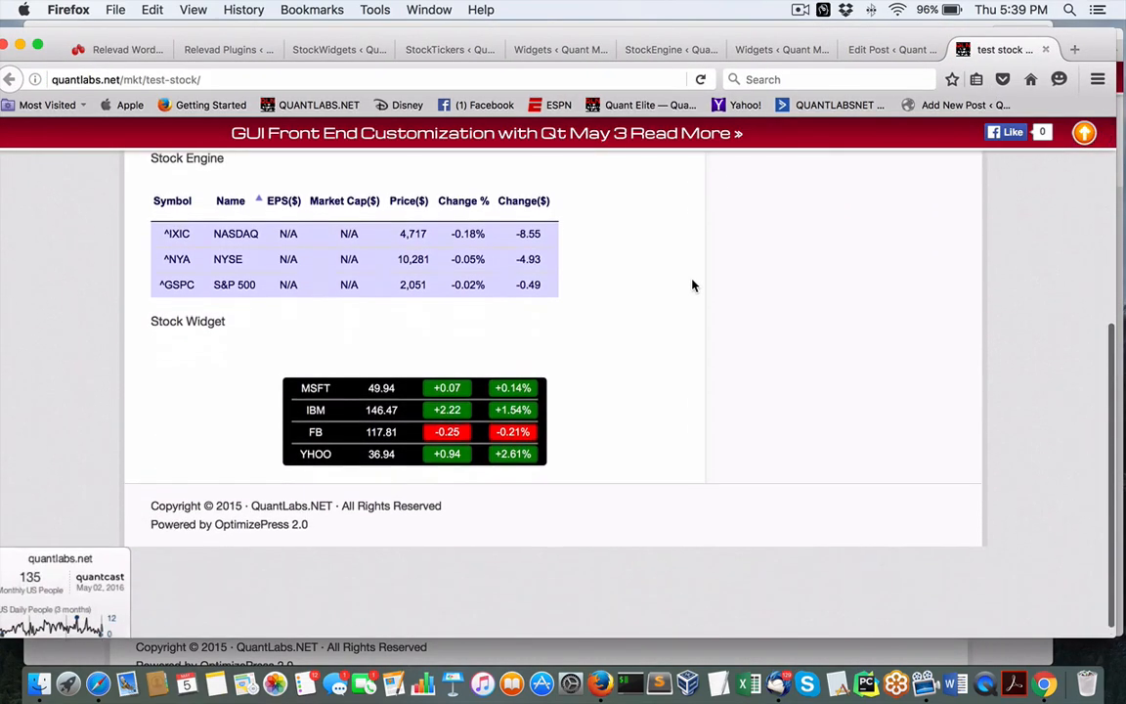
scroll(up, 3)
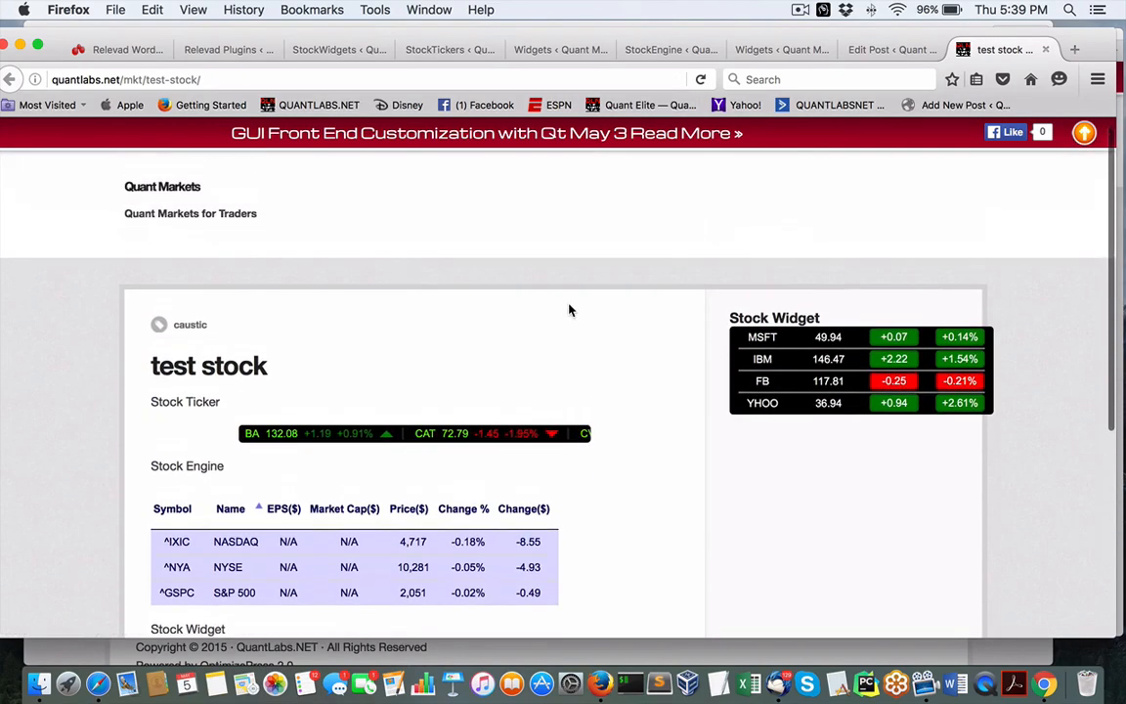
scroll(down, 3)
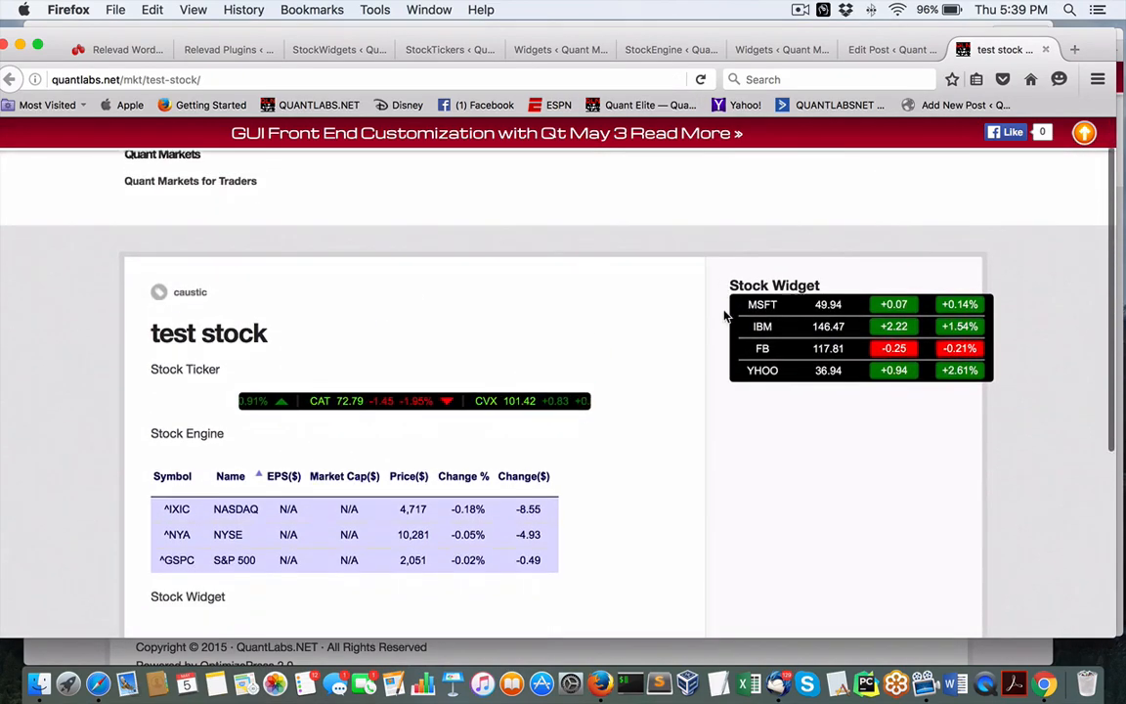
scroll(down, 3)
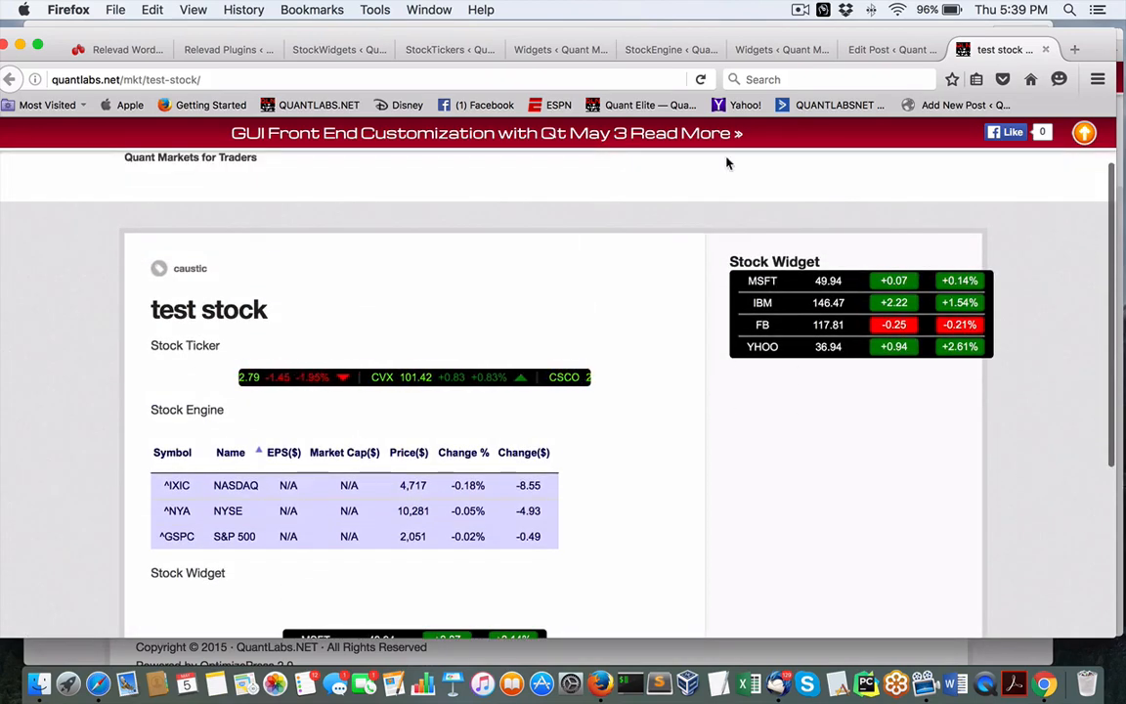